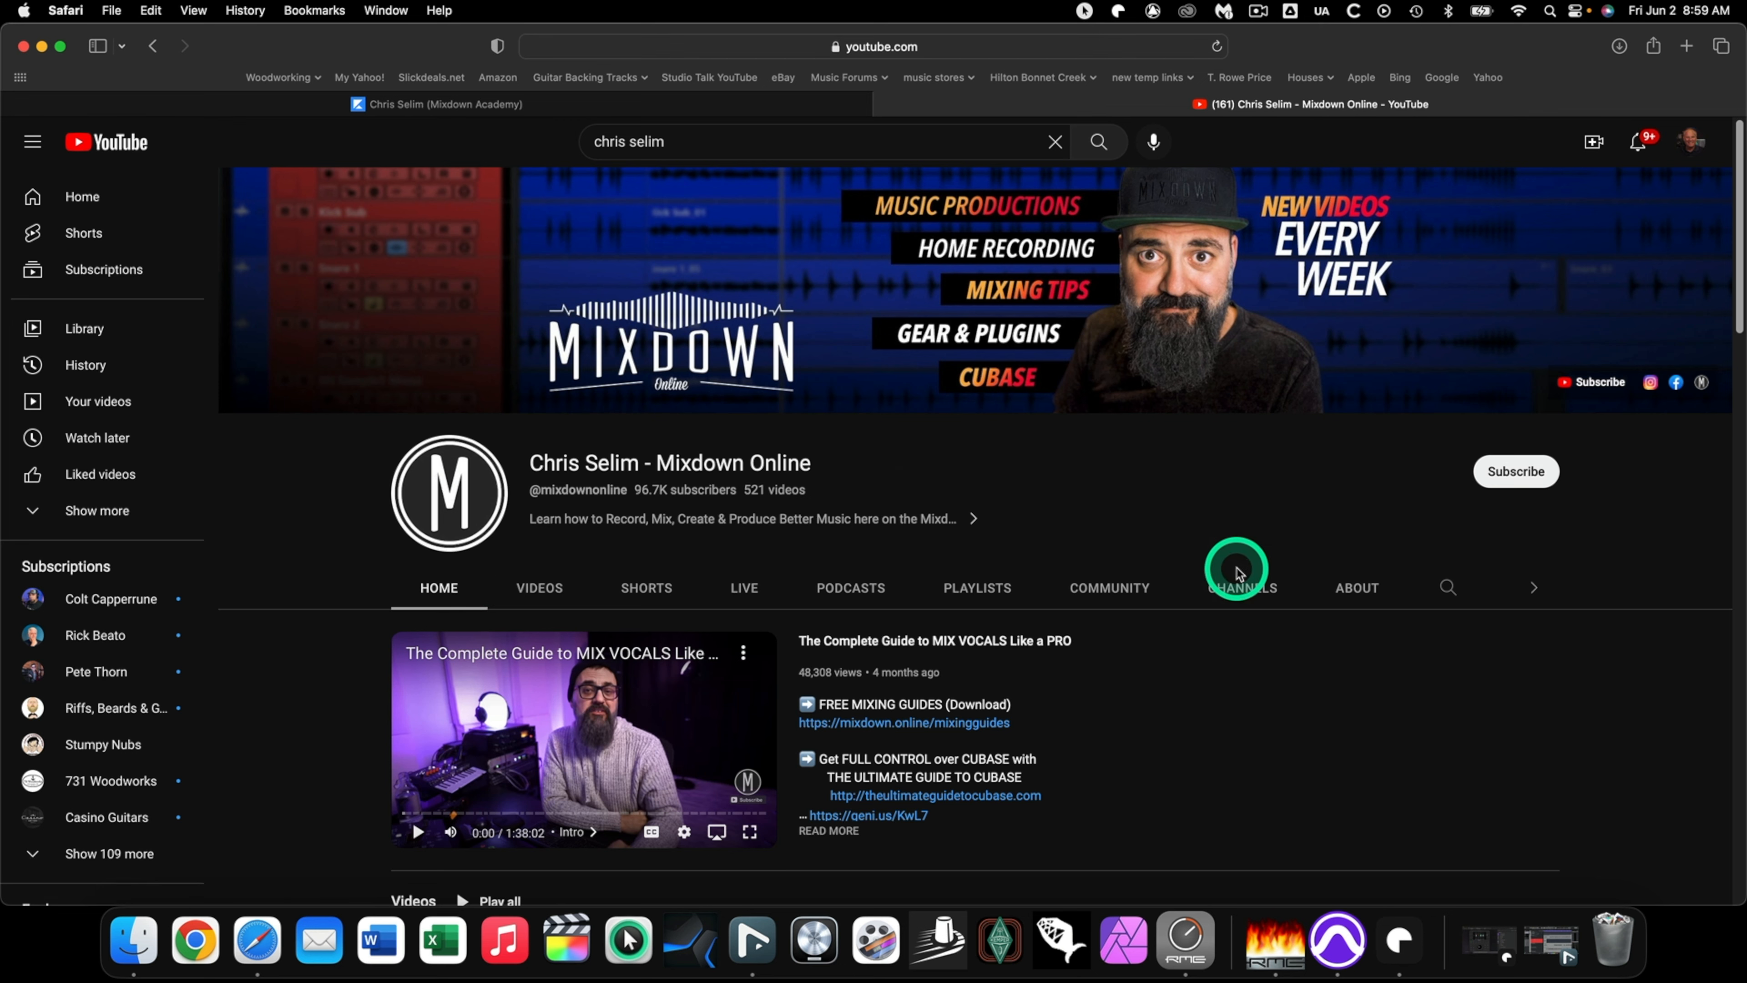
Scroll to the channel's Videos row and open 'How I Get GREAT MIXES Using HEADPHONES'.
scroll("down", 3)
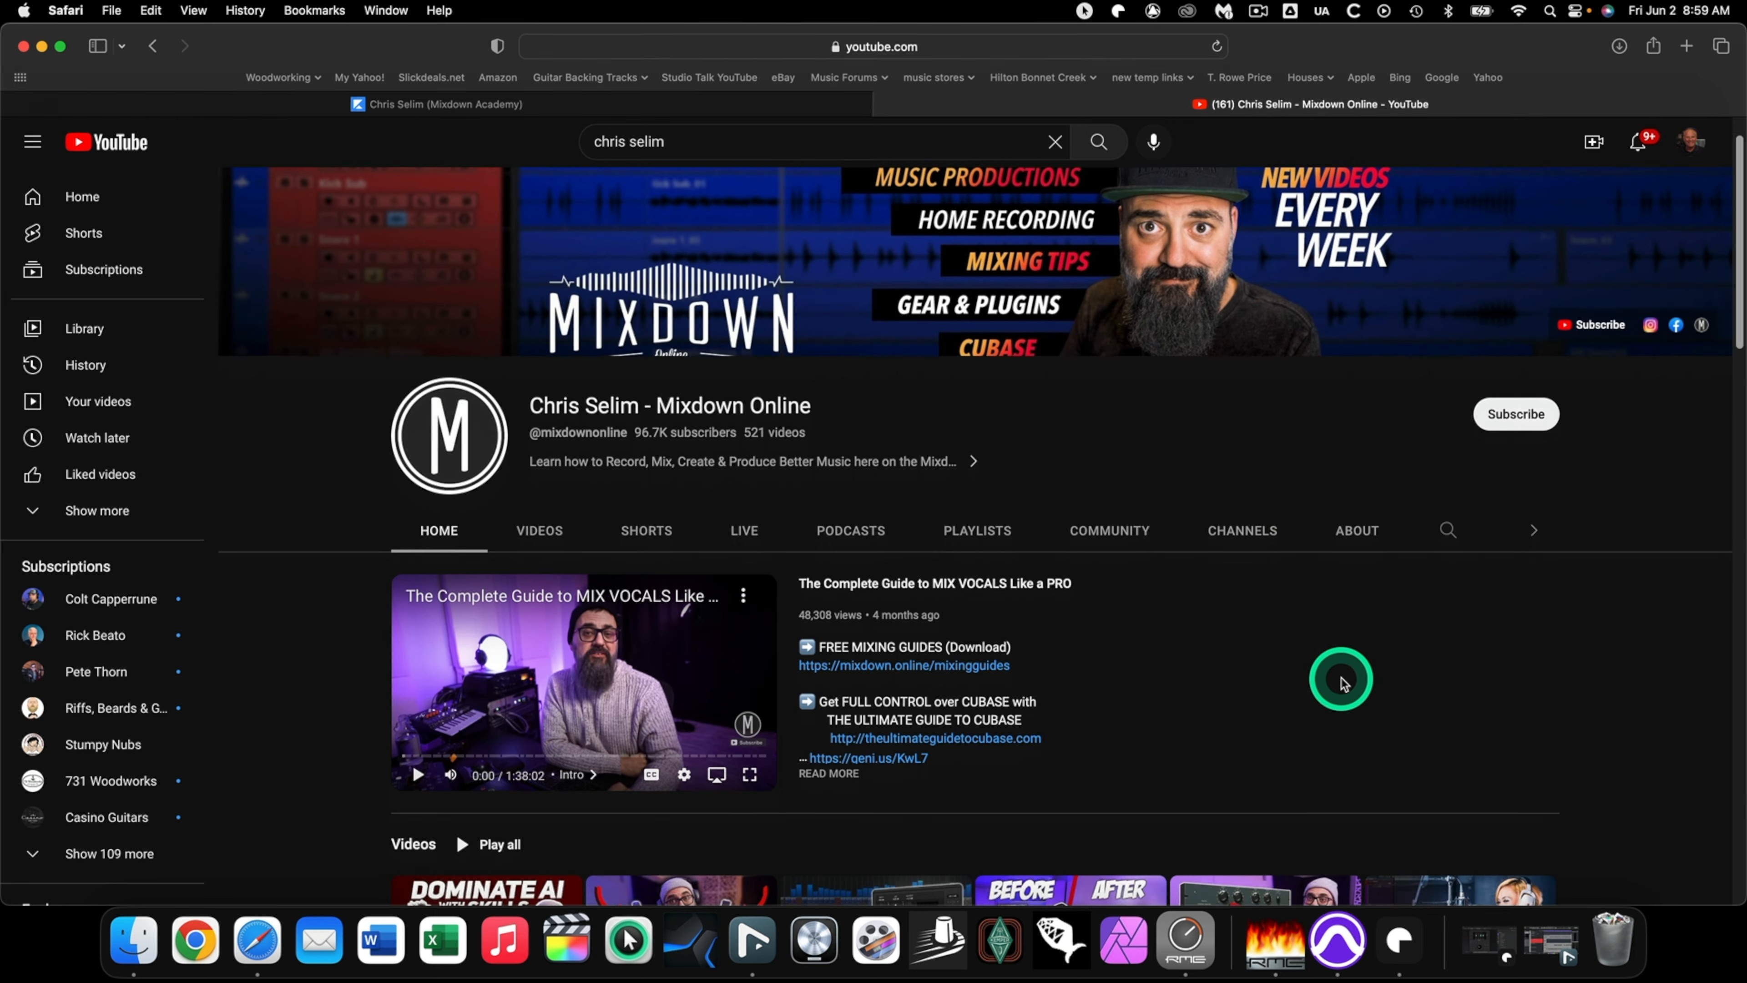
scroll("down", 3)
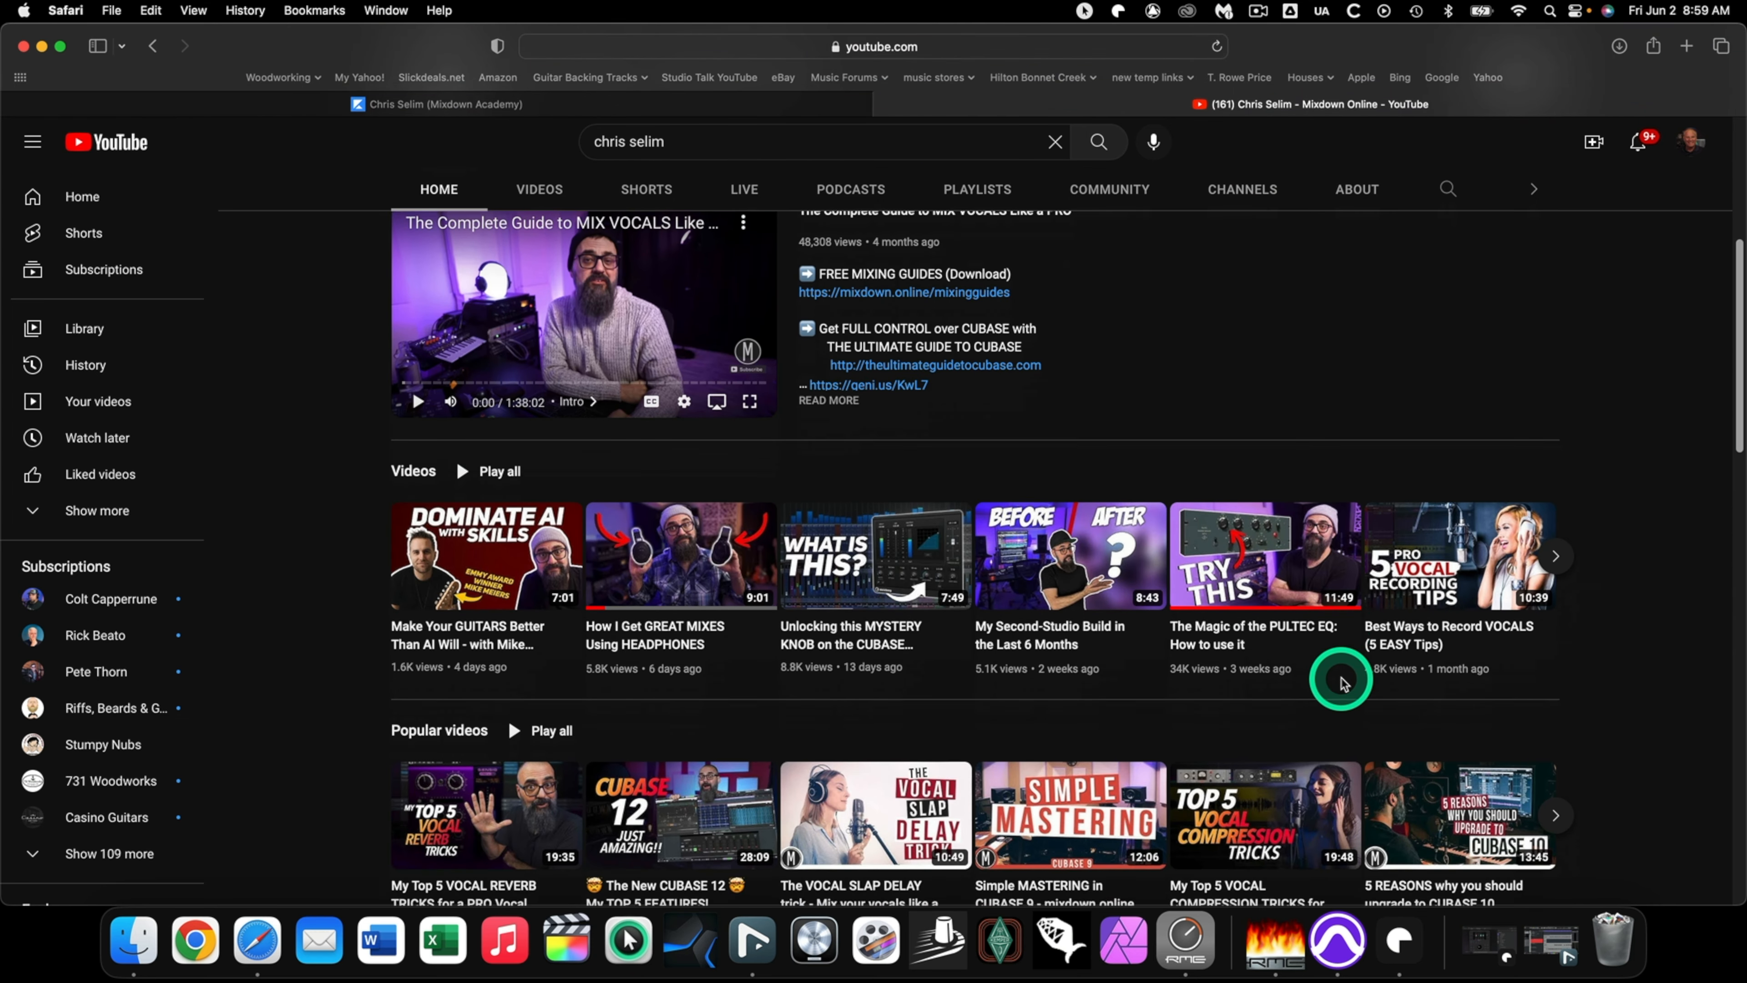
left_click(678, 556)
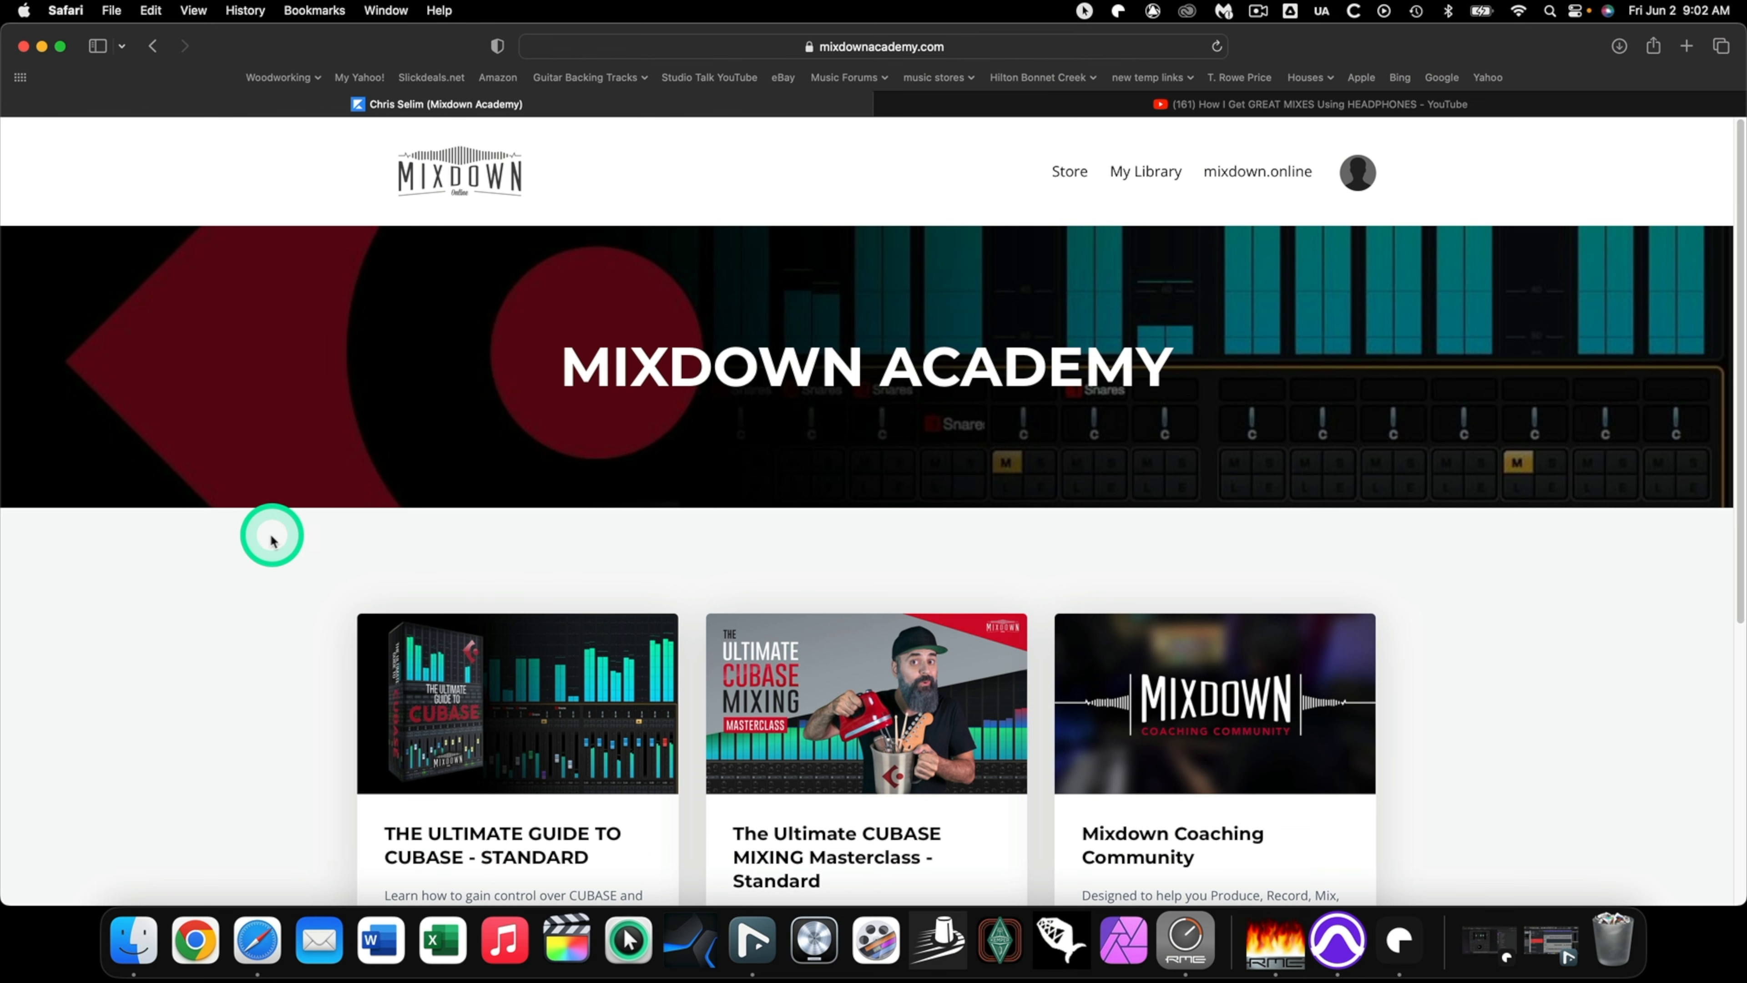
Scroll the Mixdown Academy page down to the Cubase guide, masterclass and coaching cards.
scroll("down", 3)
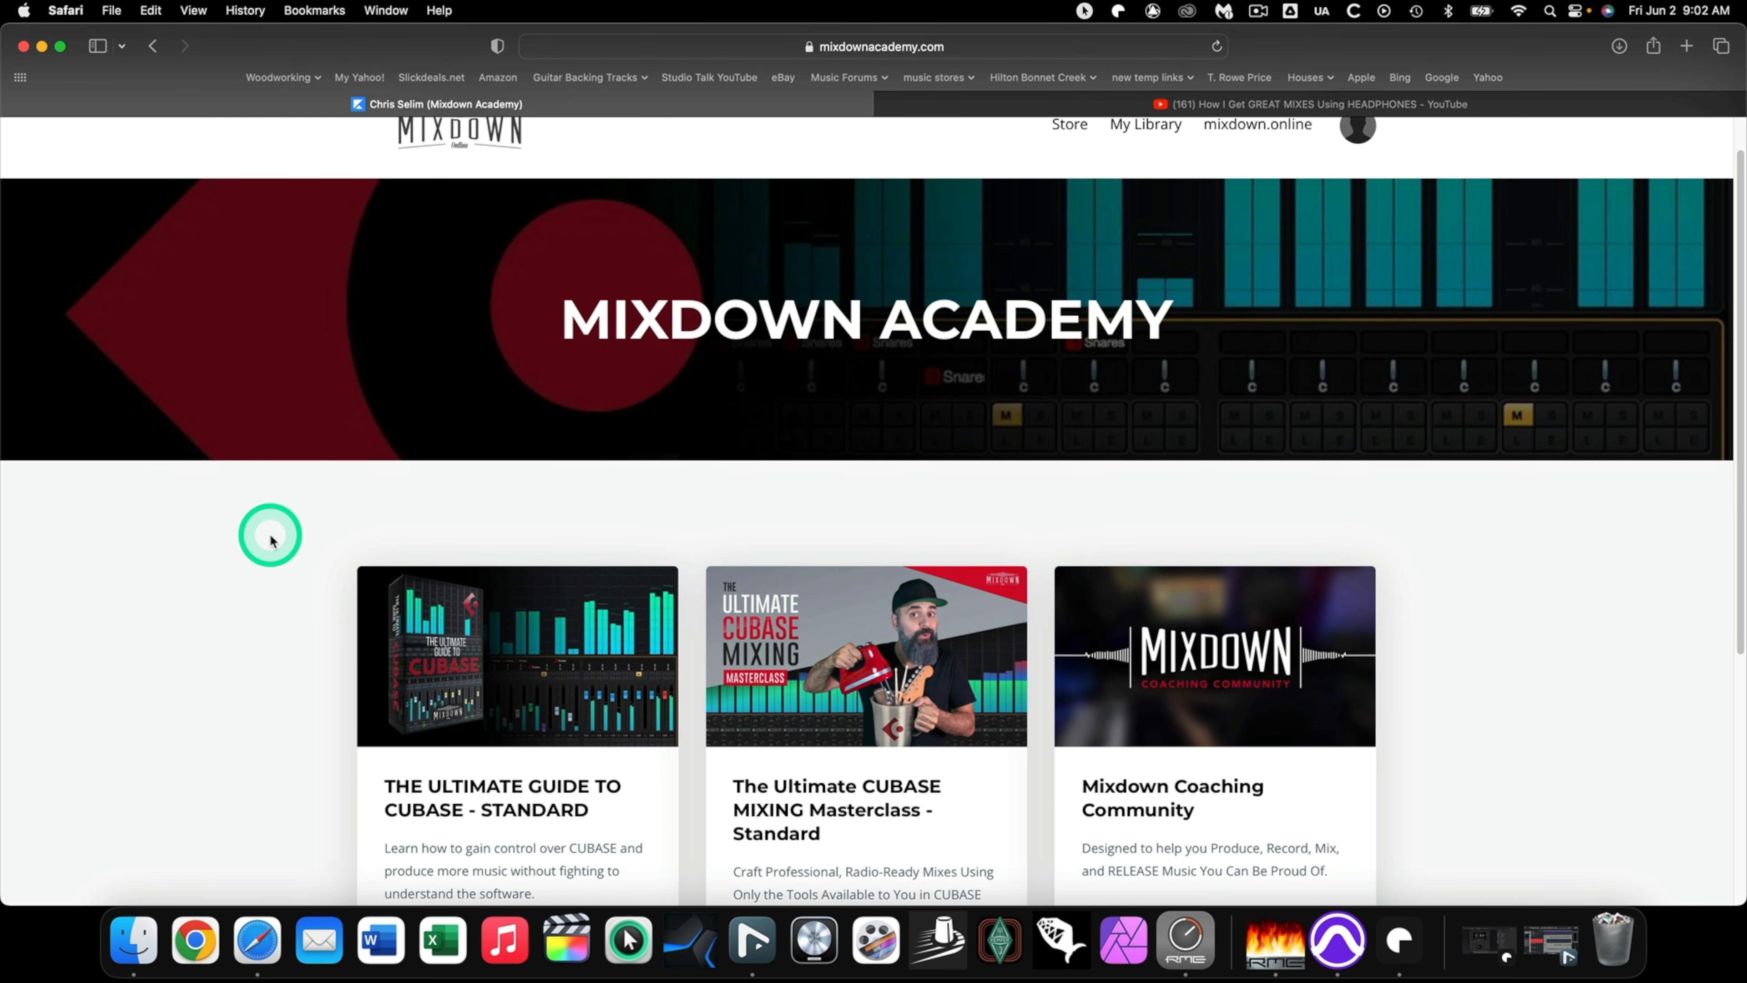
scroll("down", 3)
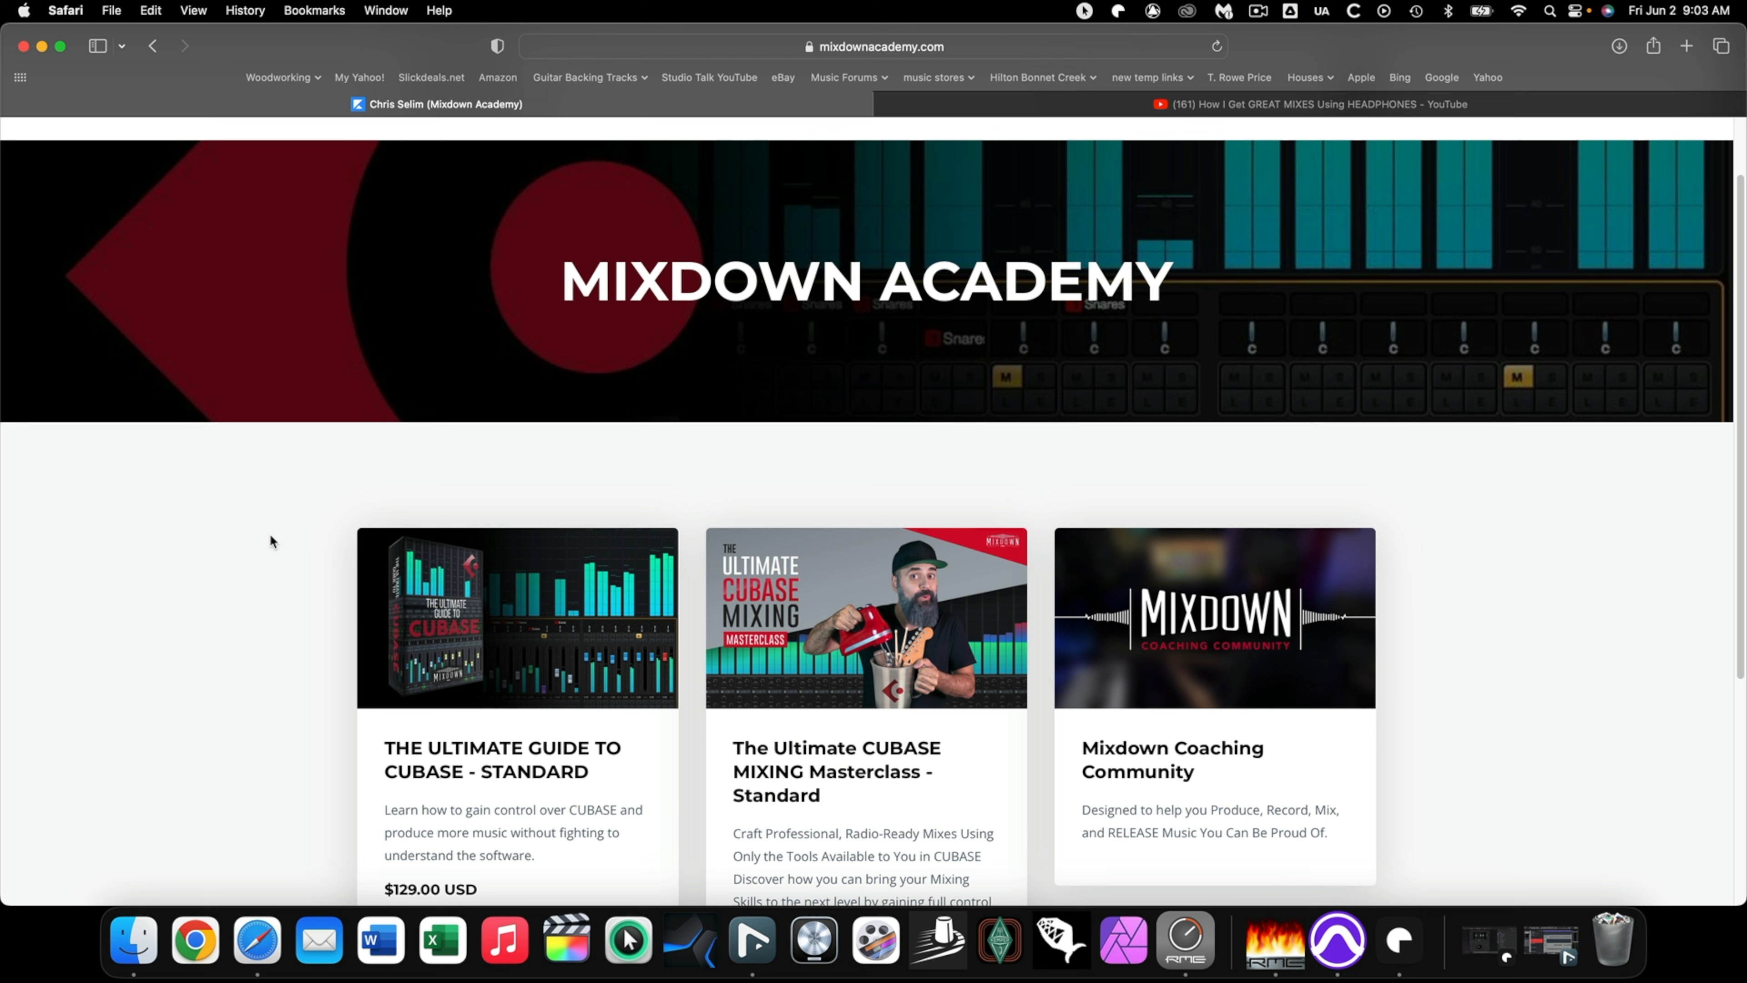
scroll("down", 3)
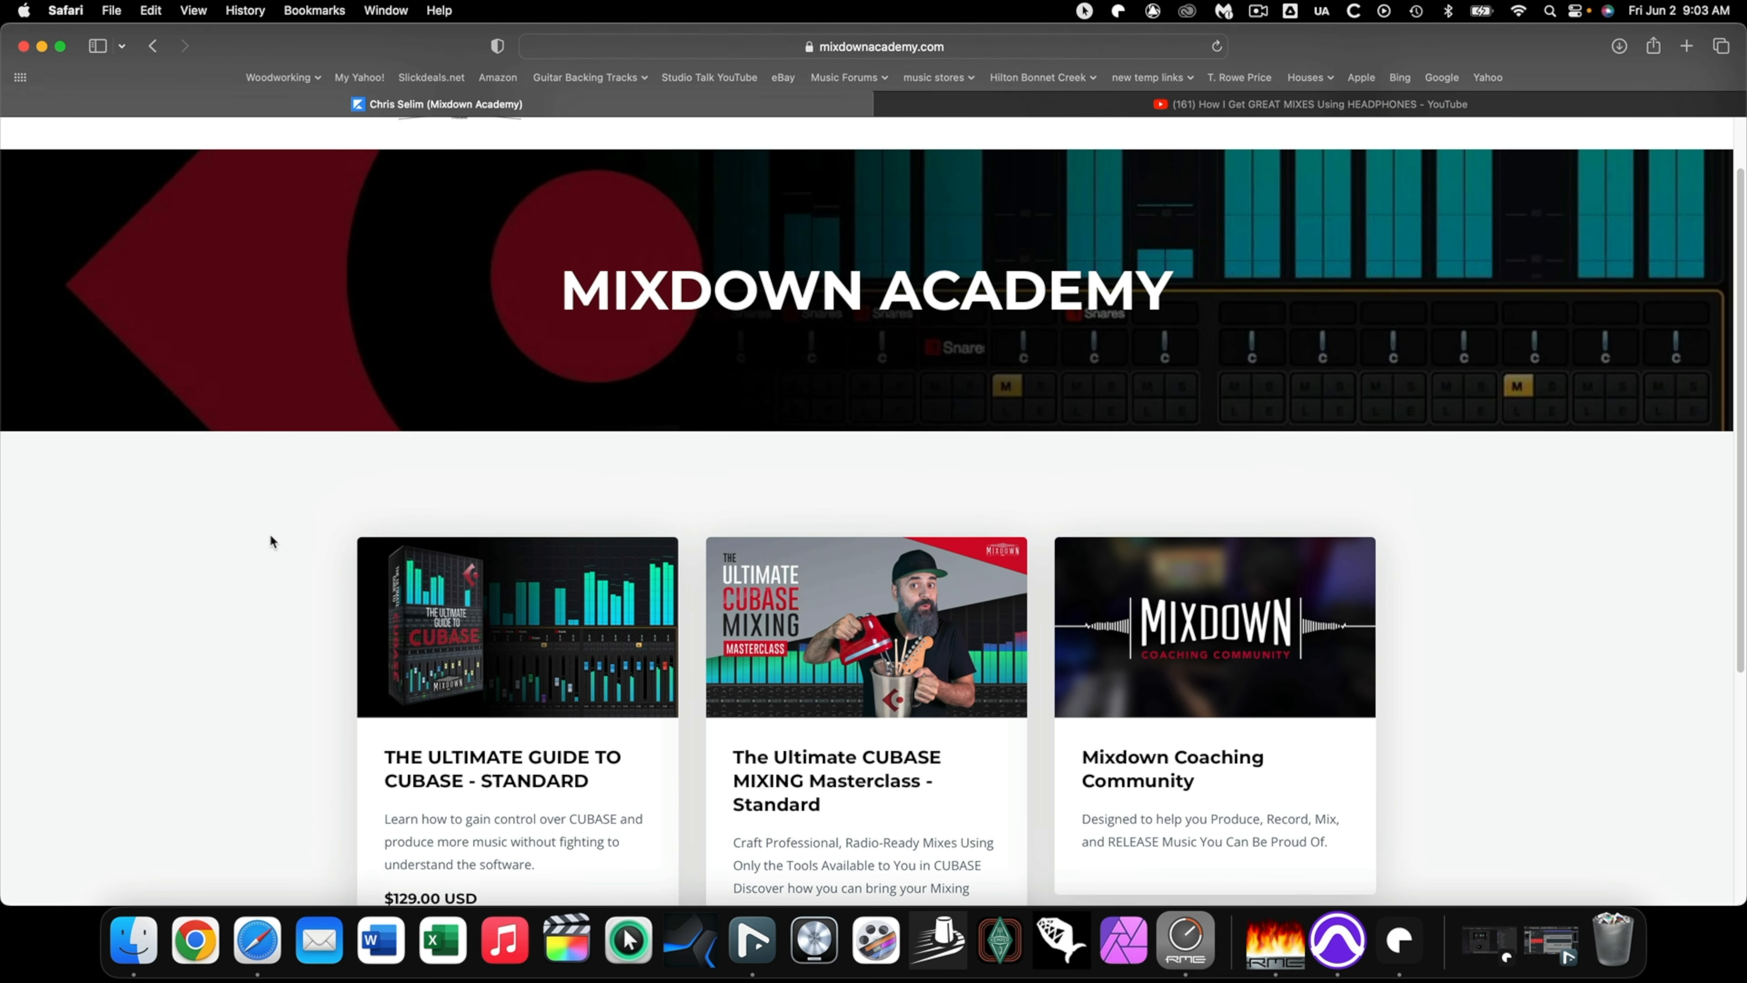
scroll("down", 3)
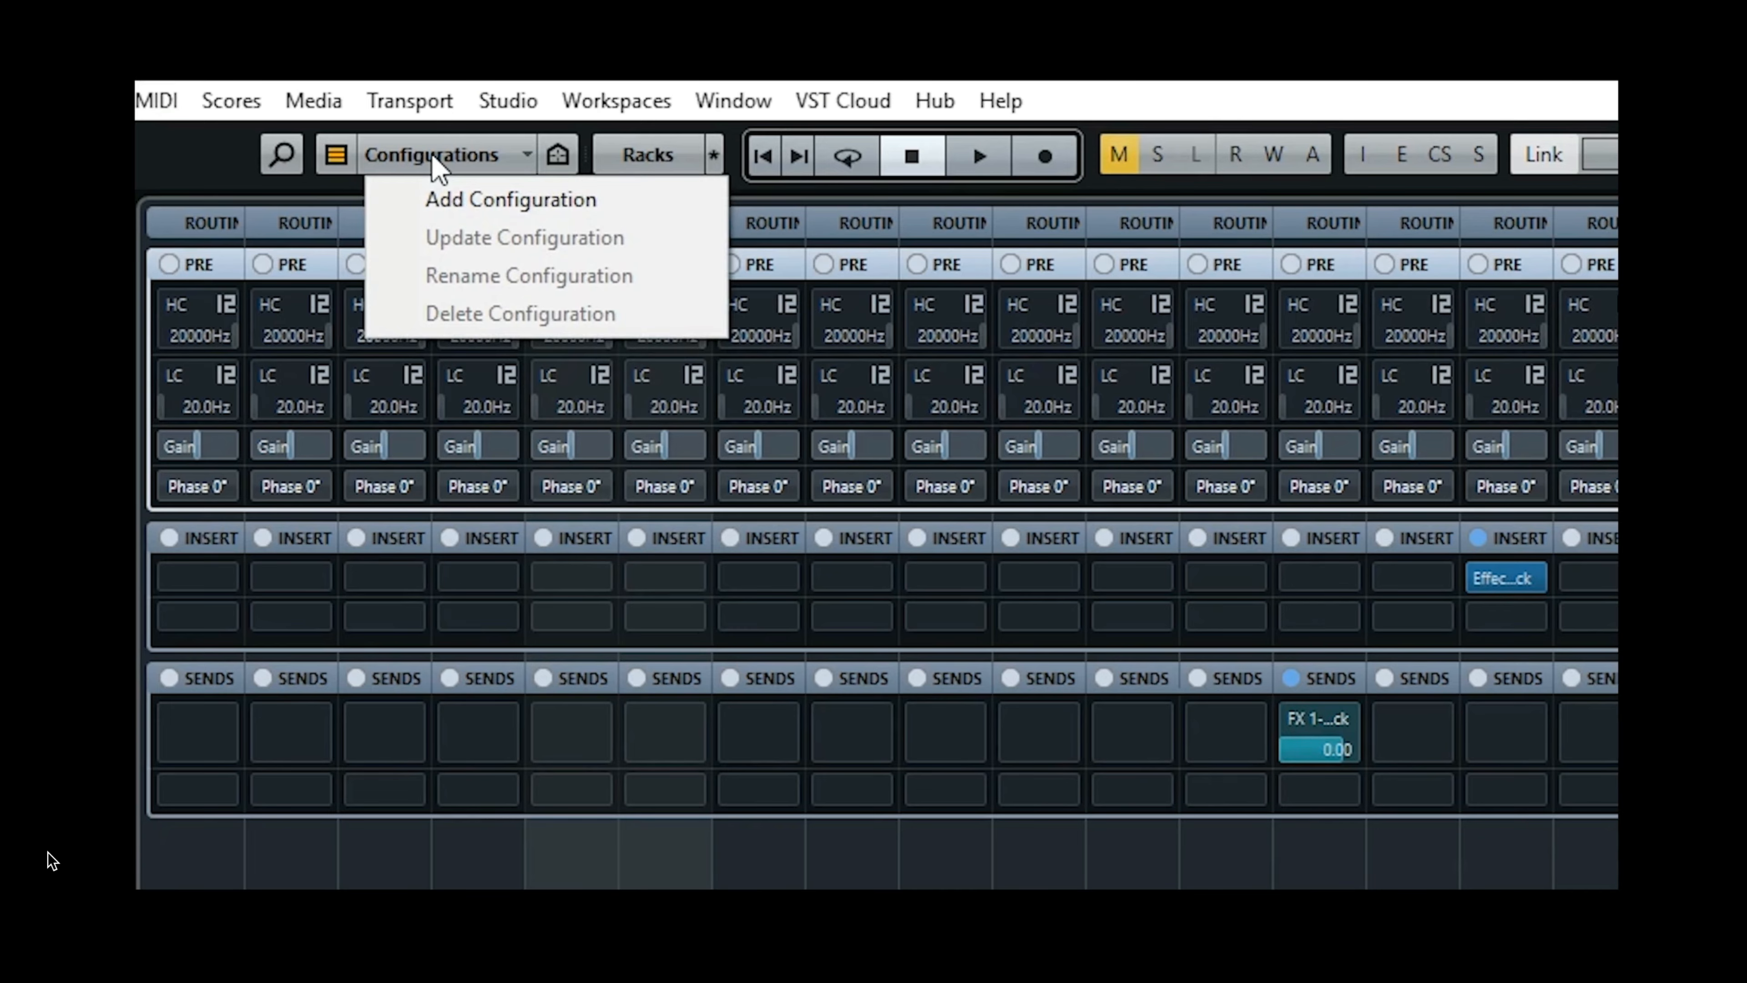
Add and confirm a new mixer configuration showing only the drum, elec and Bass channels.
left_click(510, 199)
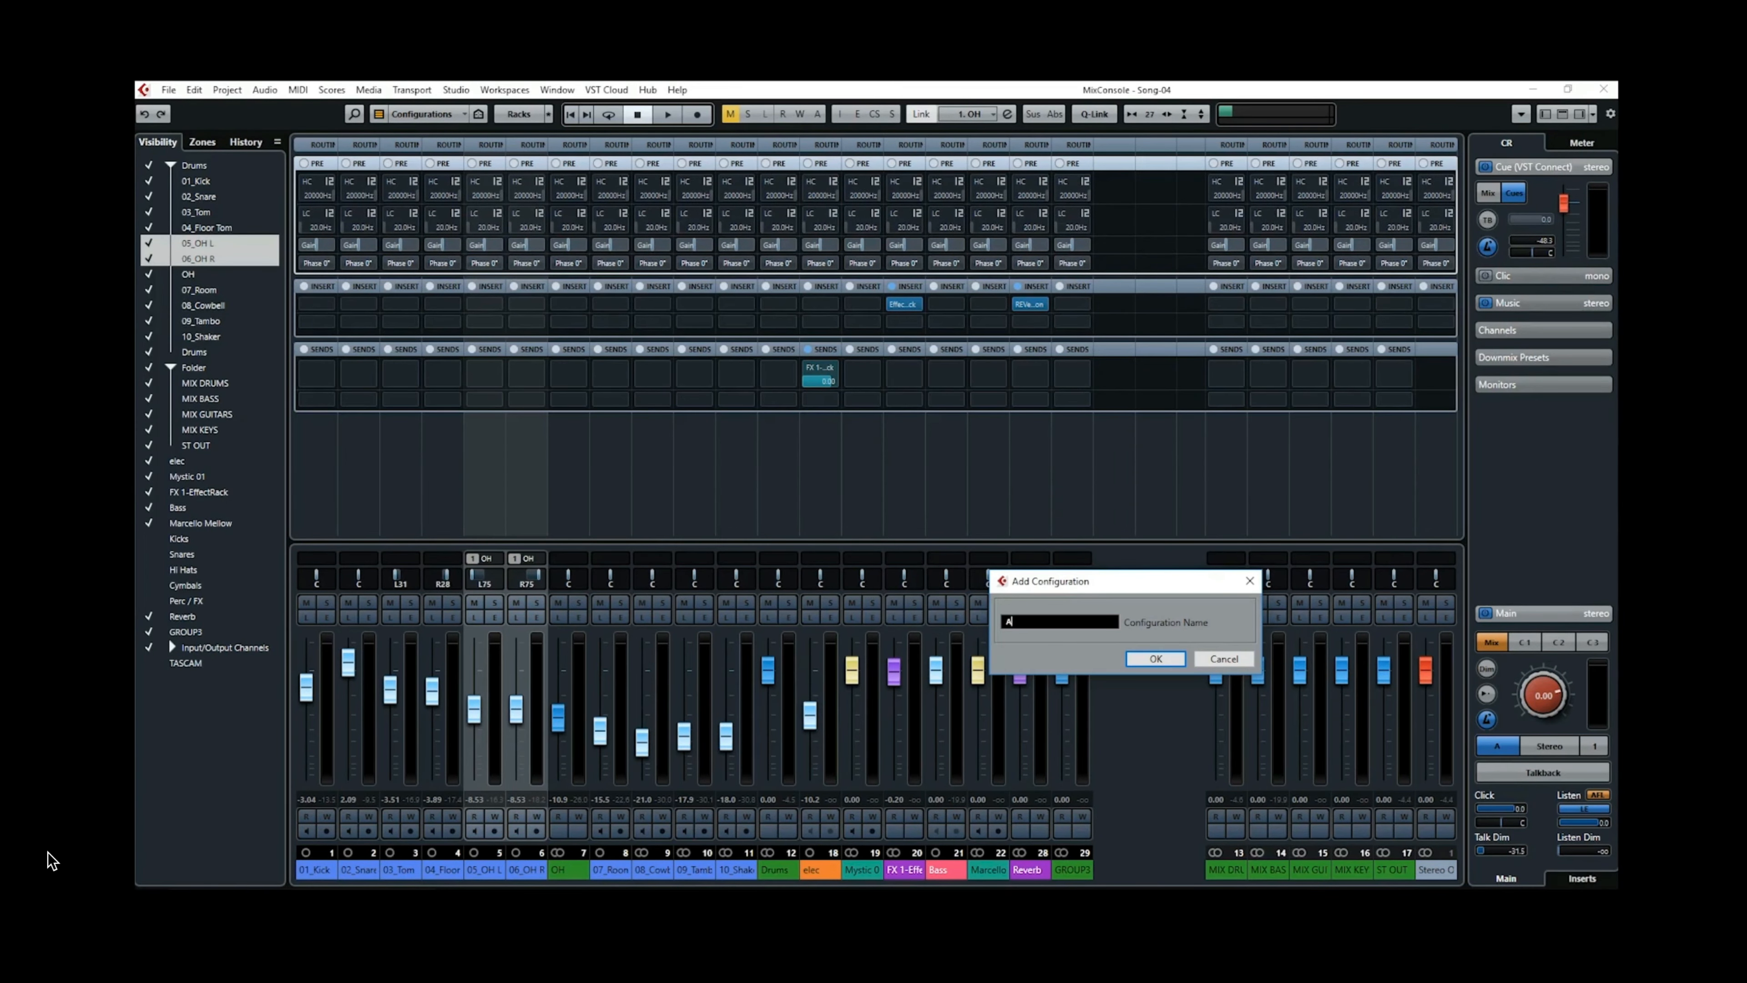
left_click(401, 114)
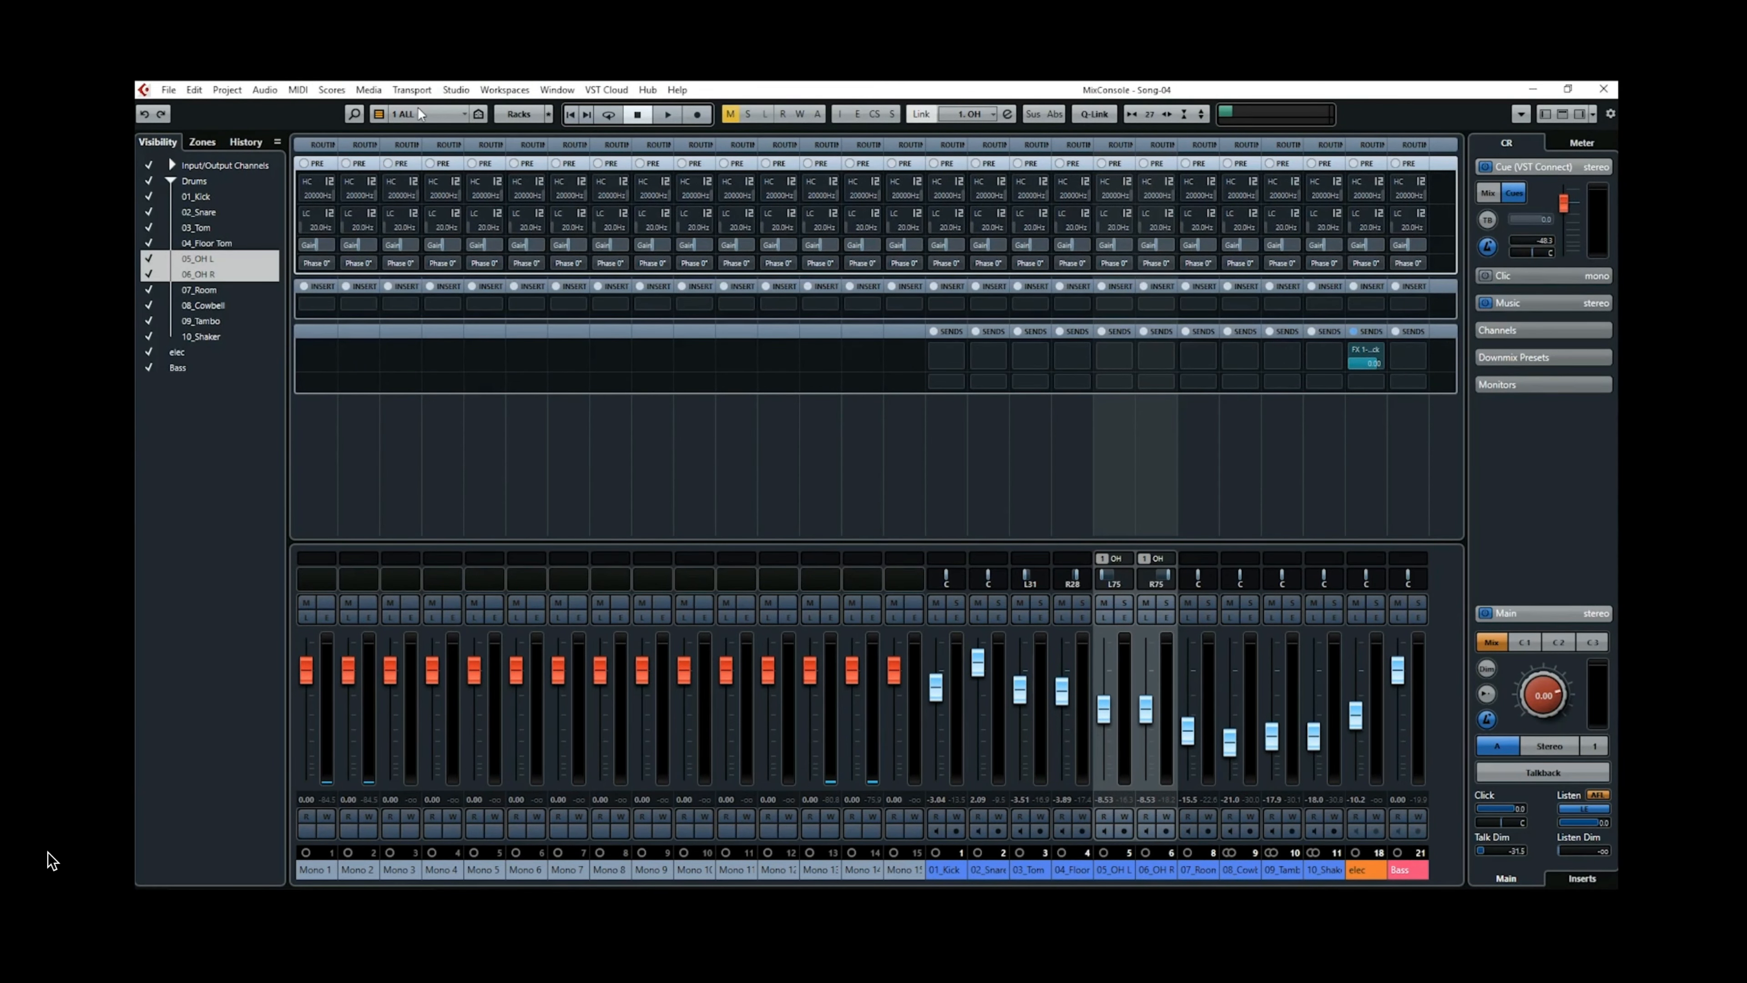
left_click(421, 113)
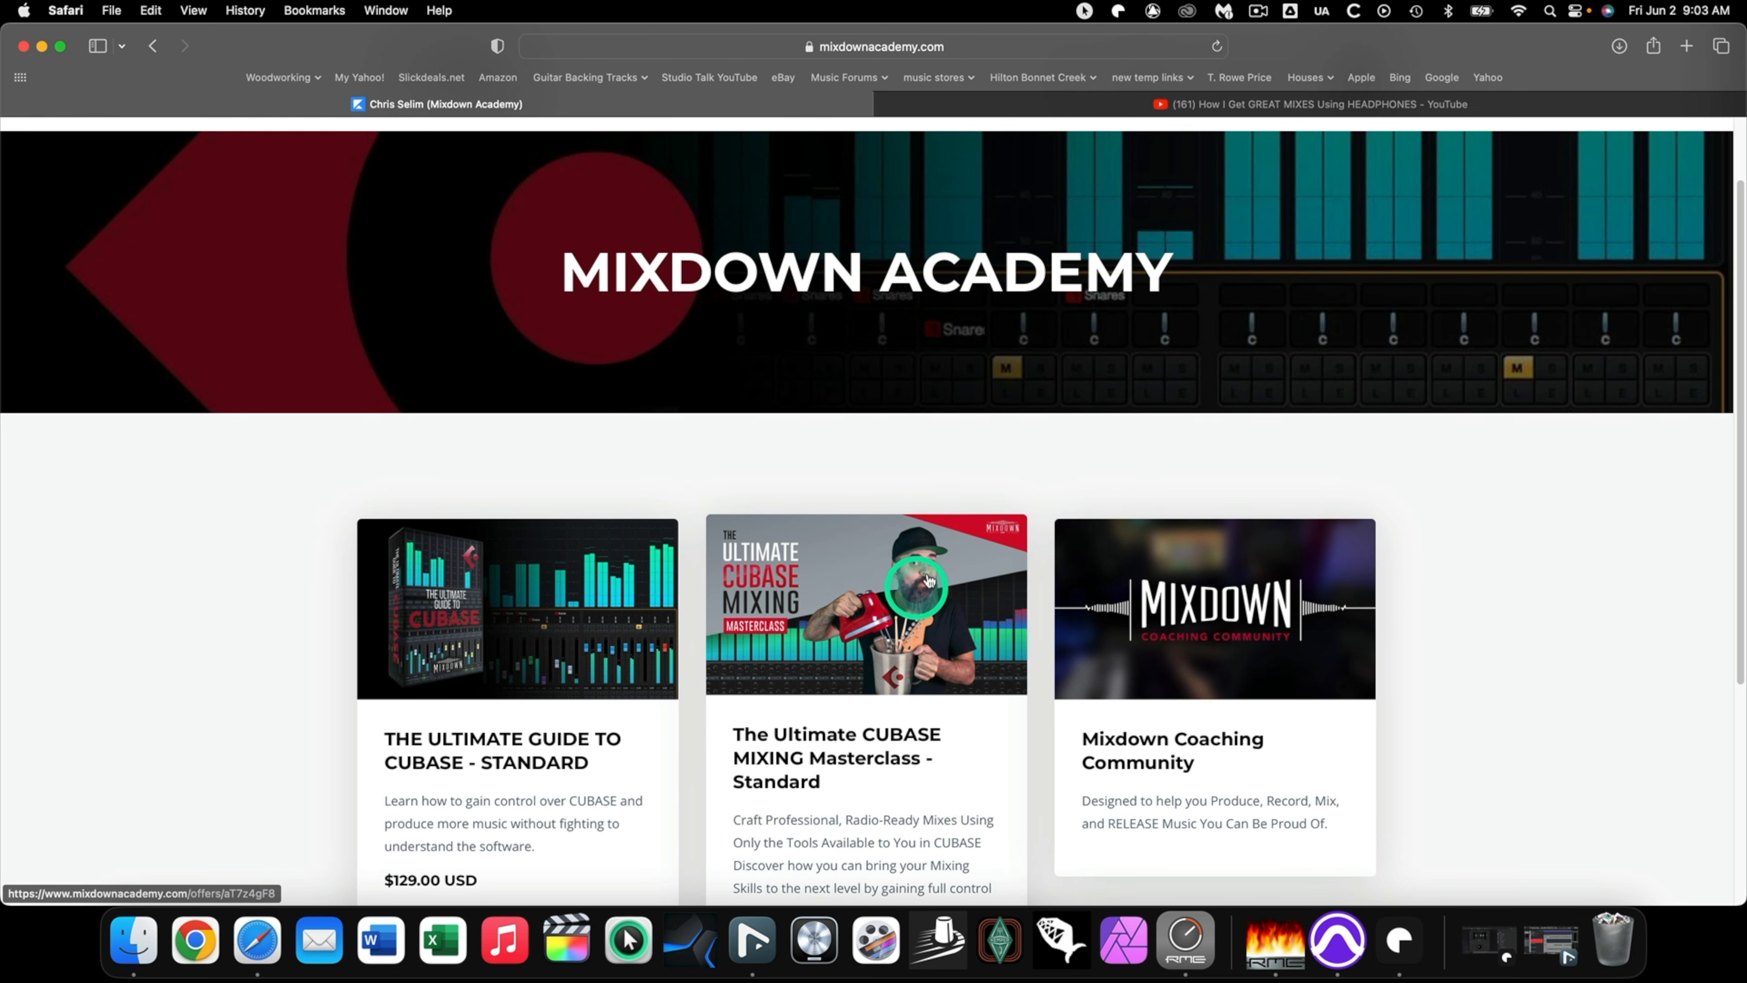
mouse_move(828, 602)
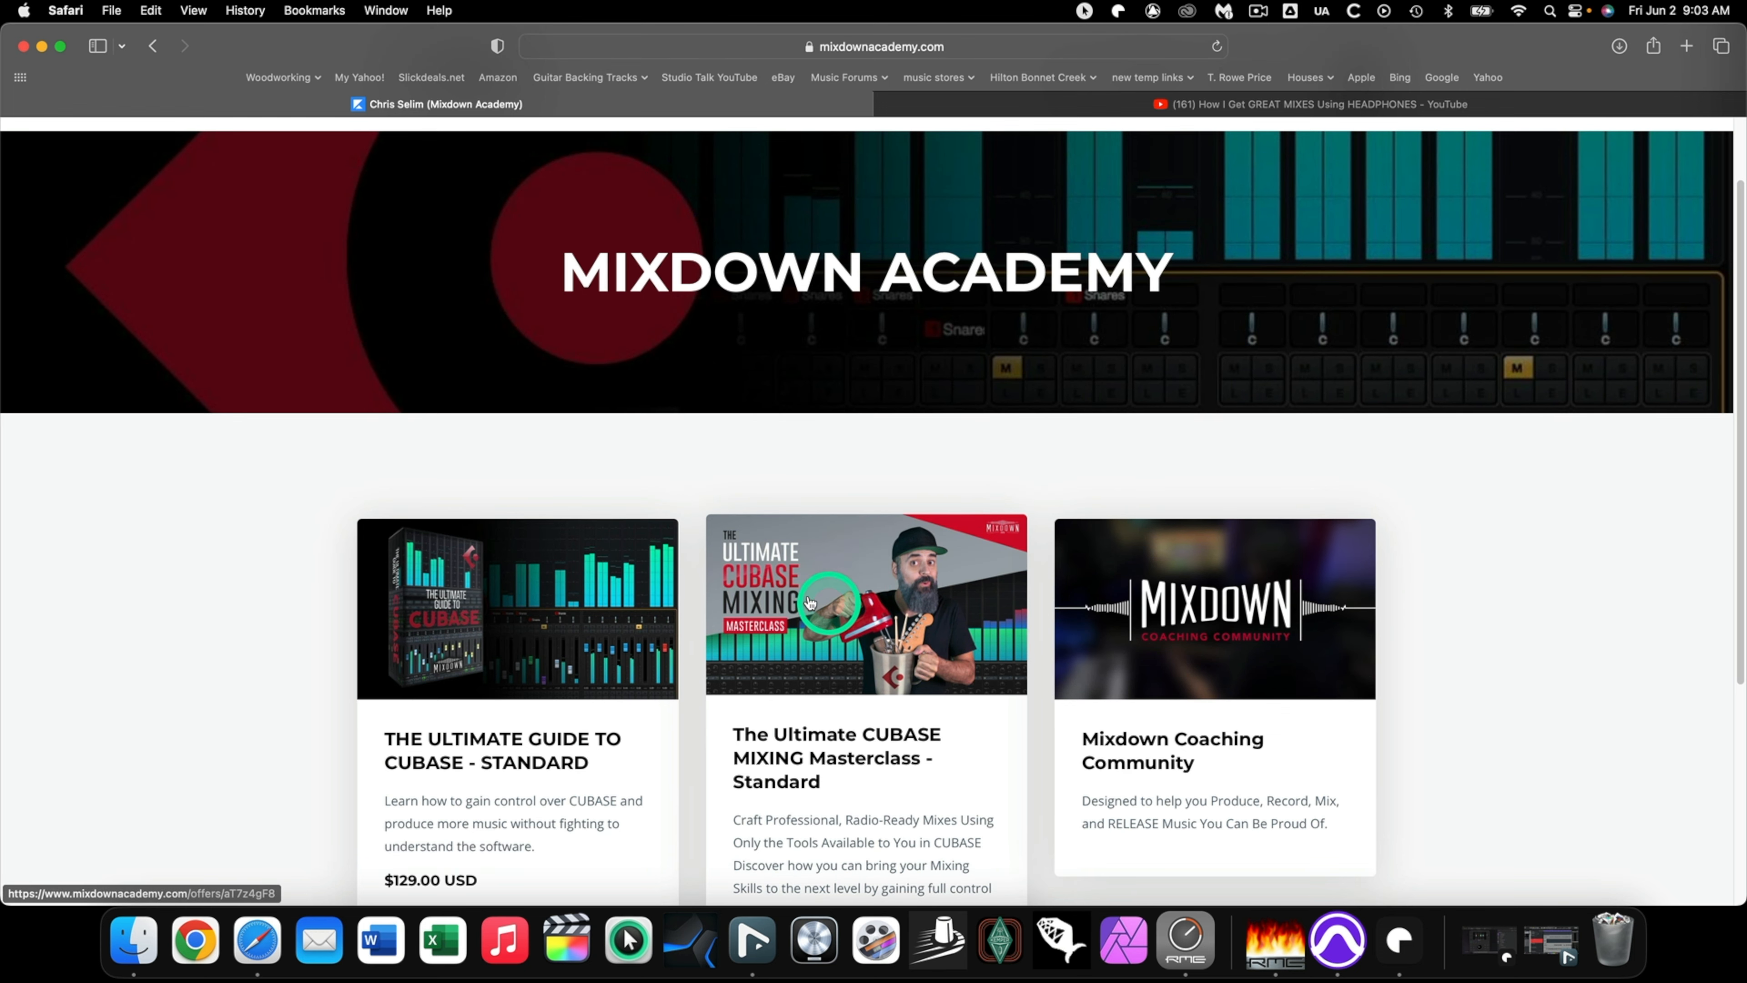
Return to the YouTube video and open the Mixdown Online channel from under the title.
left_click(1310, 104)
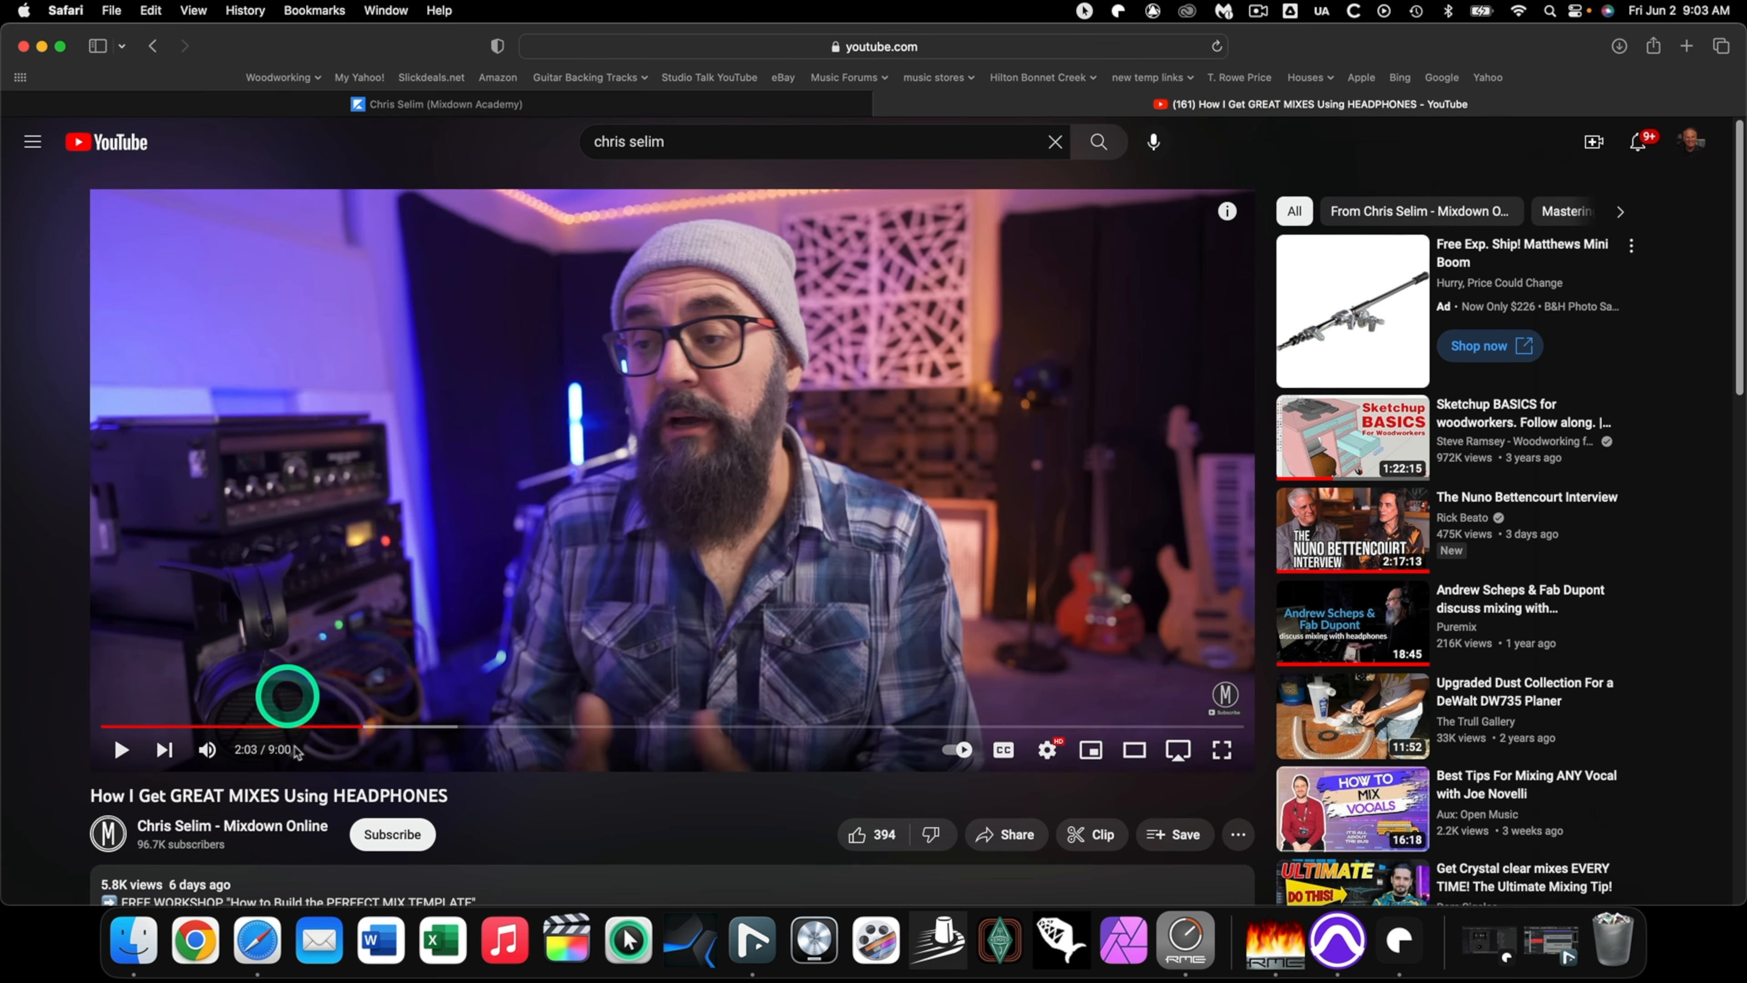
scroll("down", 3)
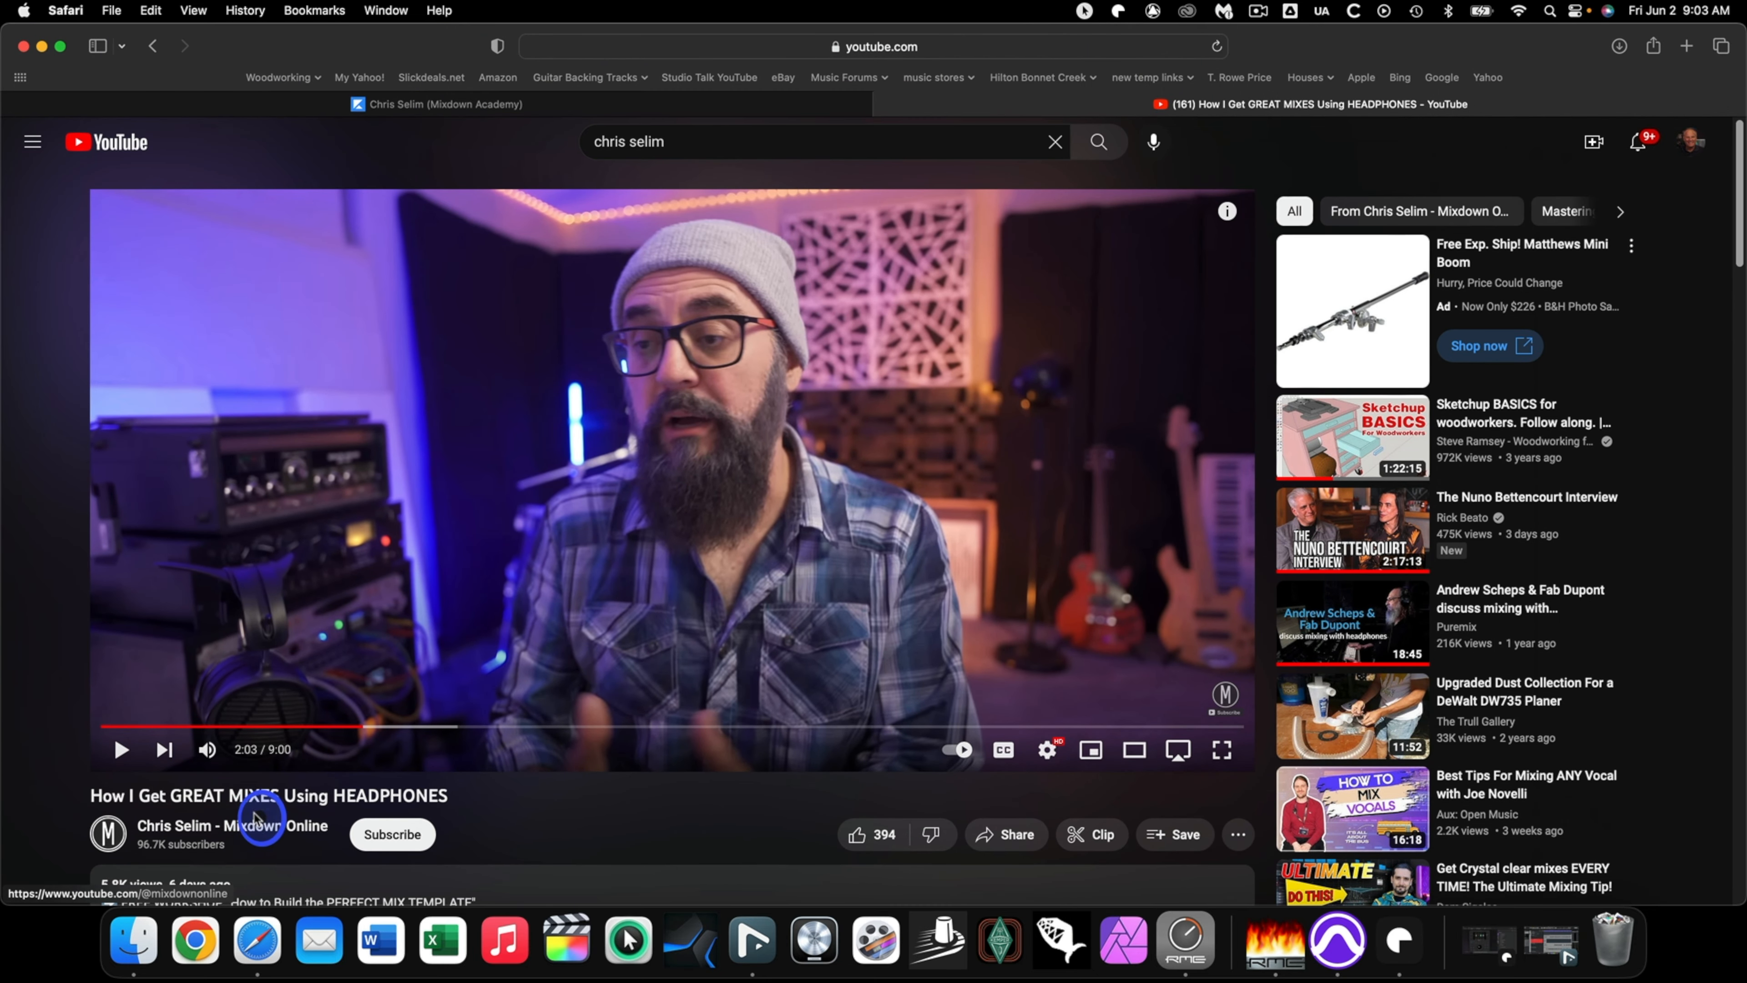
left_click(254, 825)
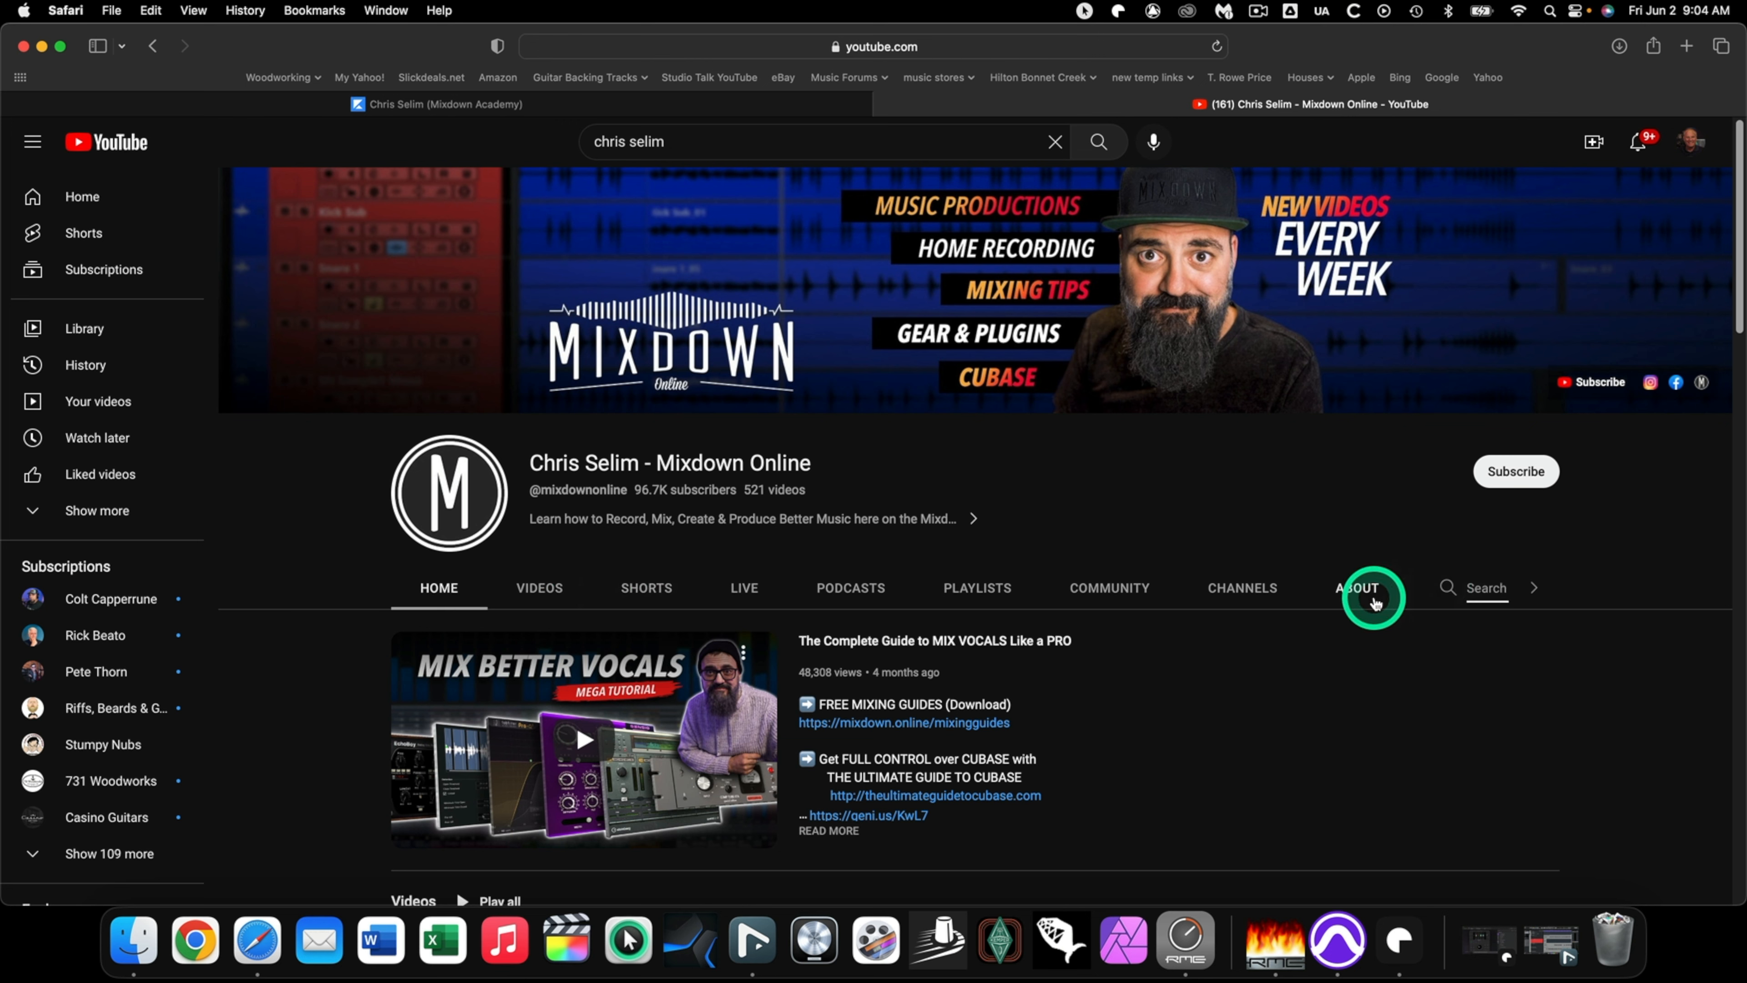
Search the channel for 'cubase' and scroll through its Cubase video results.
type("cuba")
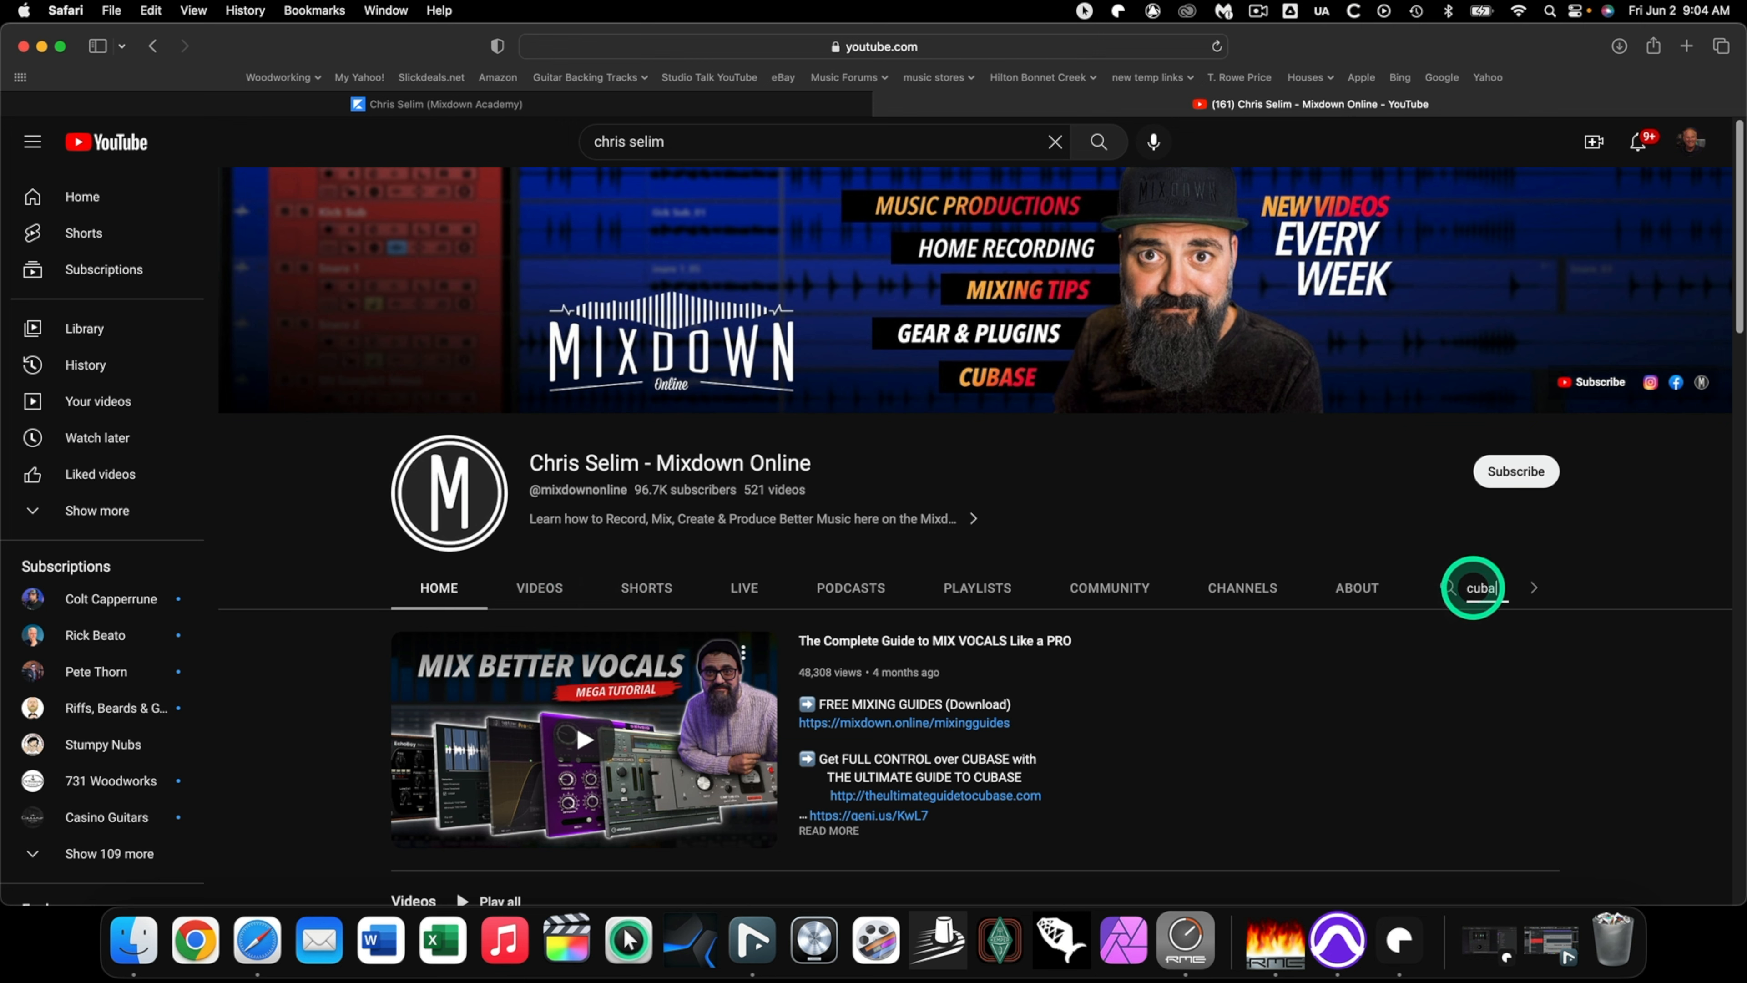
type("cubase")
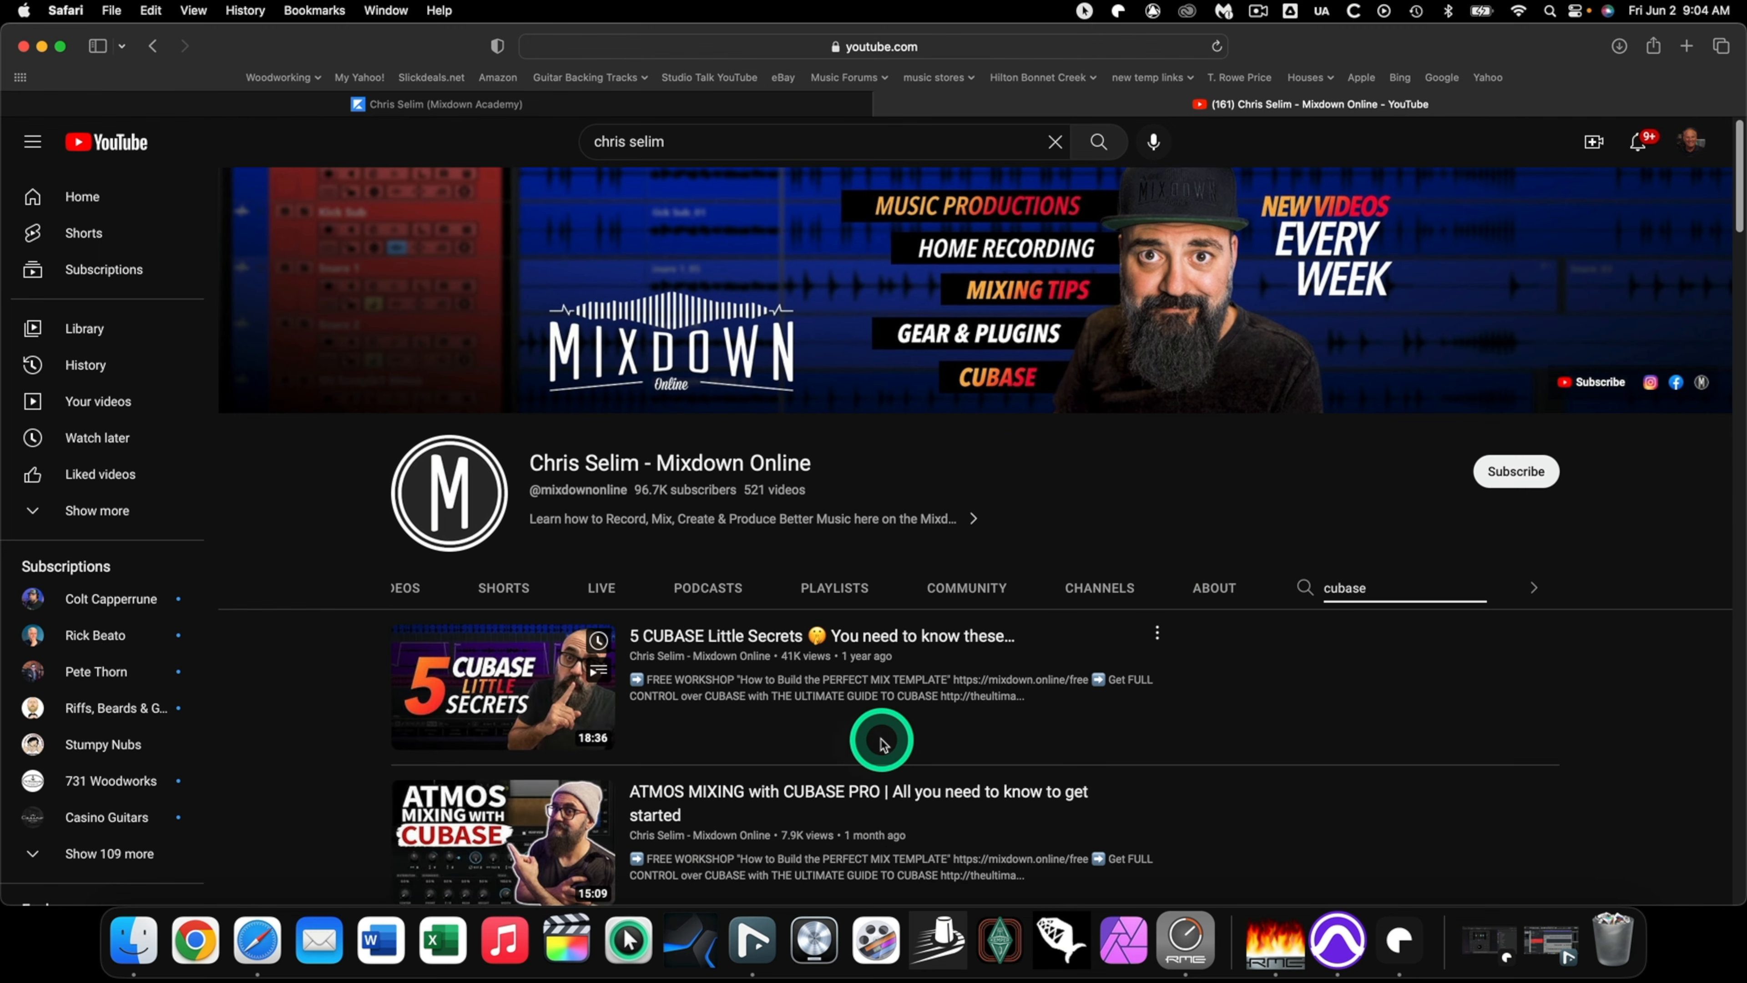
scroll("down", 3)
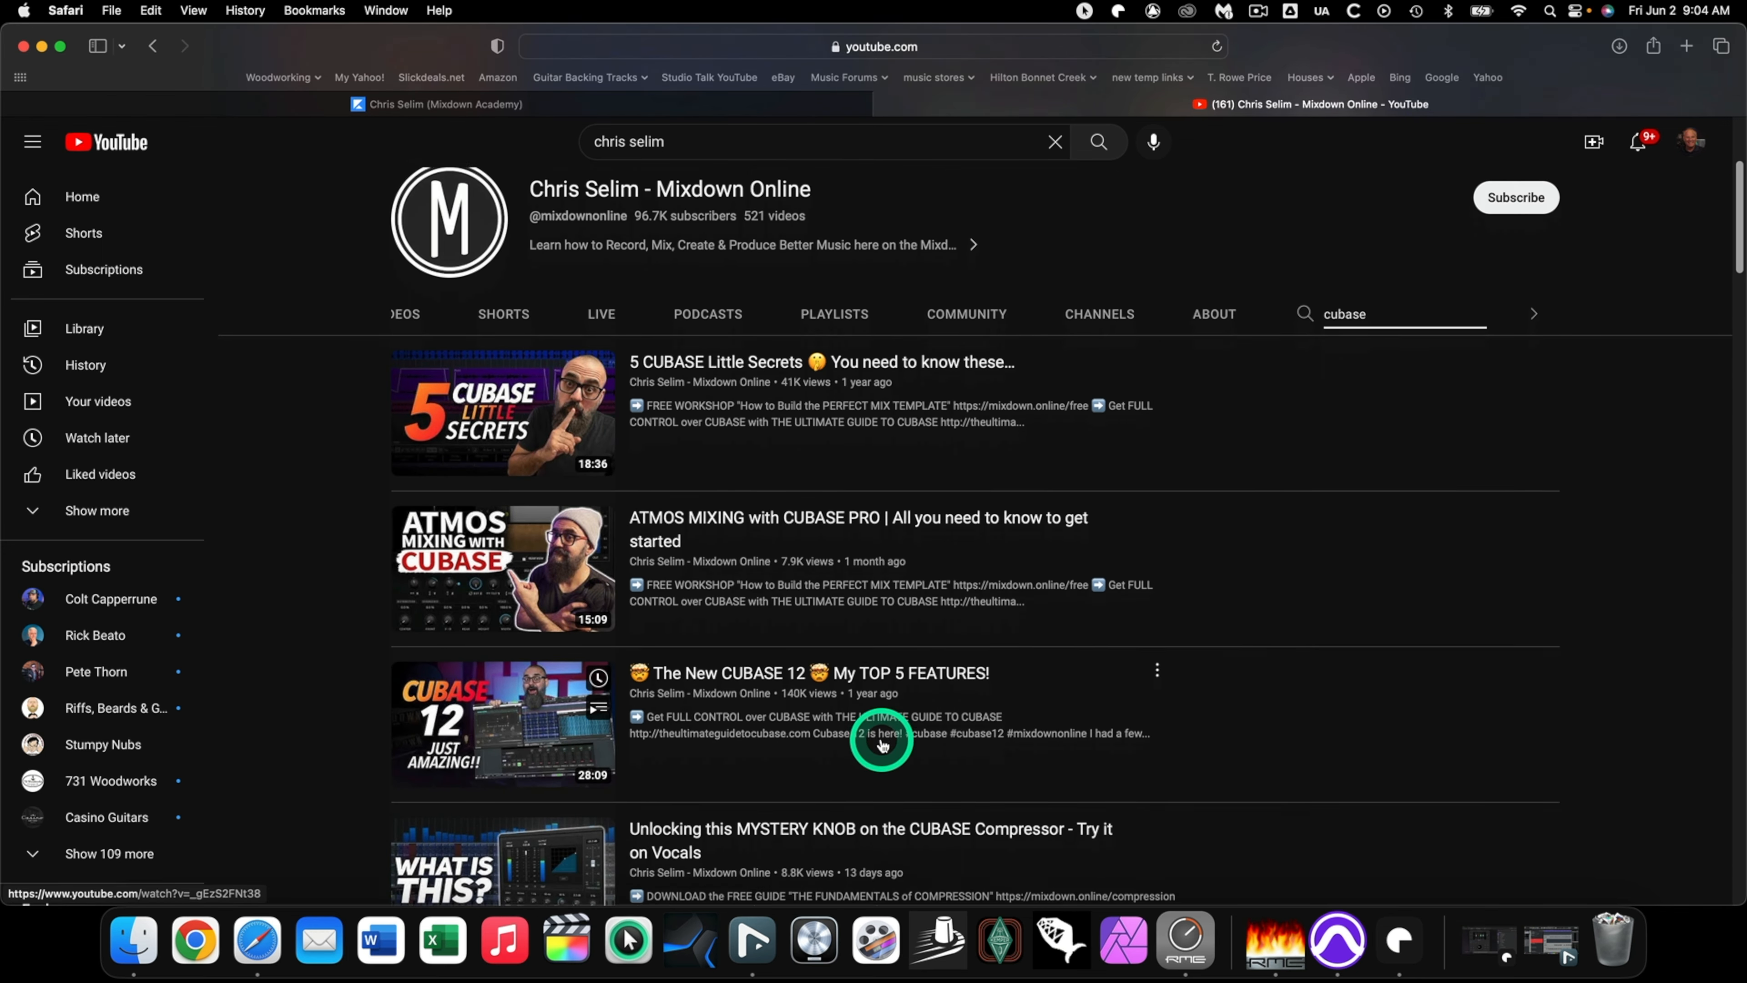
scroll("down", 3)
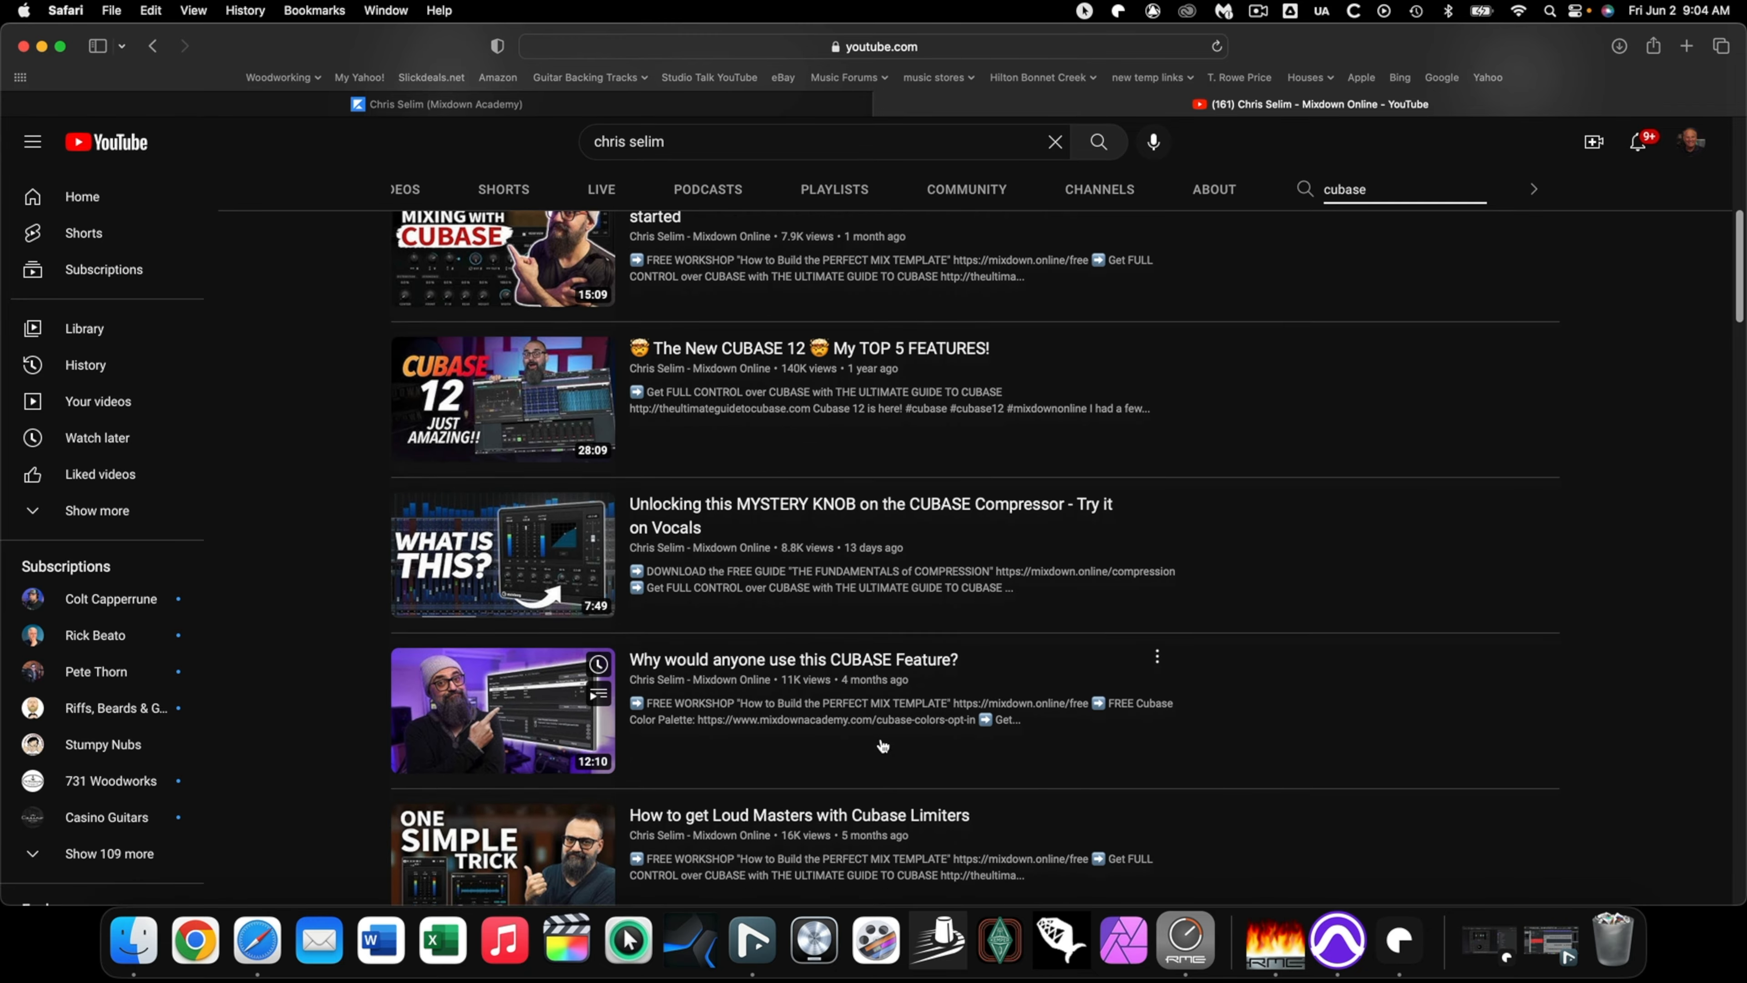
scroll("down", 3)
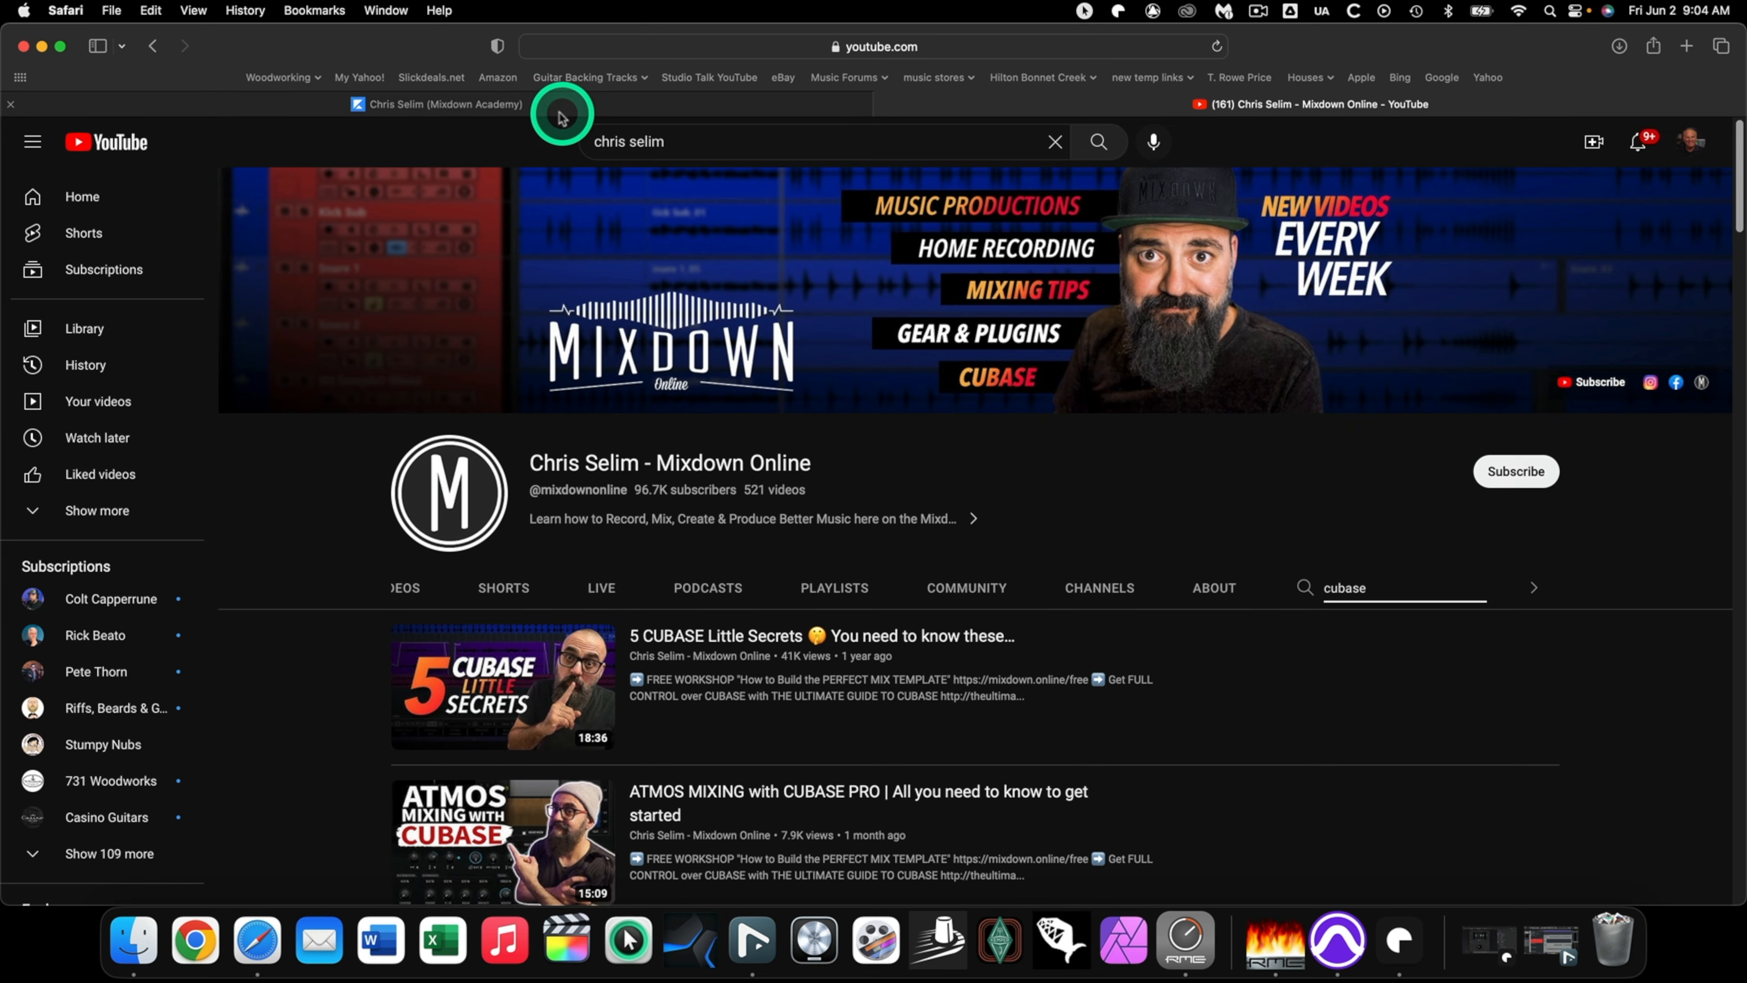
Return to the Mixdown Academy store showing the $129.00 Cubase guide and $197.00 masterclass.
left_click(435, 103)
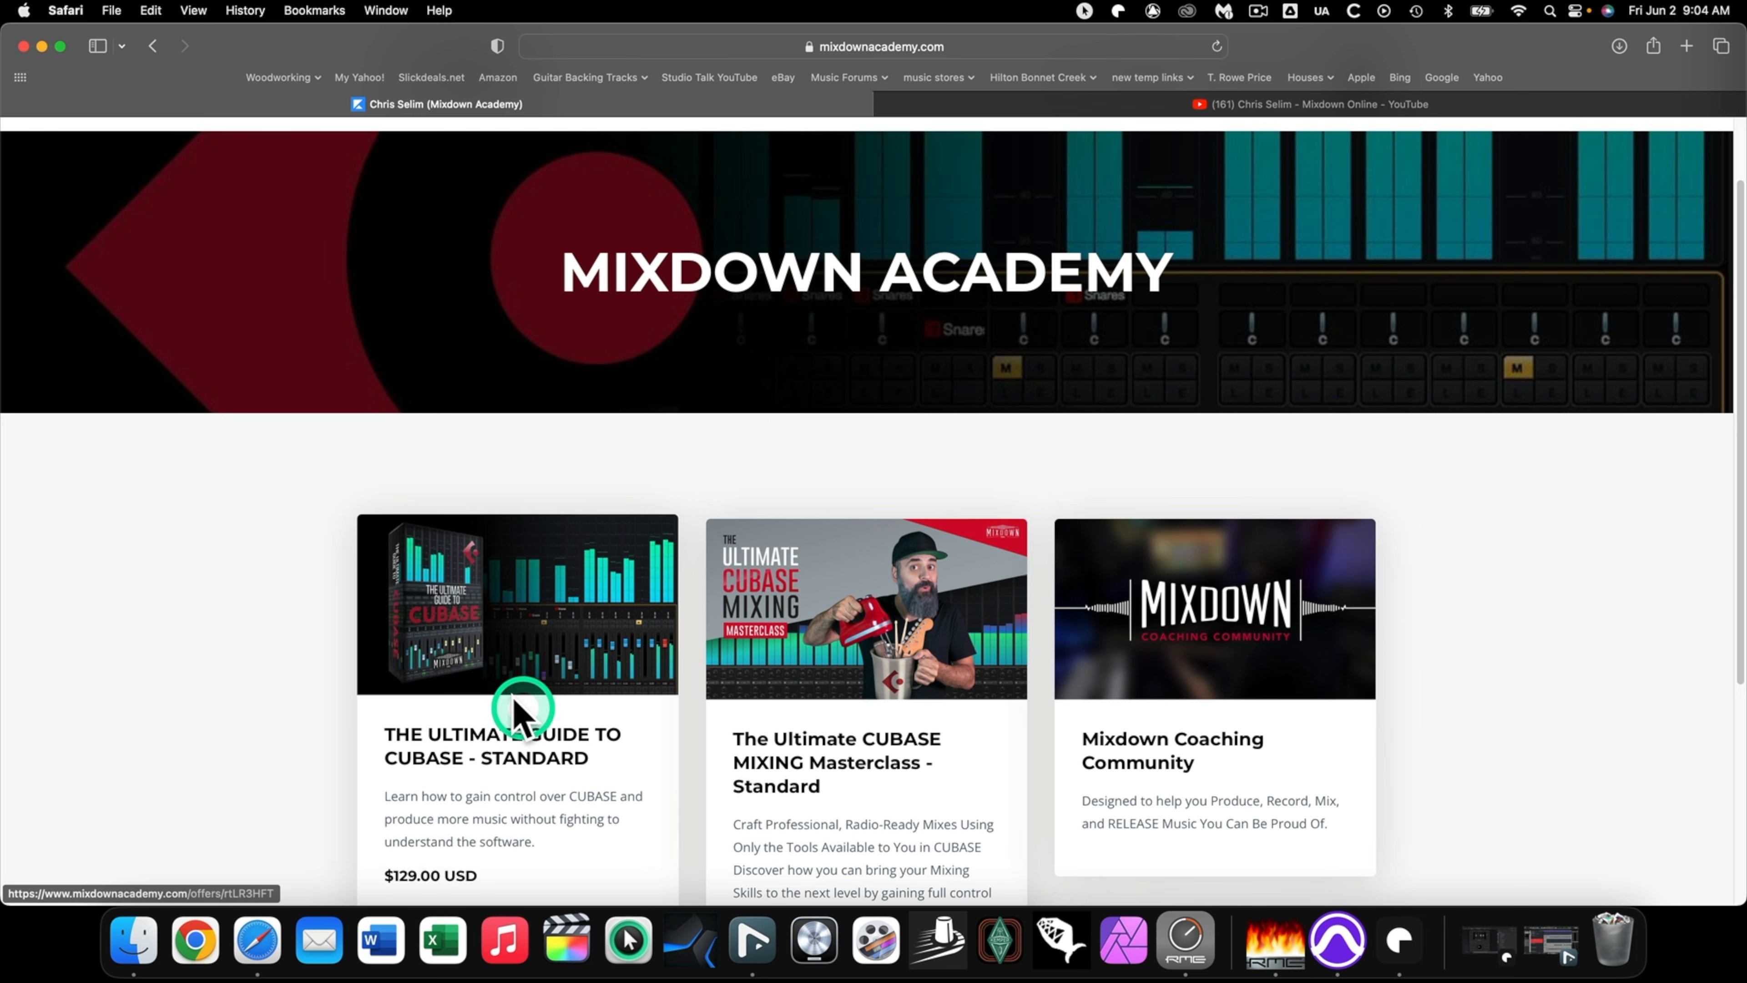
mouse_move(858, 783)
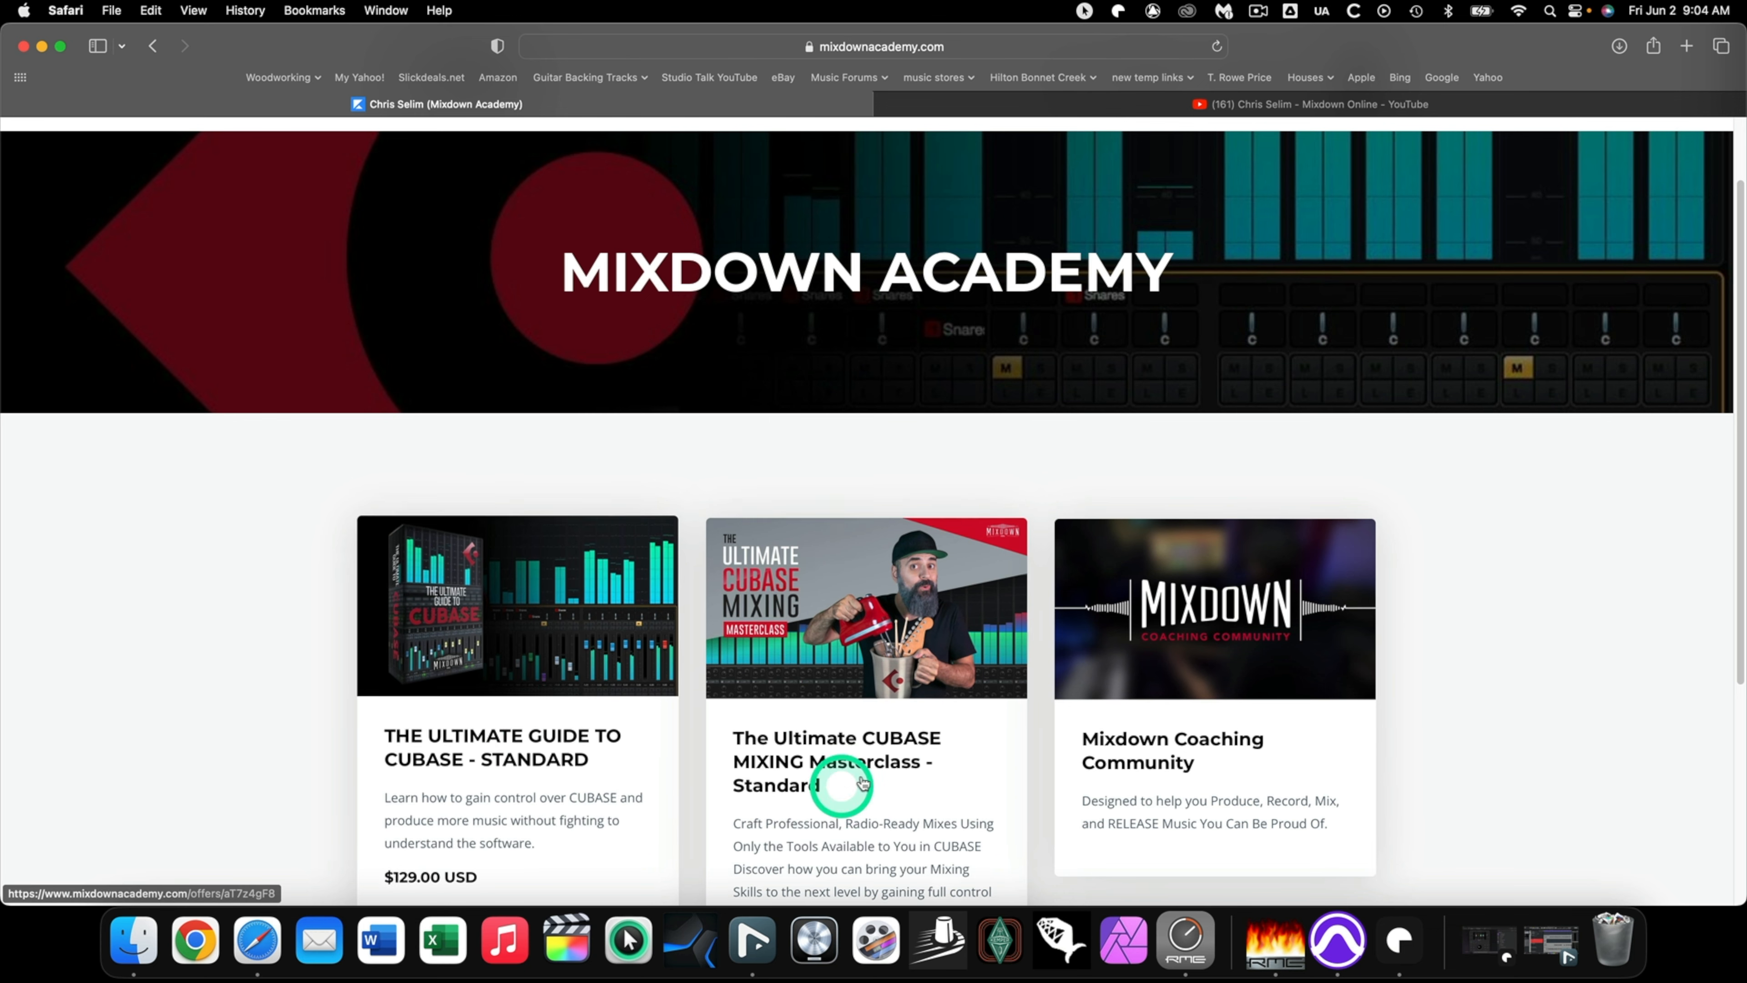
scroll("down", 3)
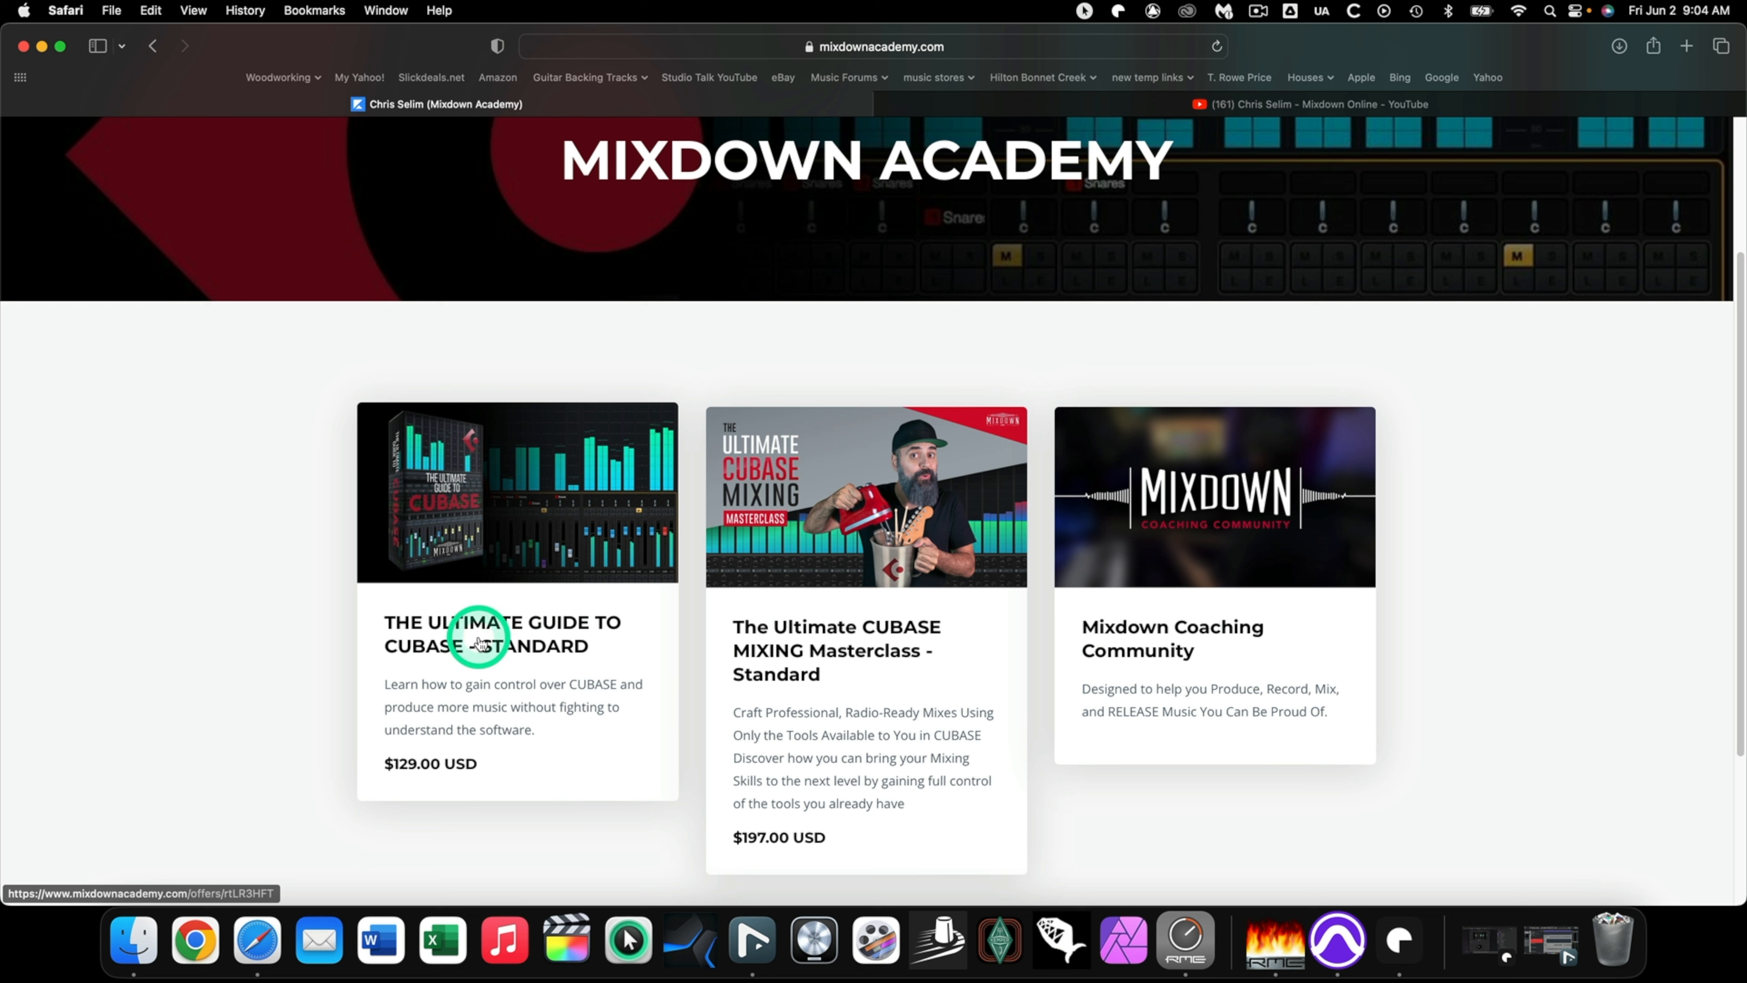
mouse_move(439, 774)
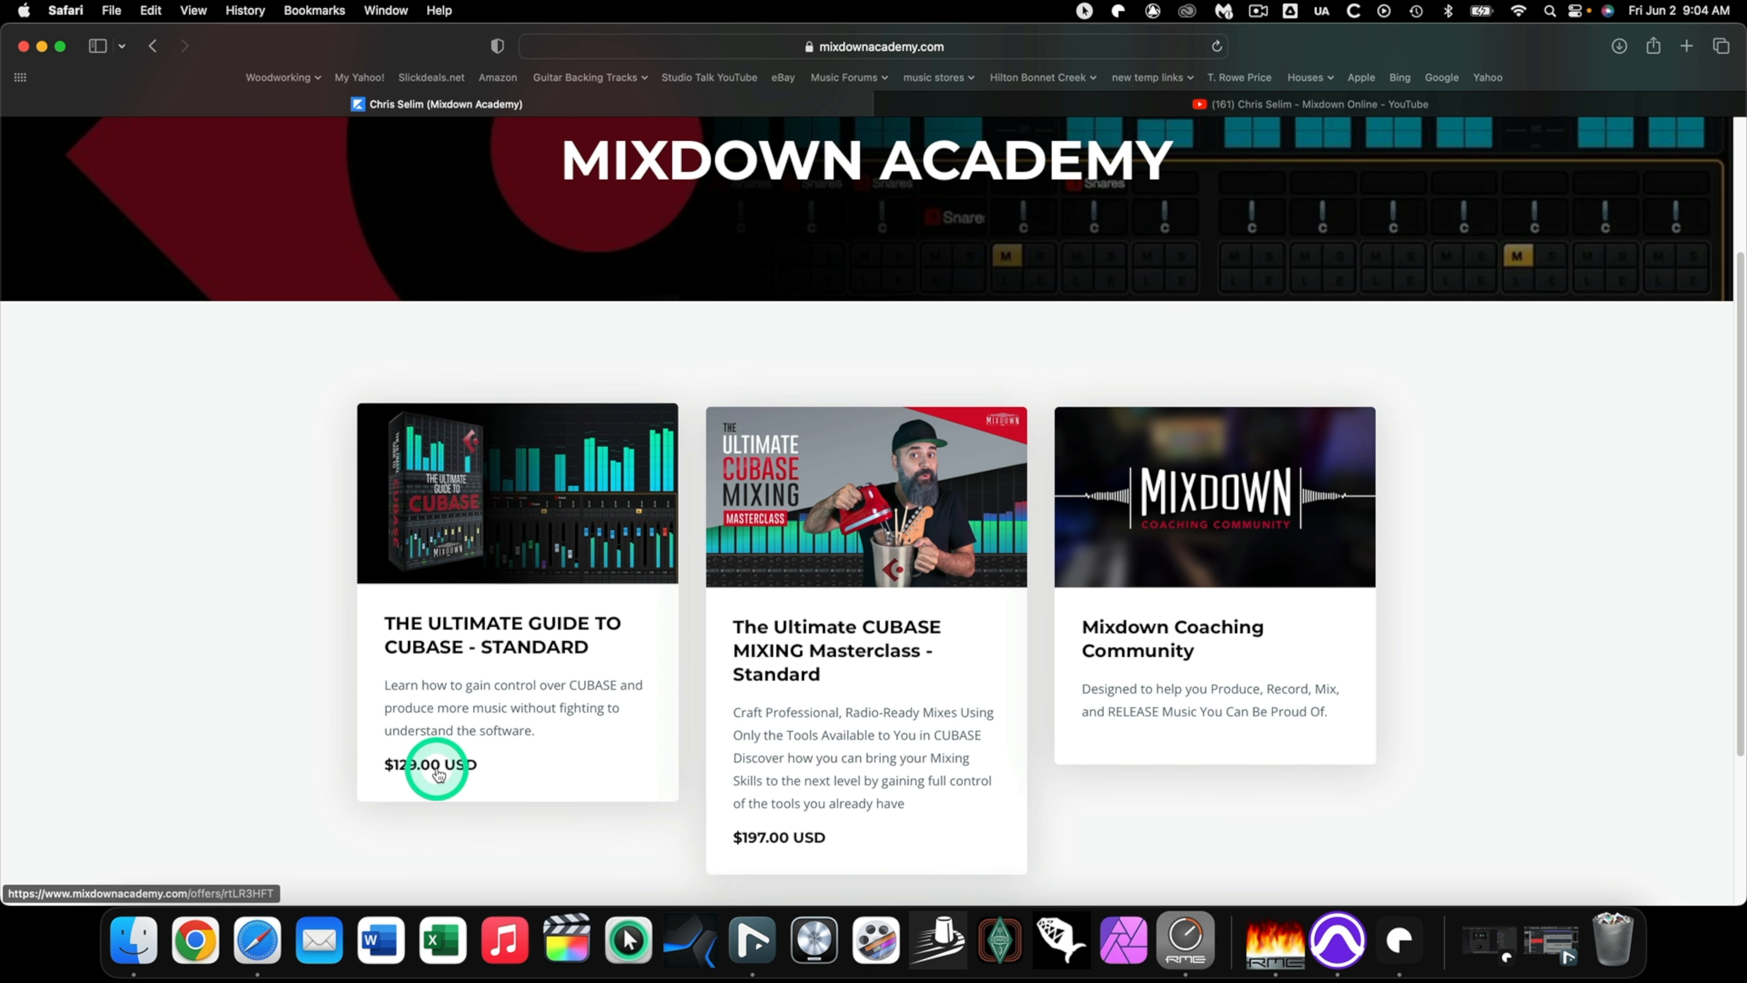
mouse_move(297, 733)
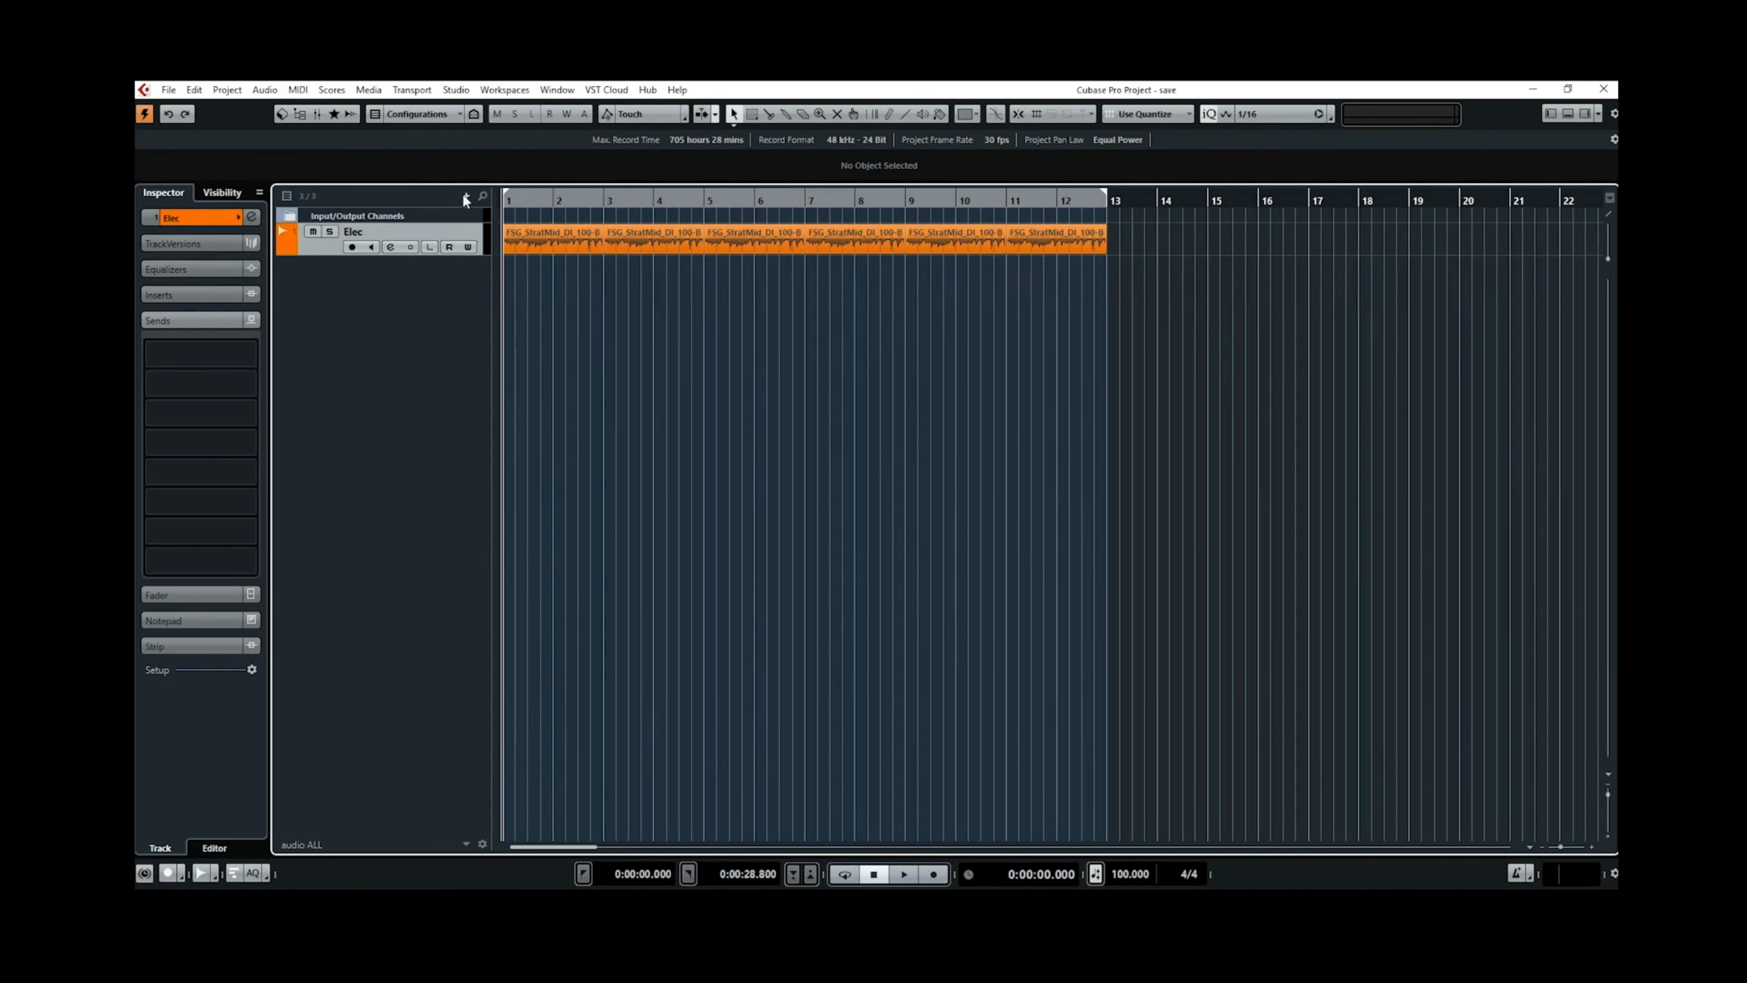
Add an FX channel track from Cubase's add-track menu.
left_click(463, 197)
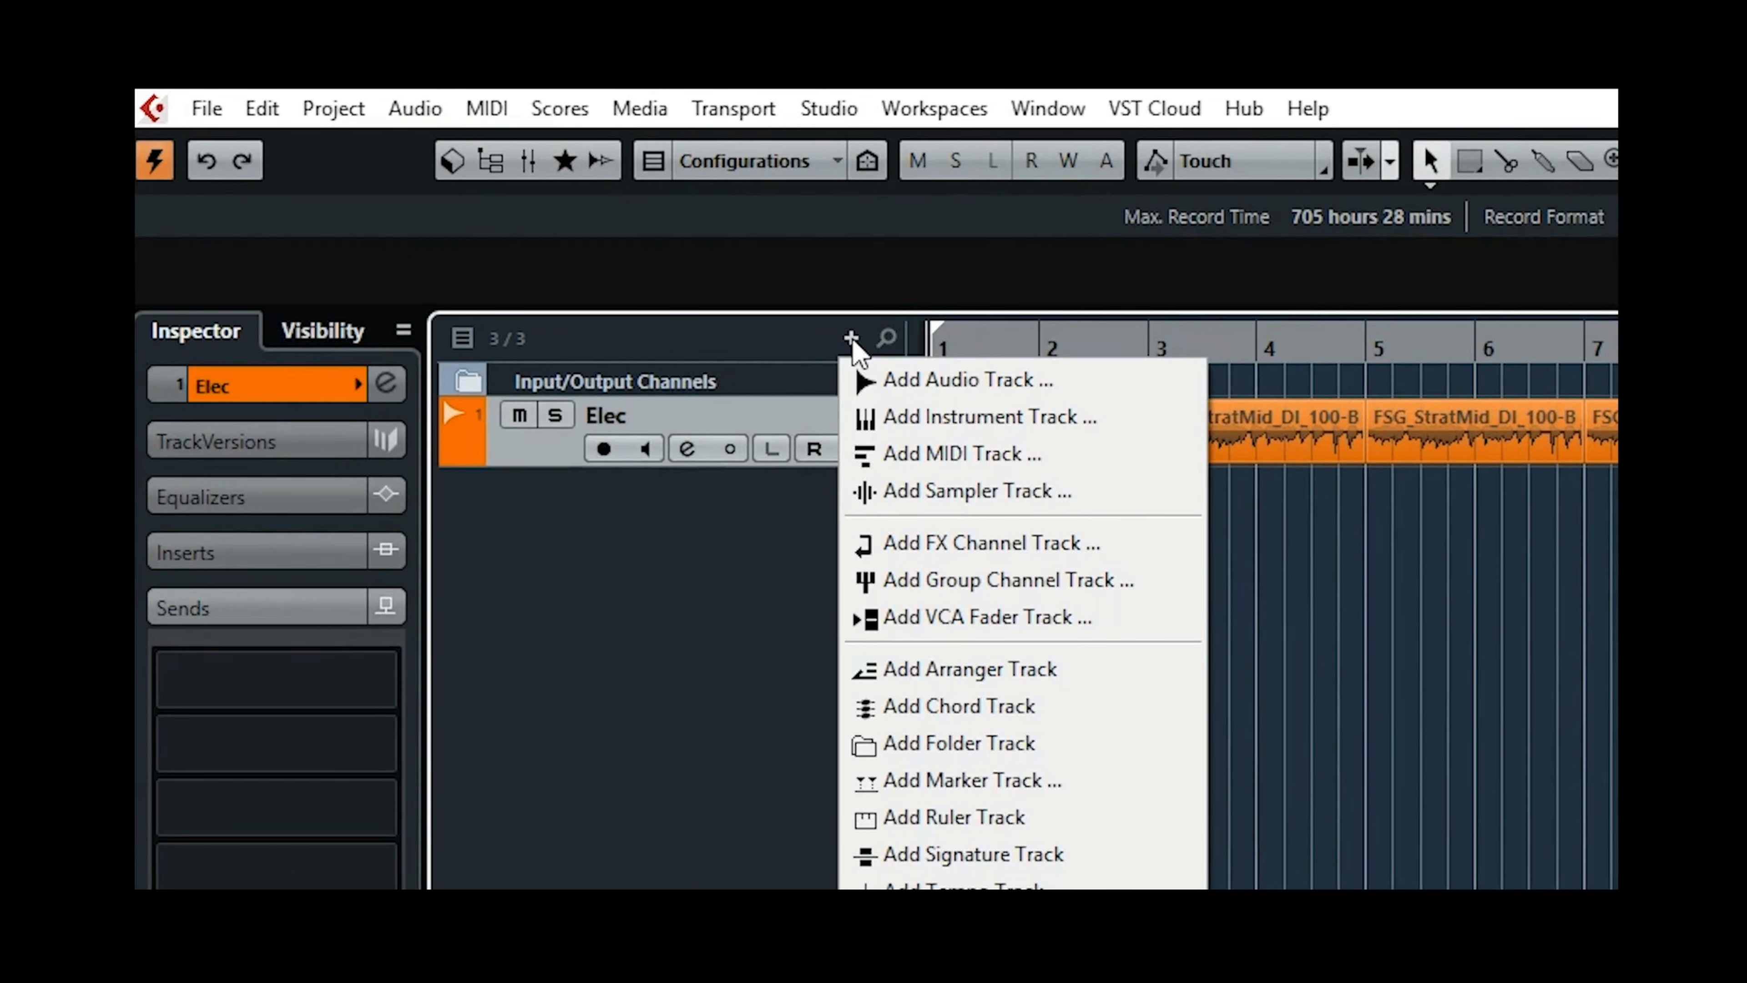
mouse_move(986, 542)
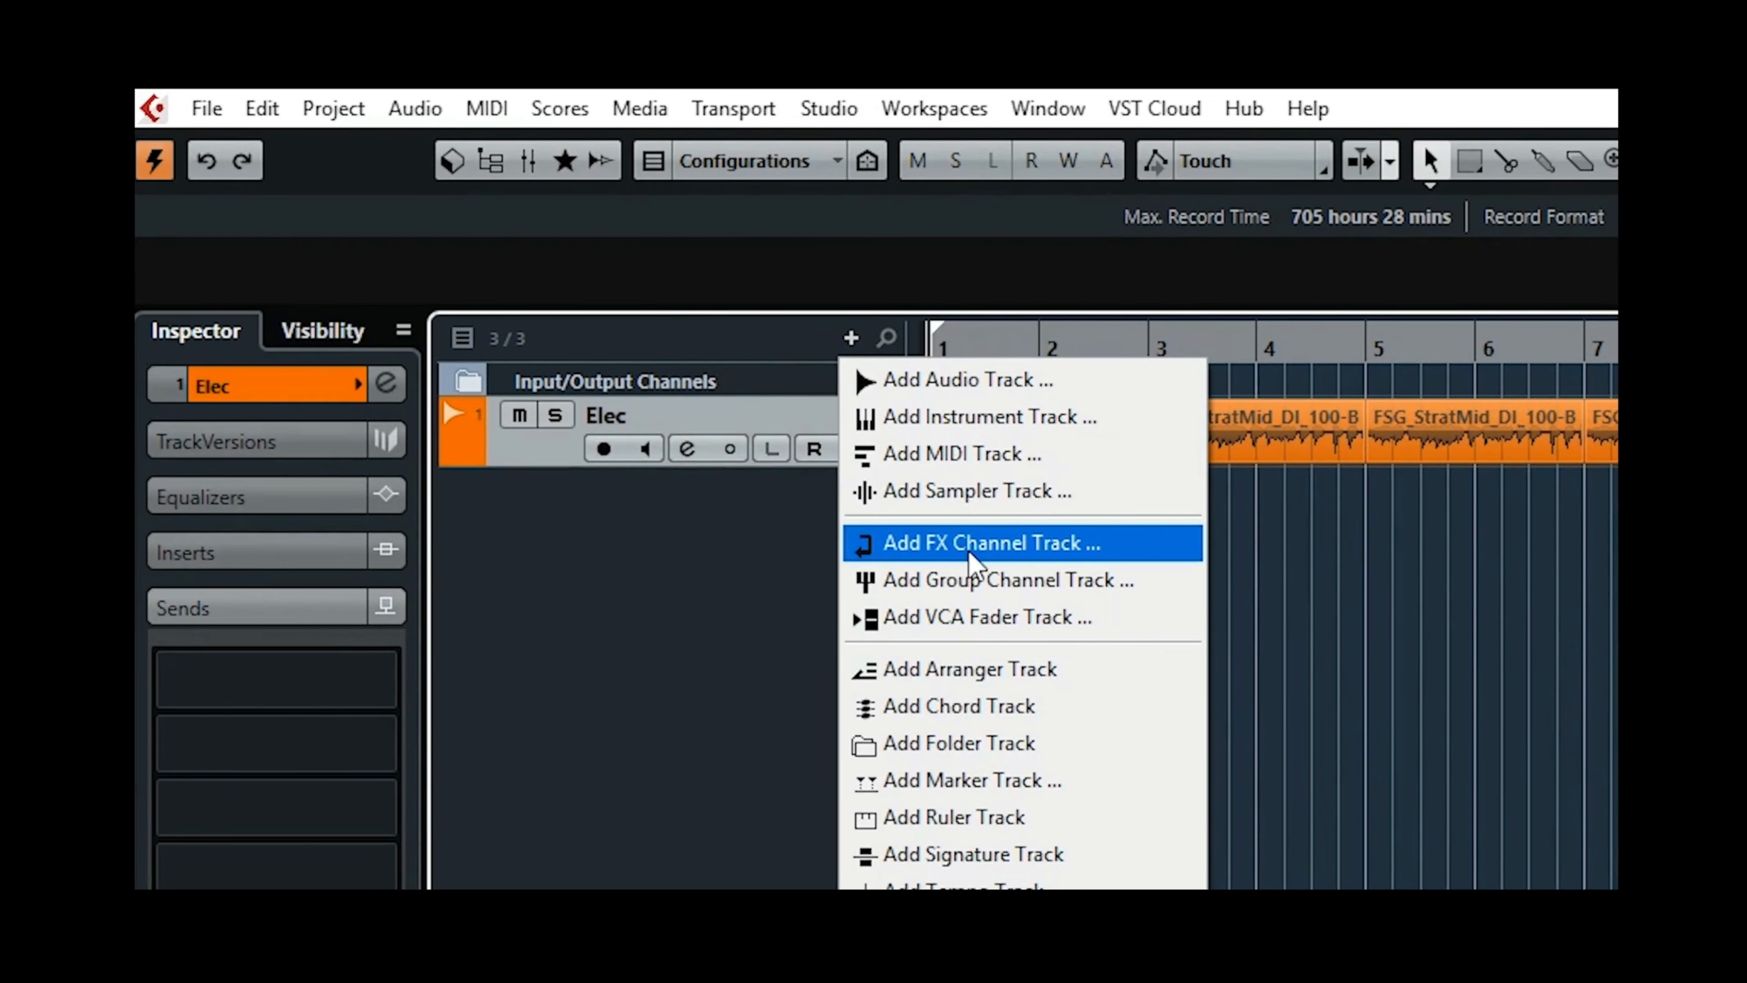
left_click(985, 542)
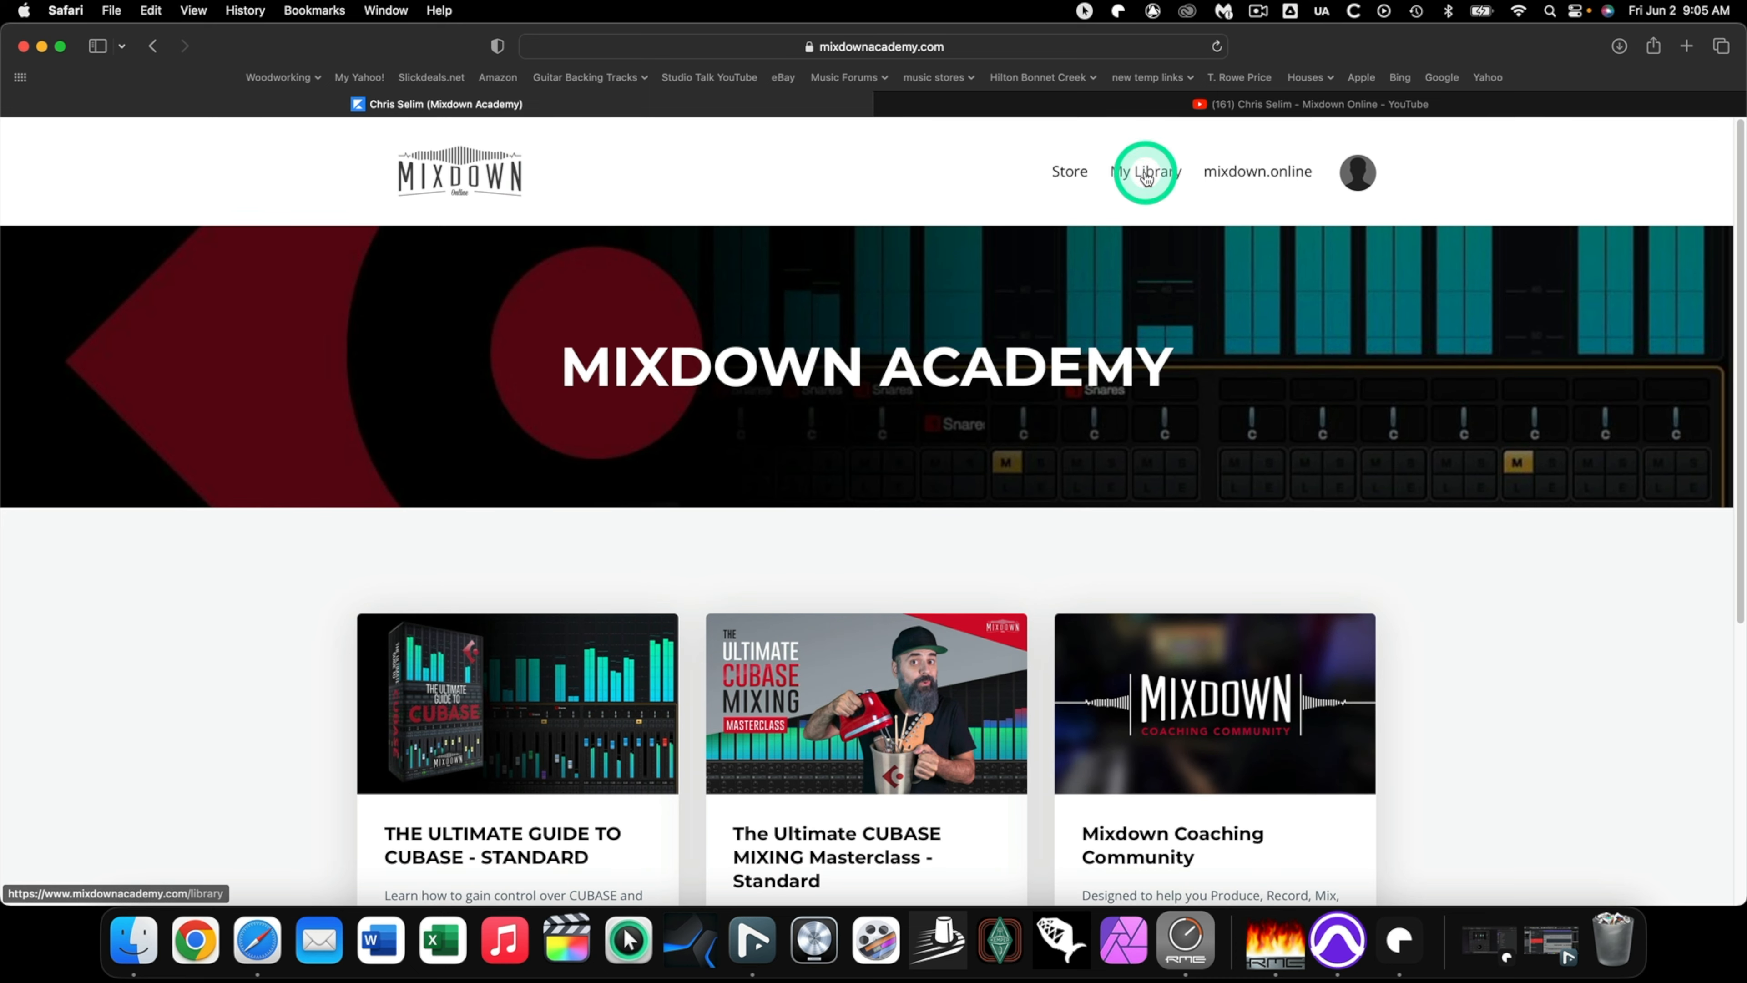
Go to the course library and view The Ultimate Guide to CUBASE product.
left_click(1144, 172)
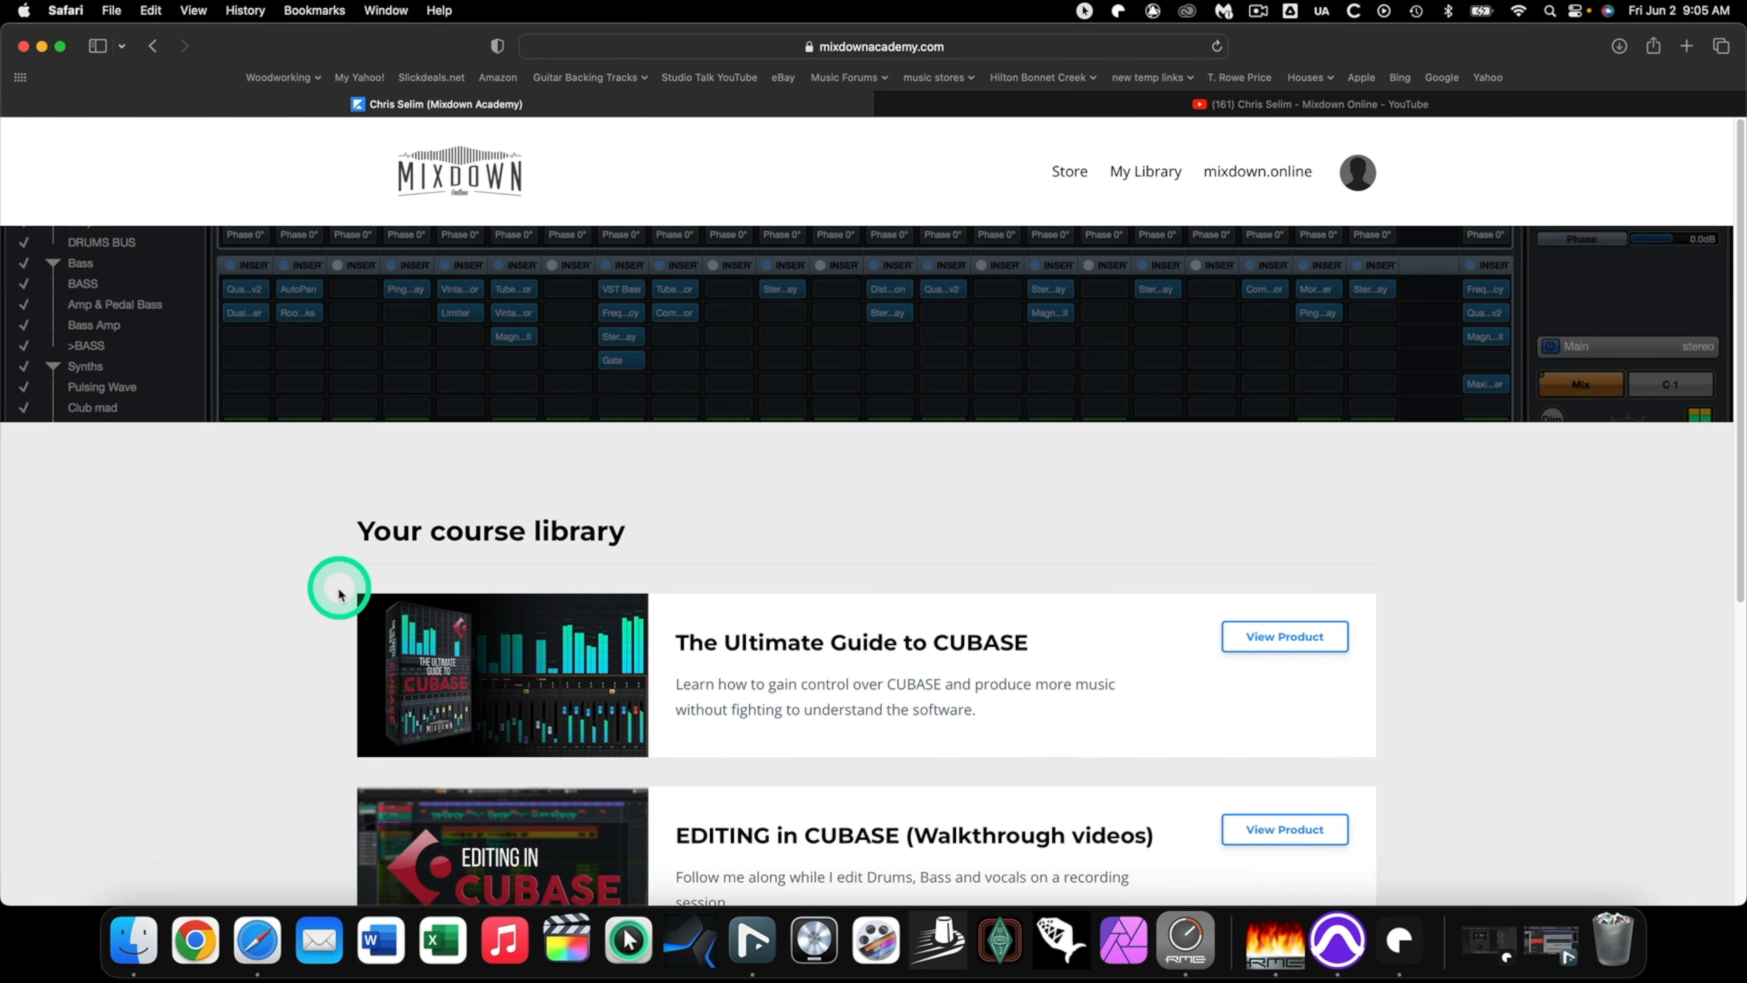
scroll("down", 3)
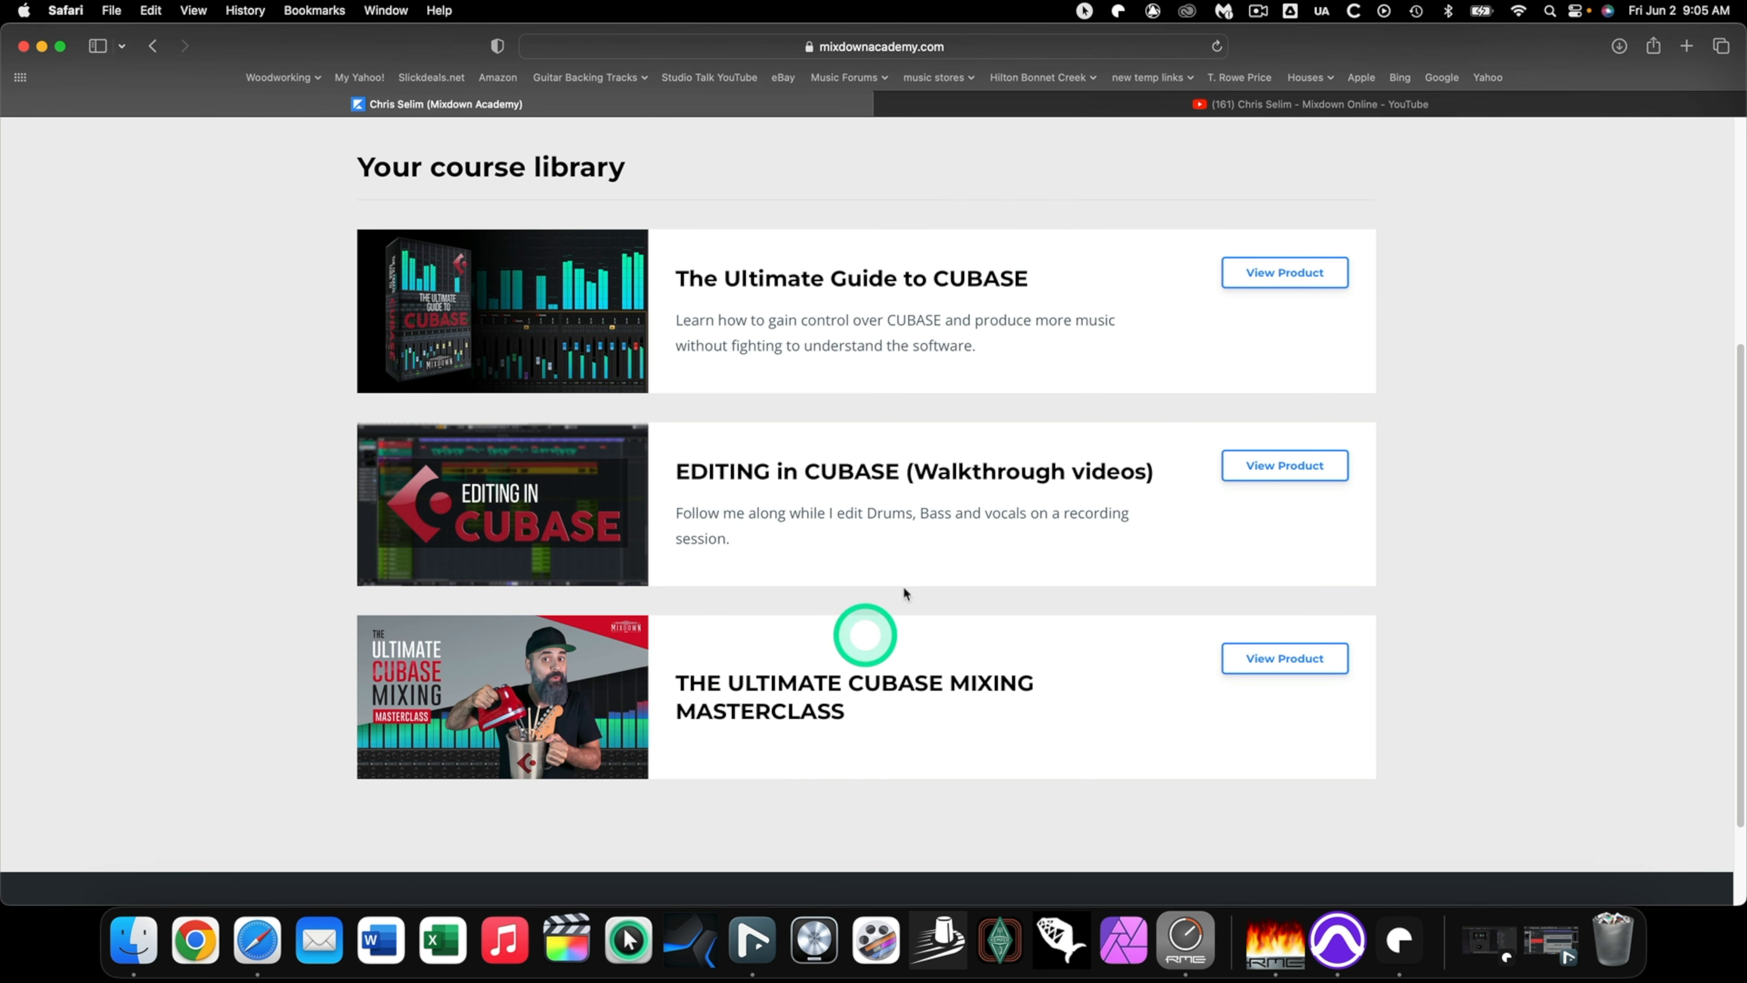
scroll("down", 3)
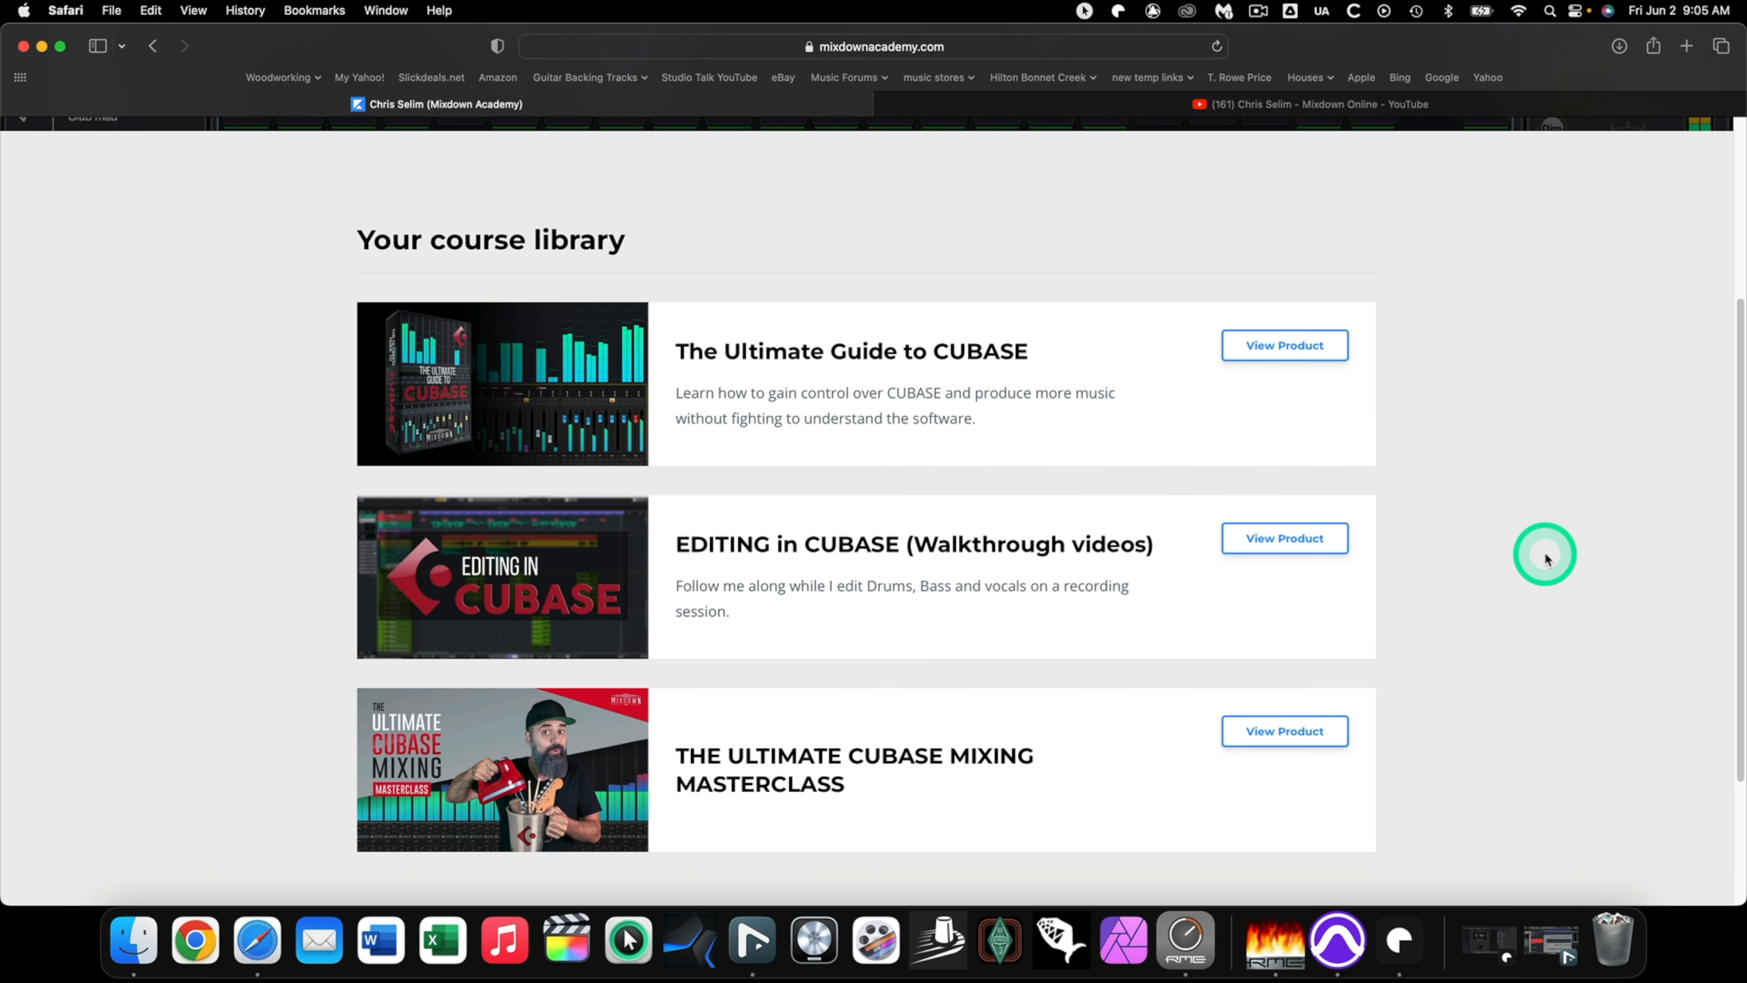
mouse_move(1284, 346)
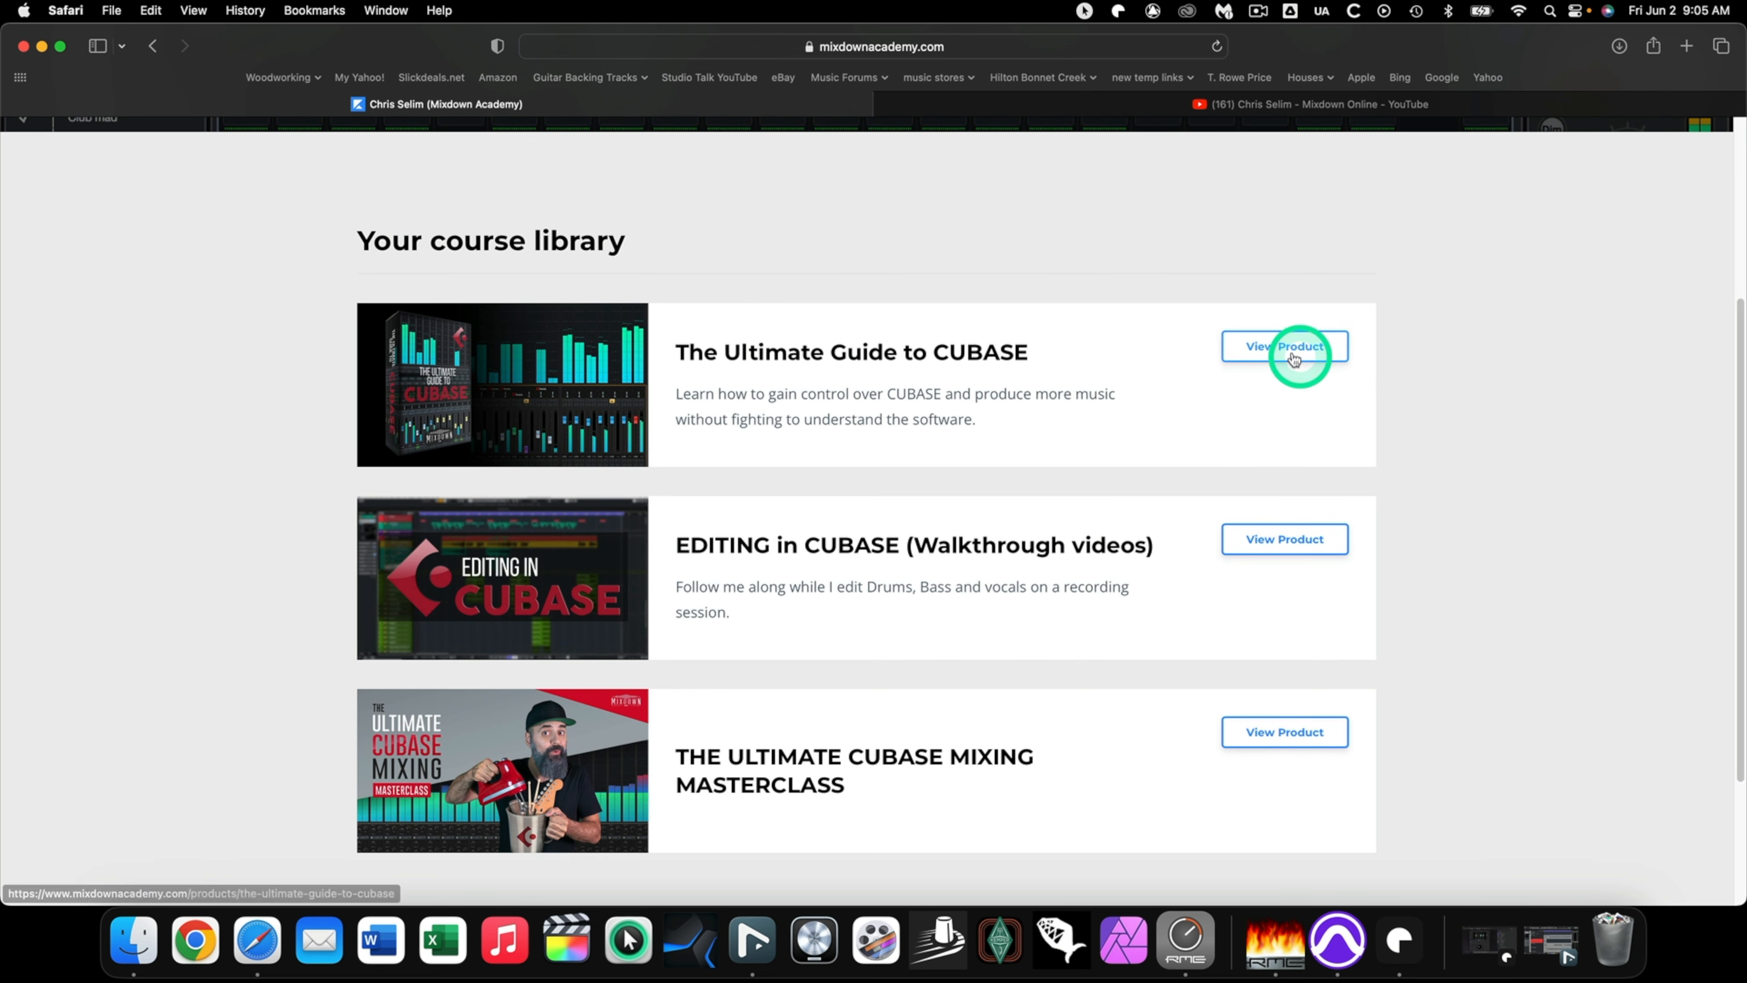
left_click(1284, 346)
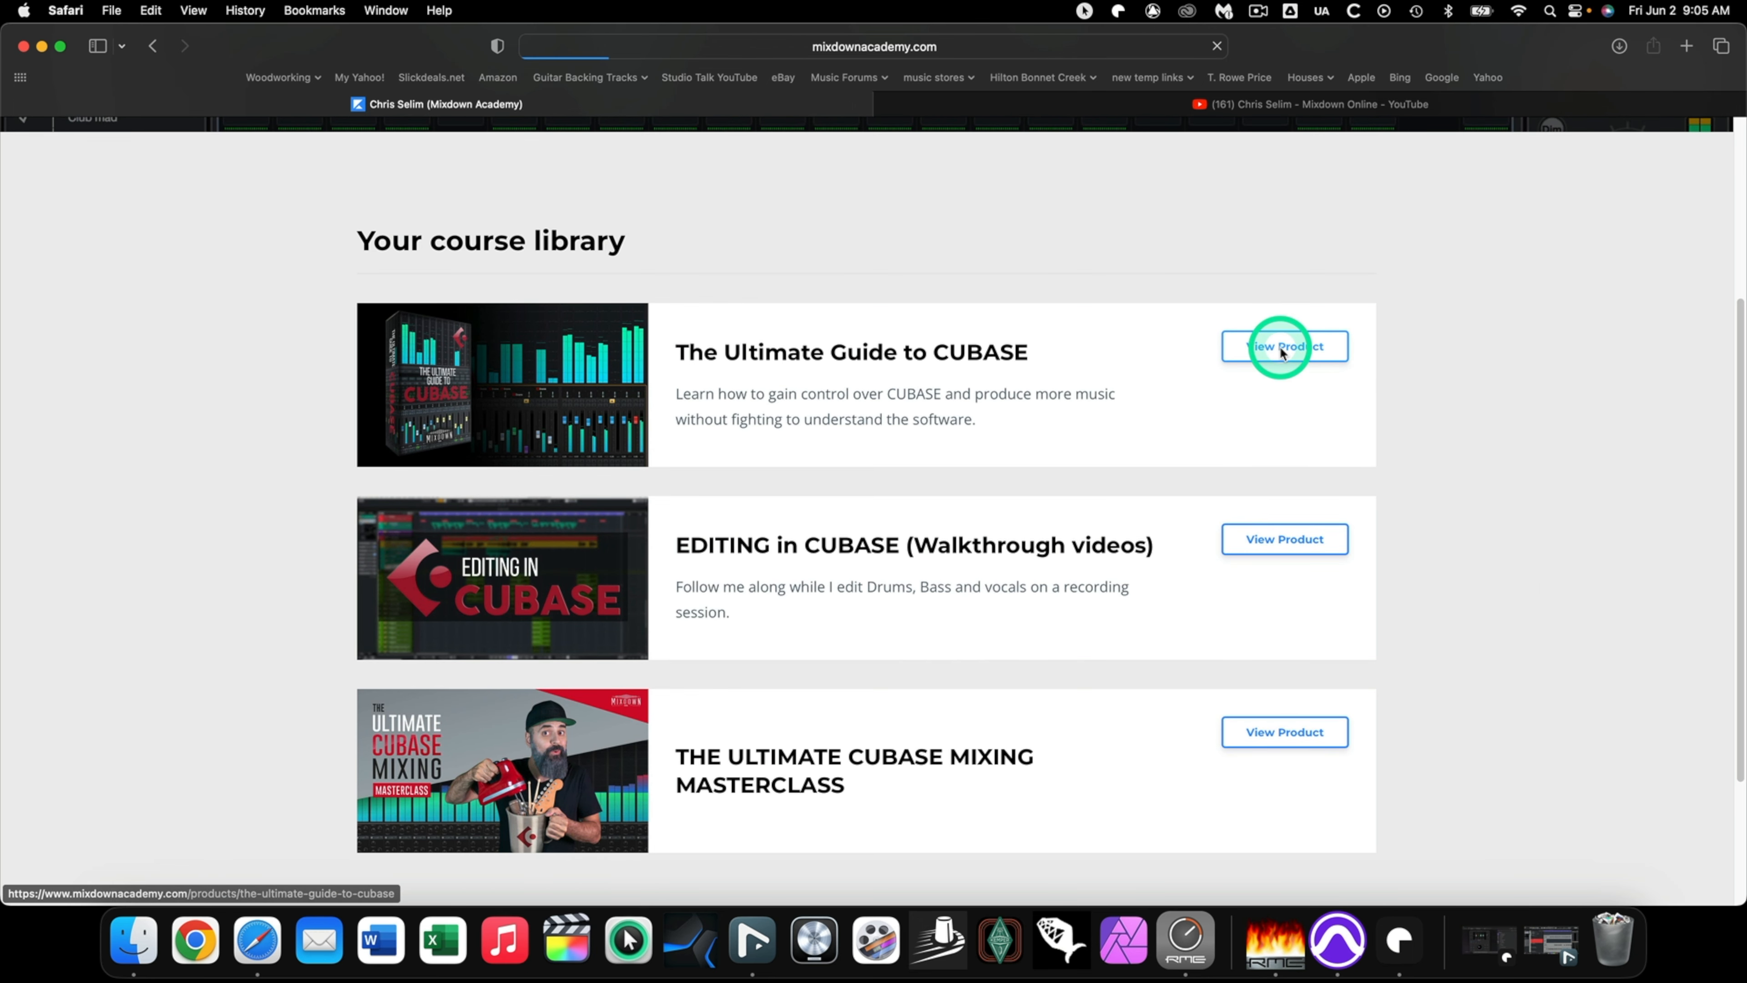
Scroll the Cubase guide's lesson sidebar from Get Around Cubase down to Import/Export.
left_click(1284, 347)
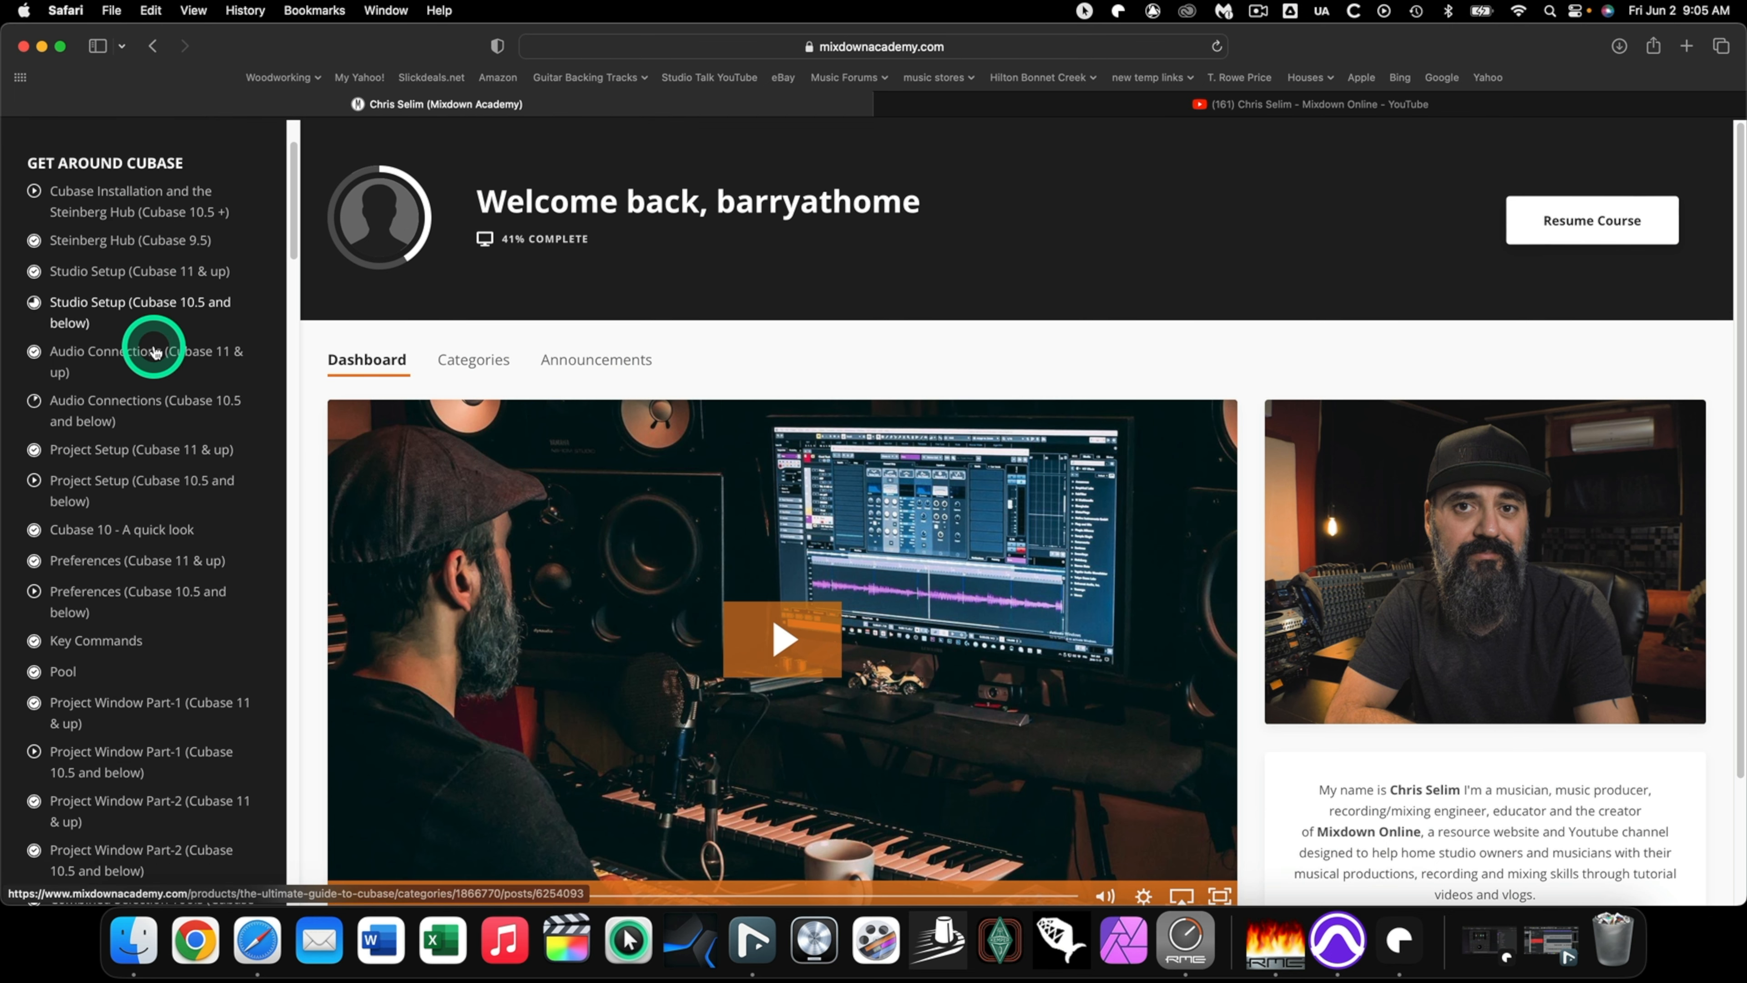
scroll("down", 3)
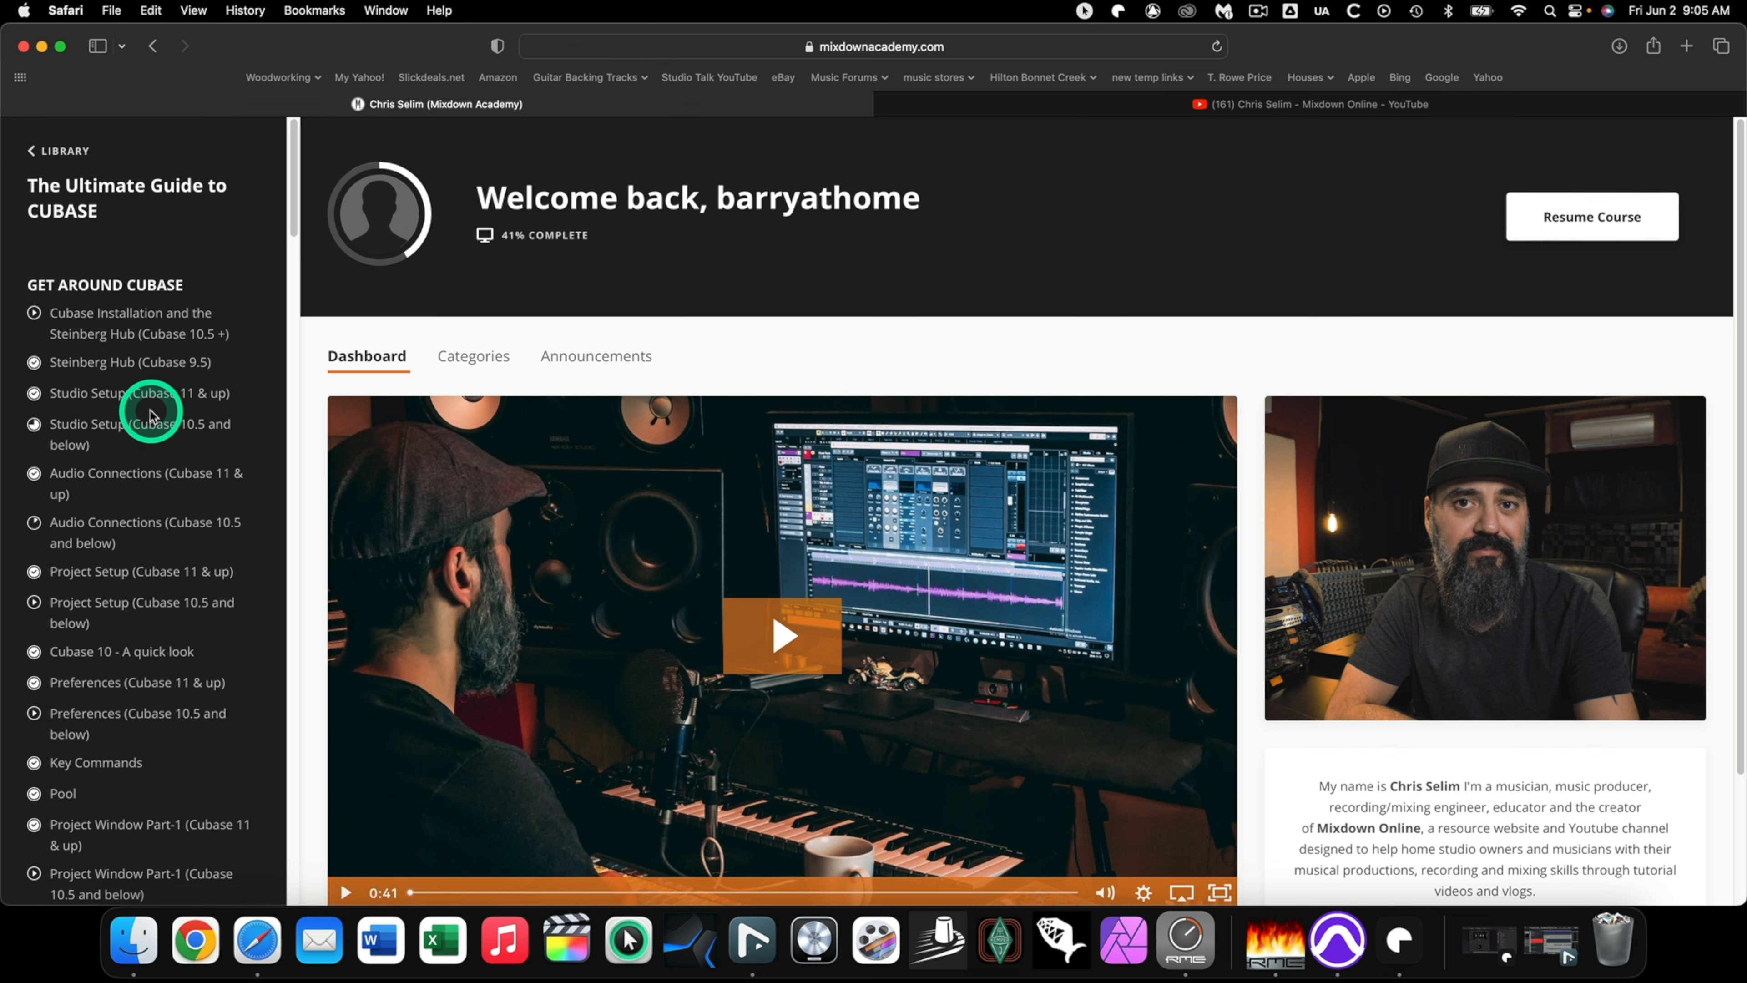
scroll("down", 3)
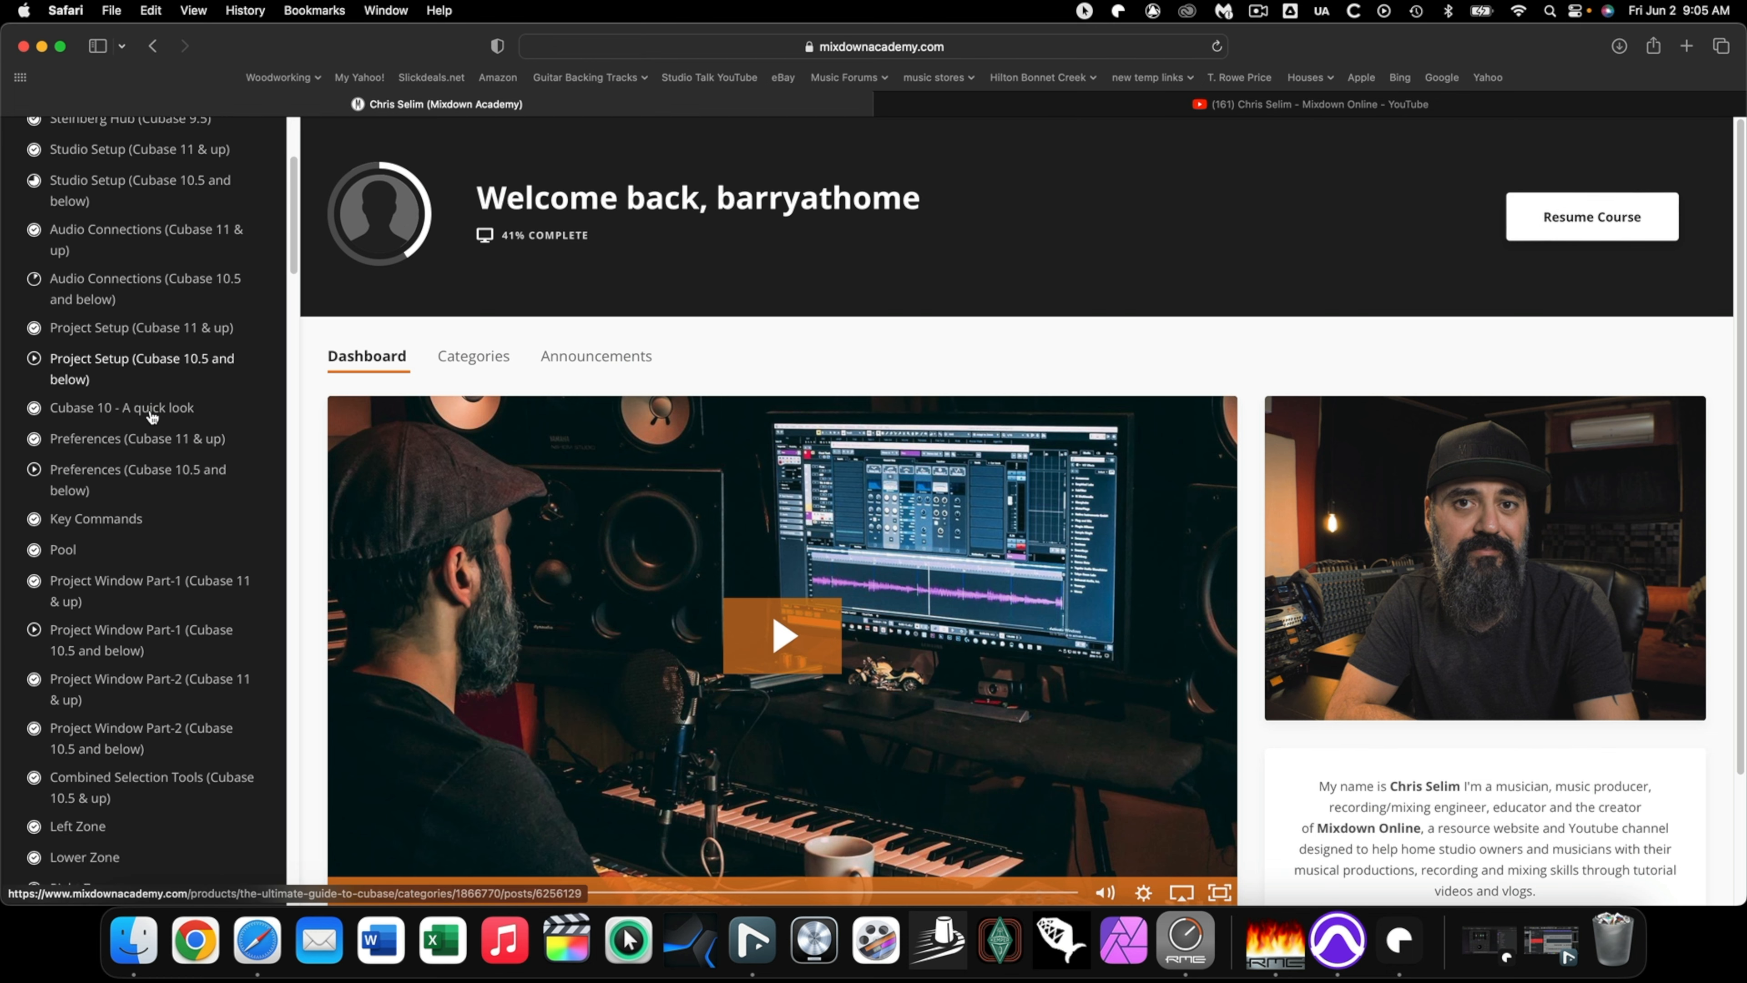
scroll("down", 3)
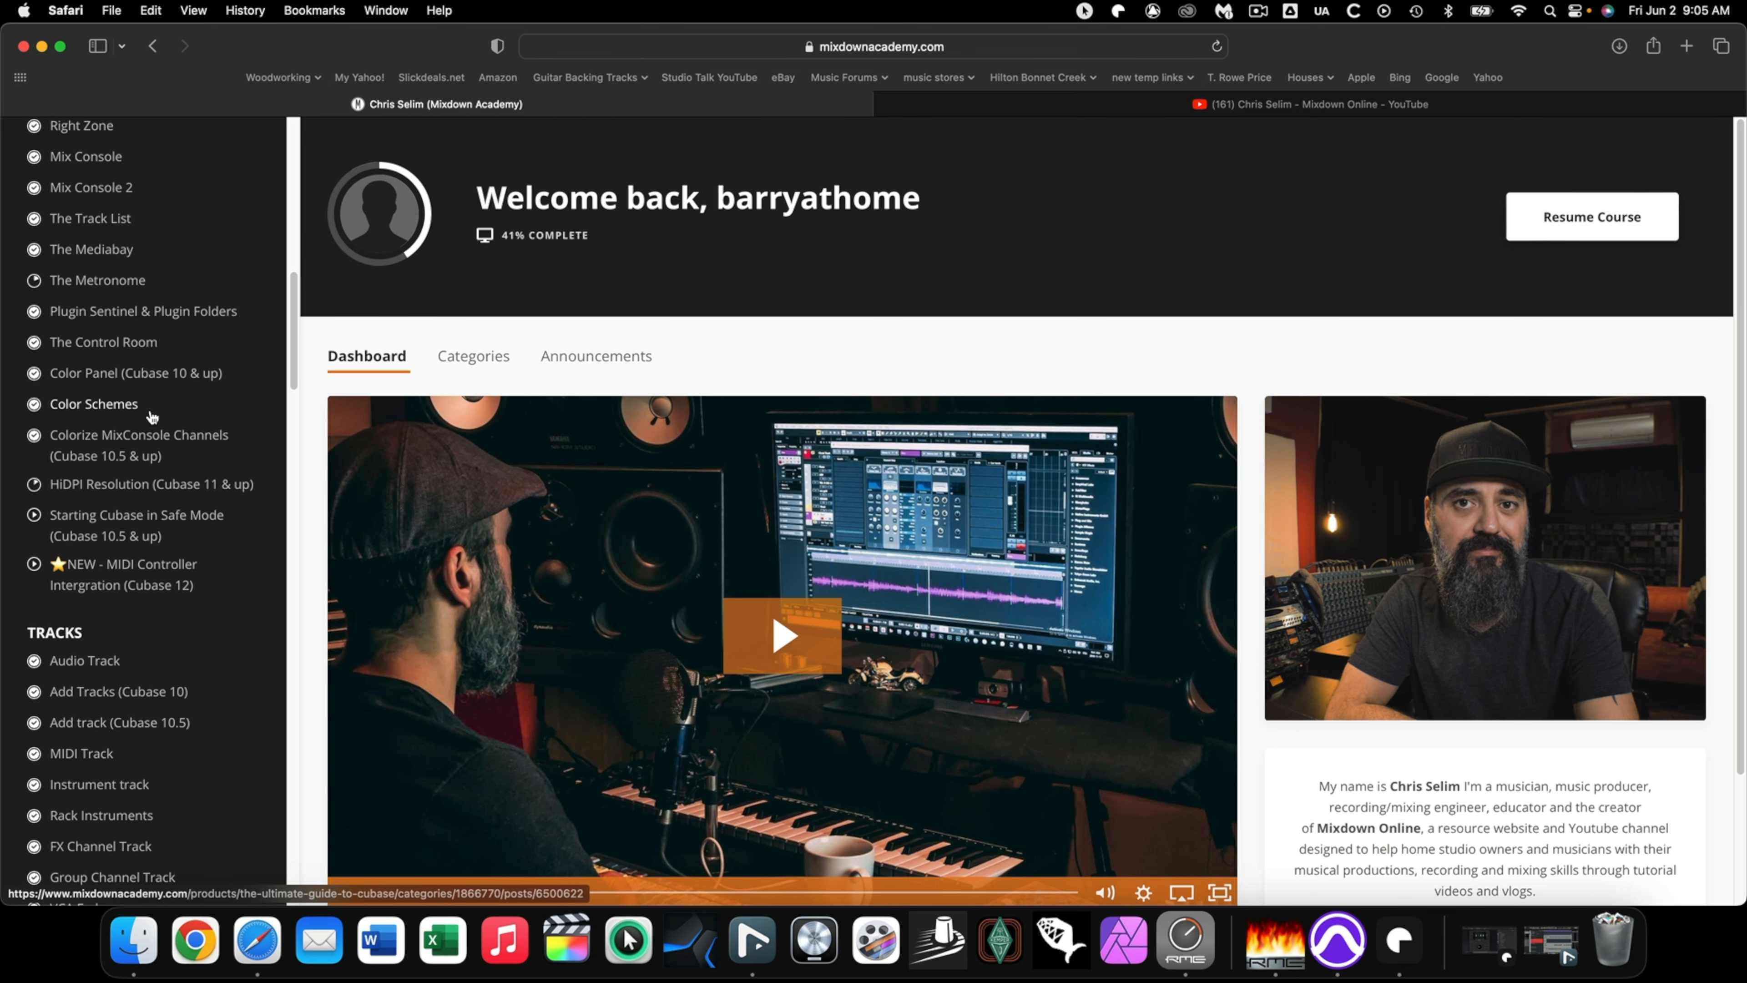
scroll("down", 3)
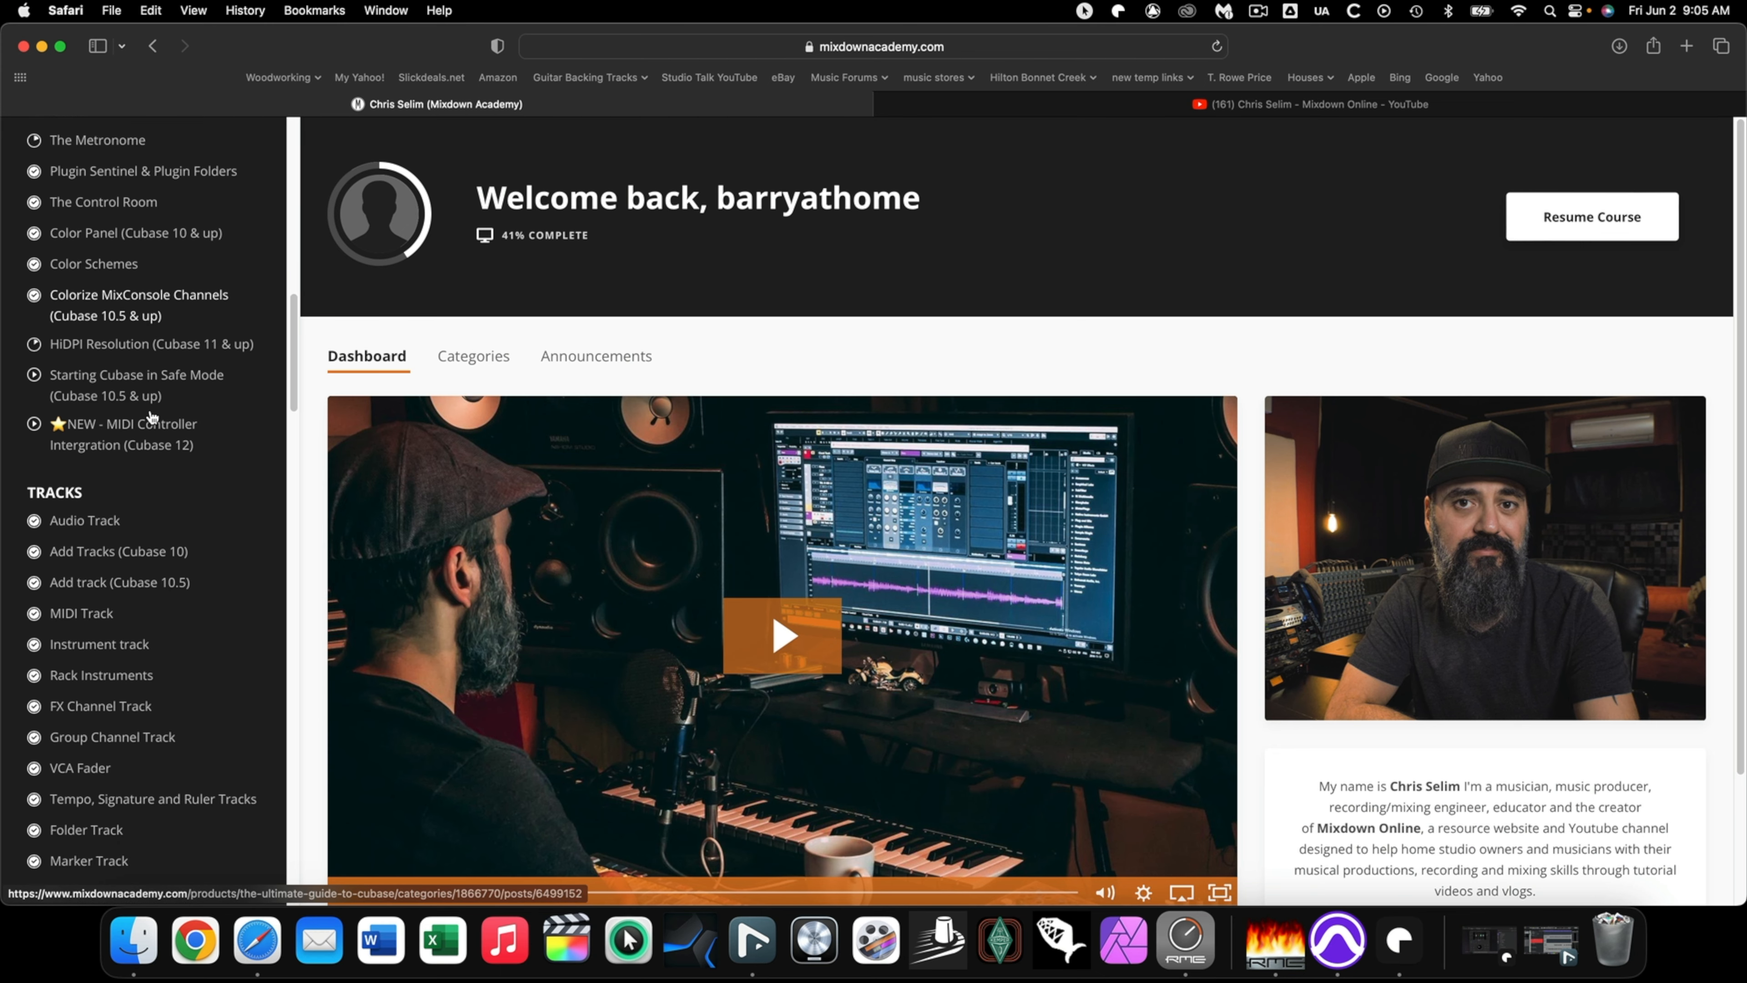
scroll("down", 3)
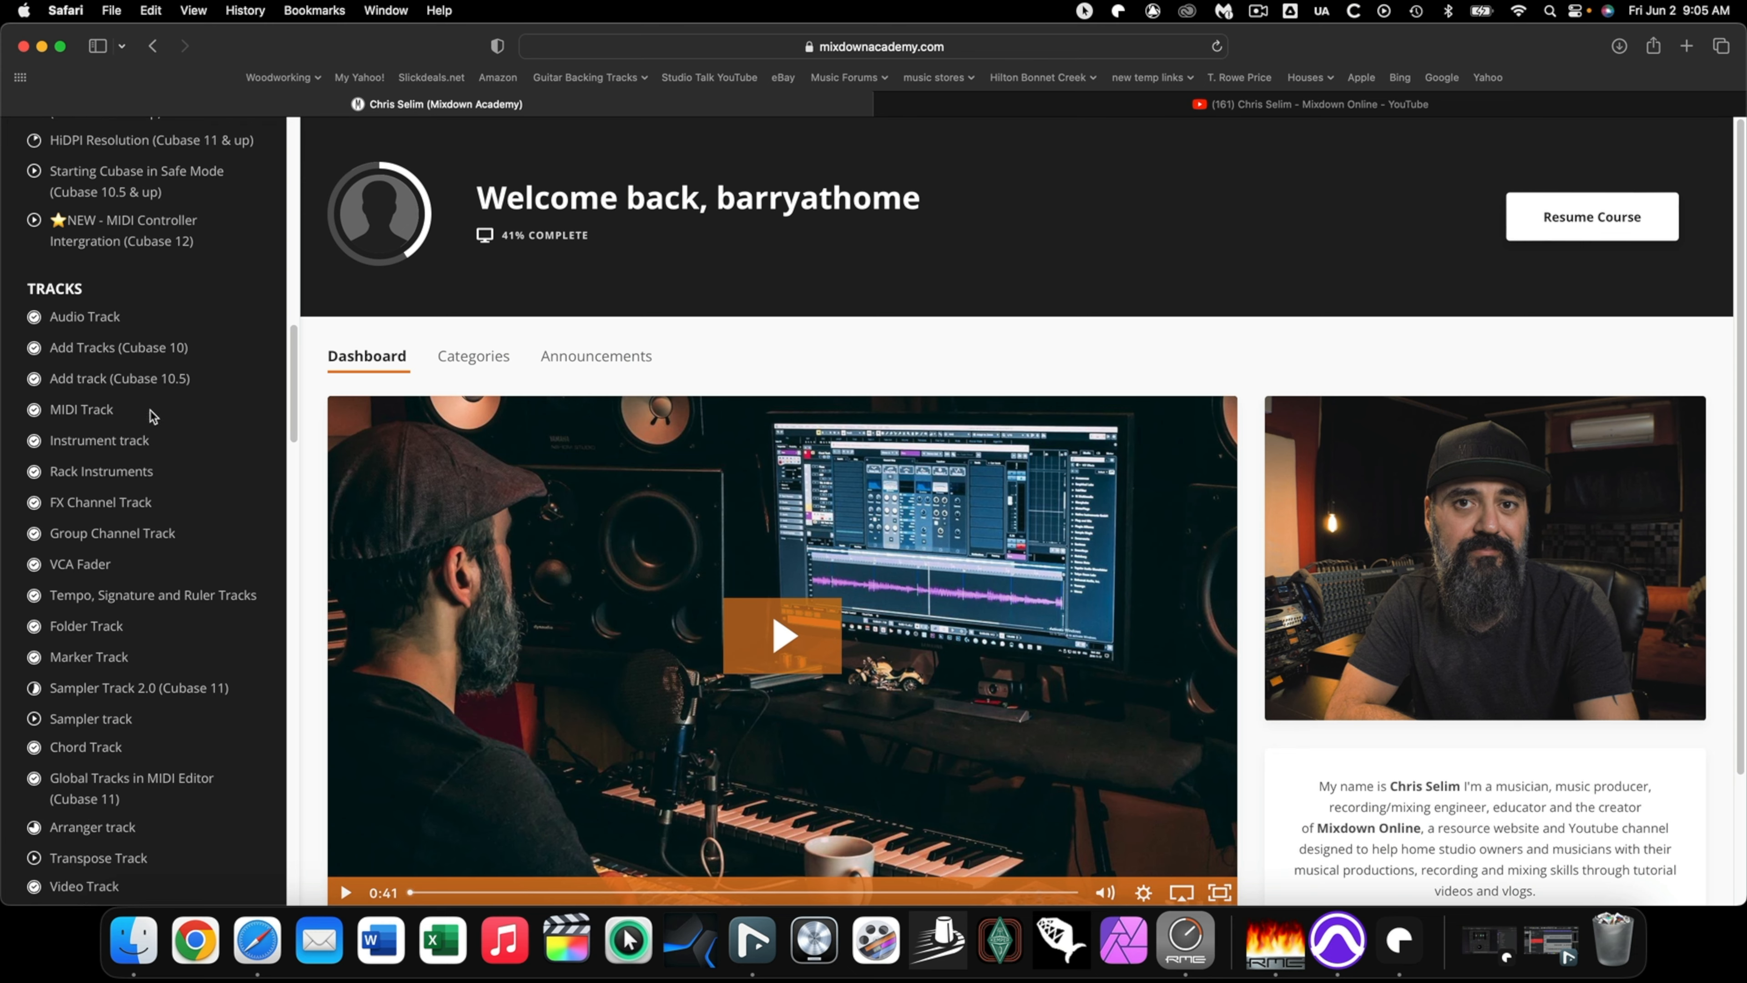
scroll("down", 3)
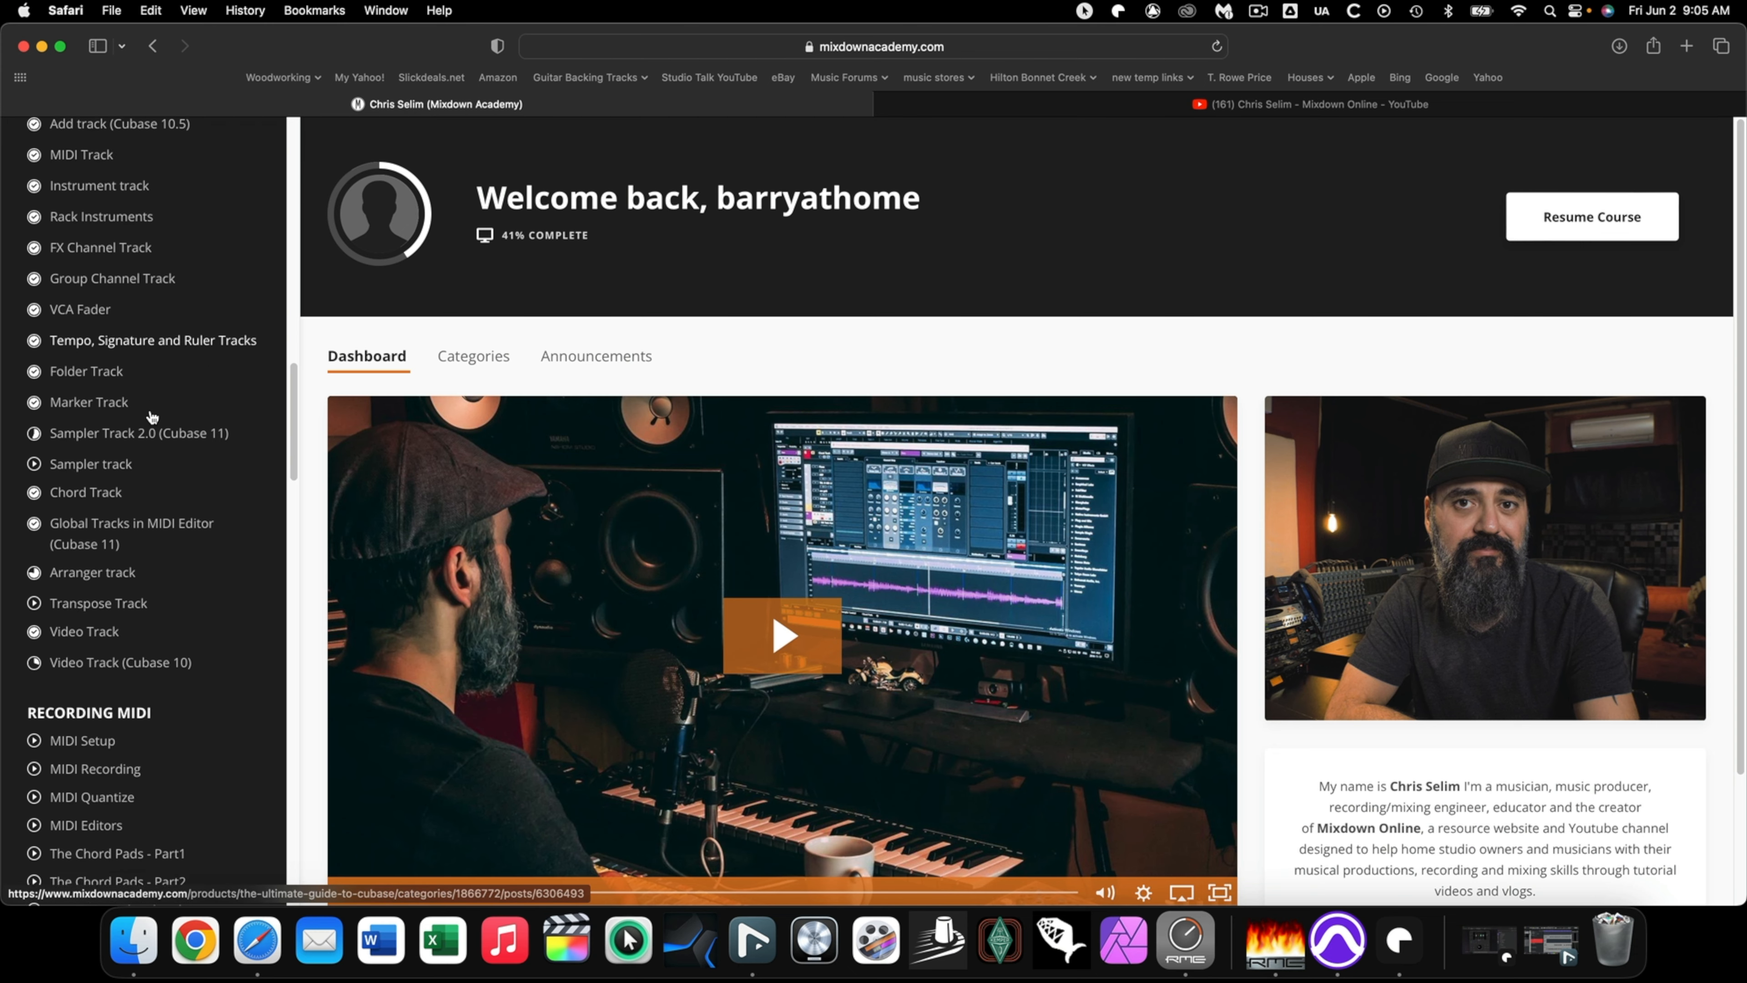
scroll("down", 3)
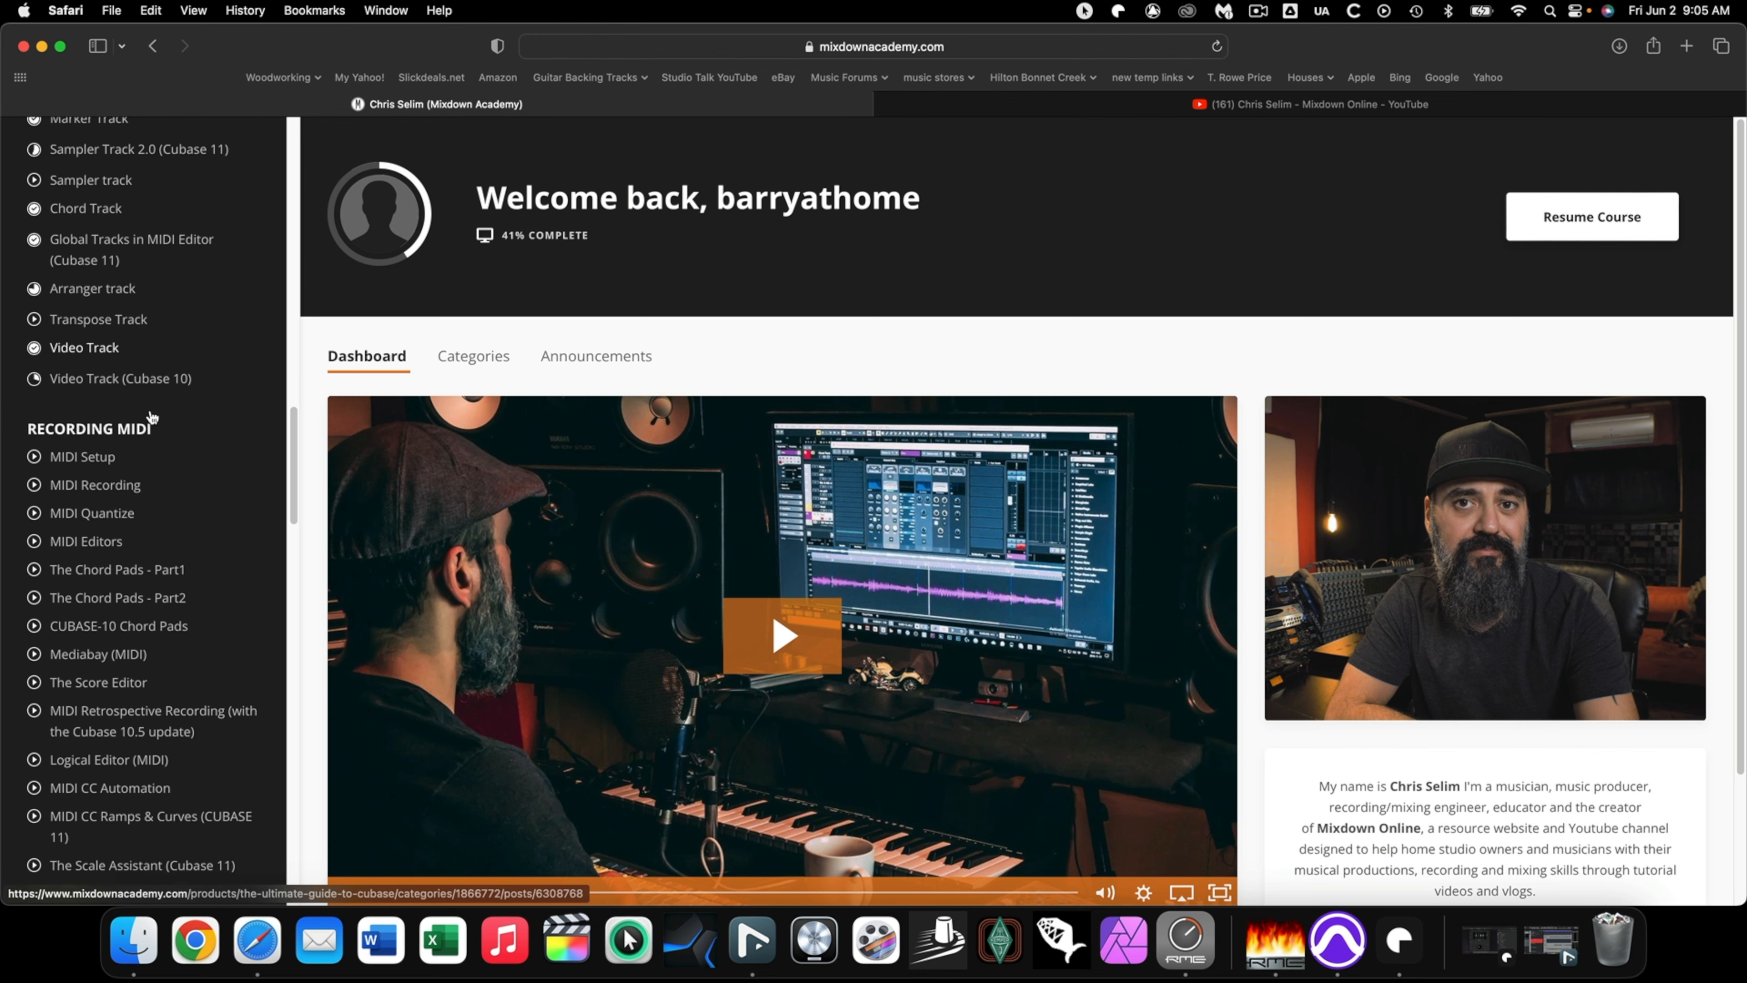
scroll("down", 3)
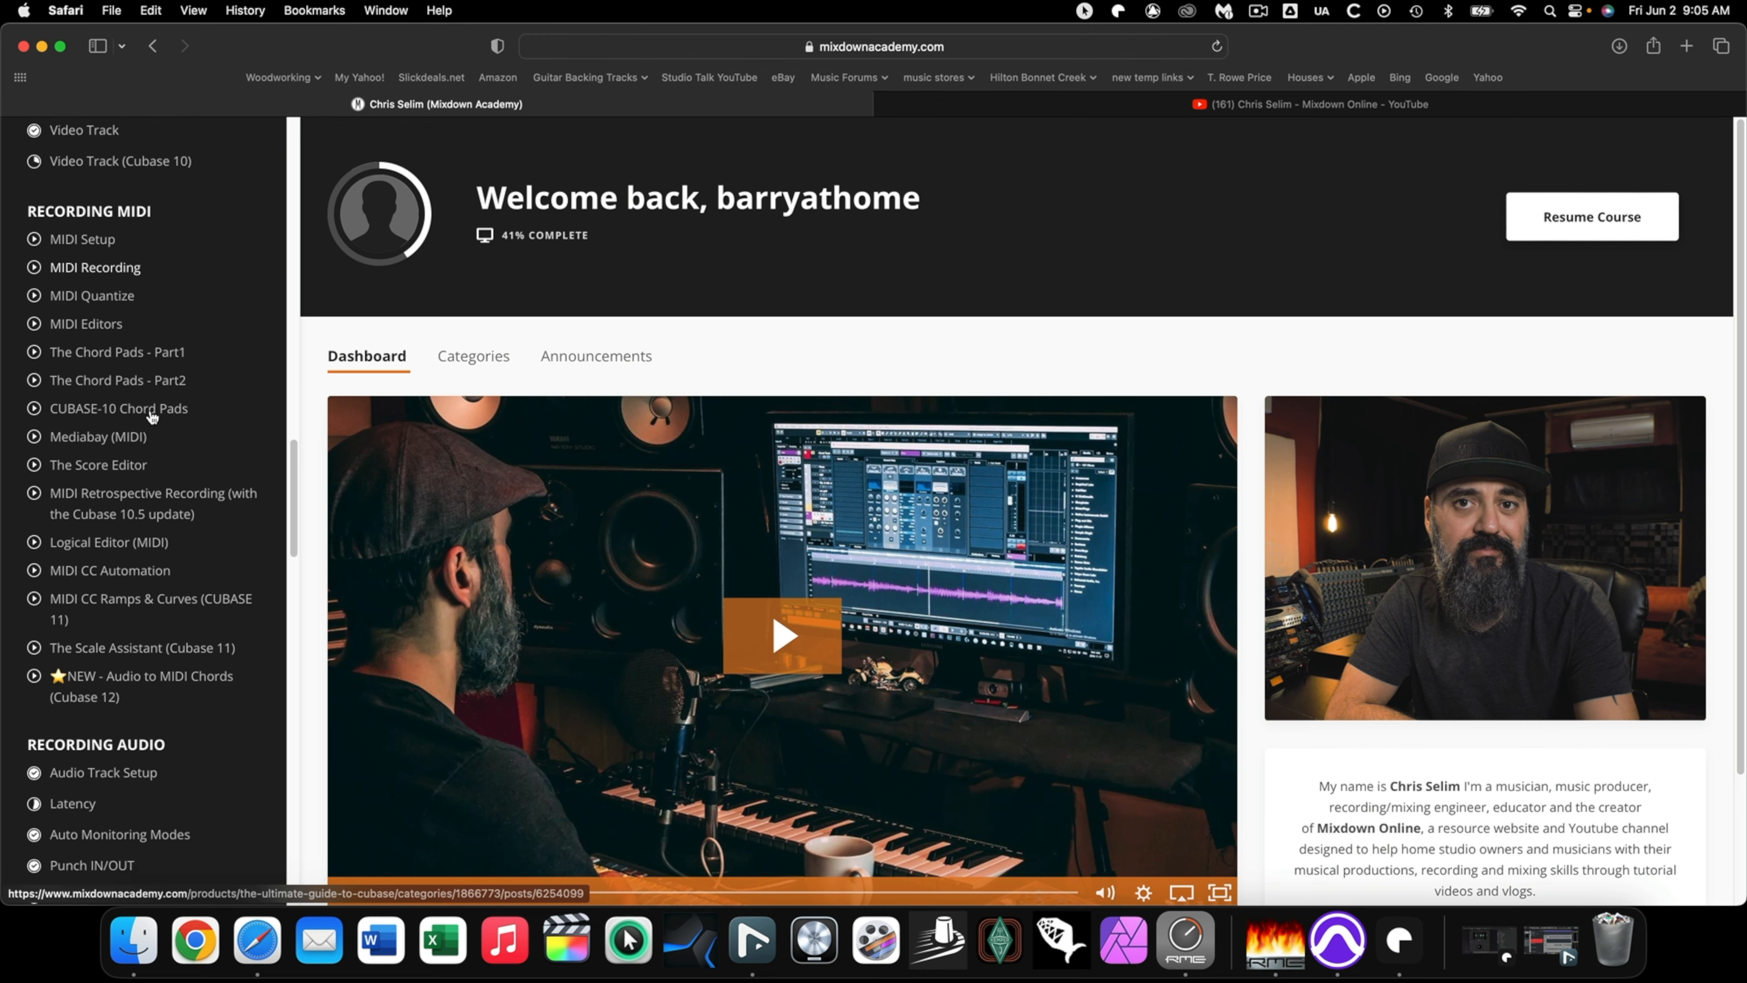
scroll("down", 3)
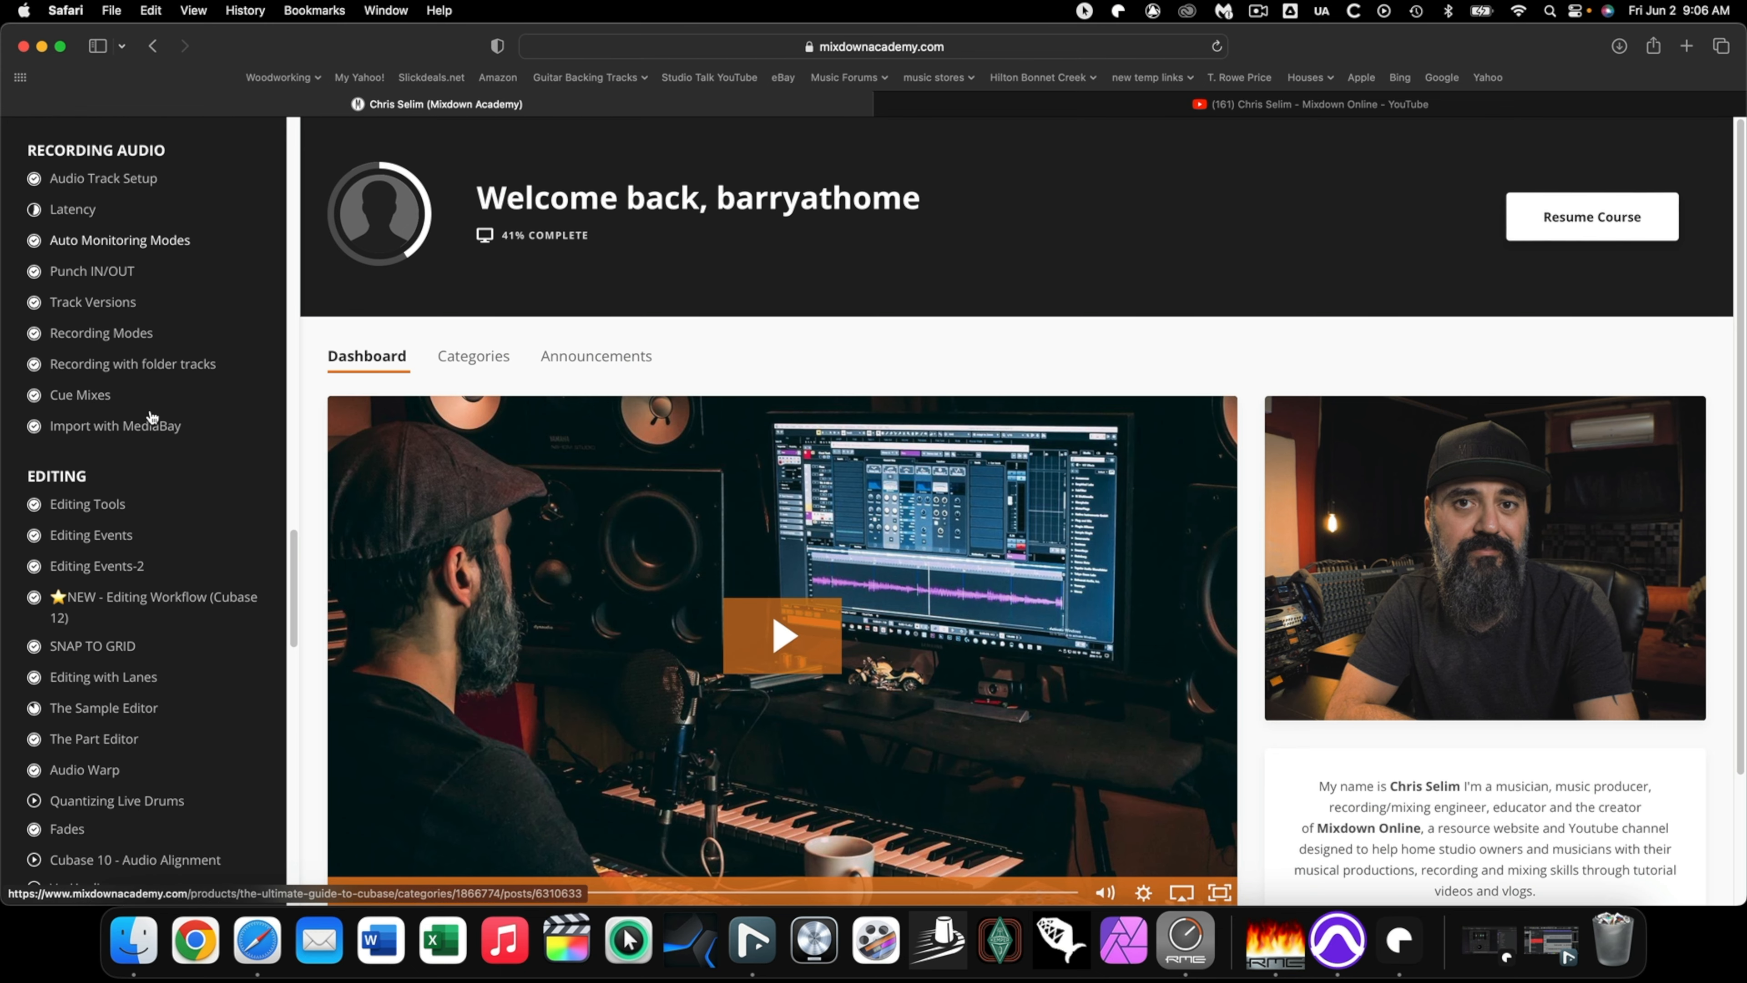
scroll("down", 3)
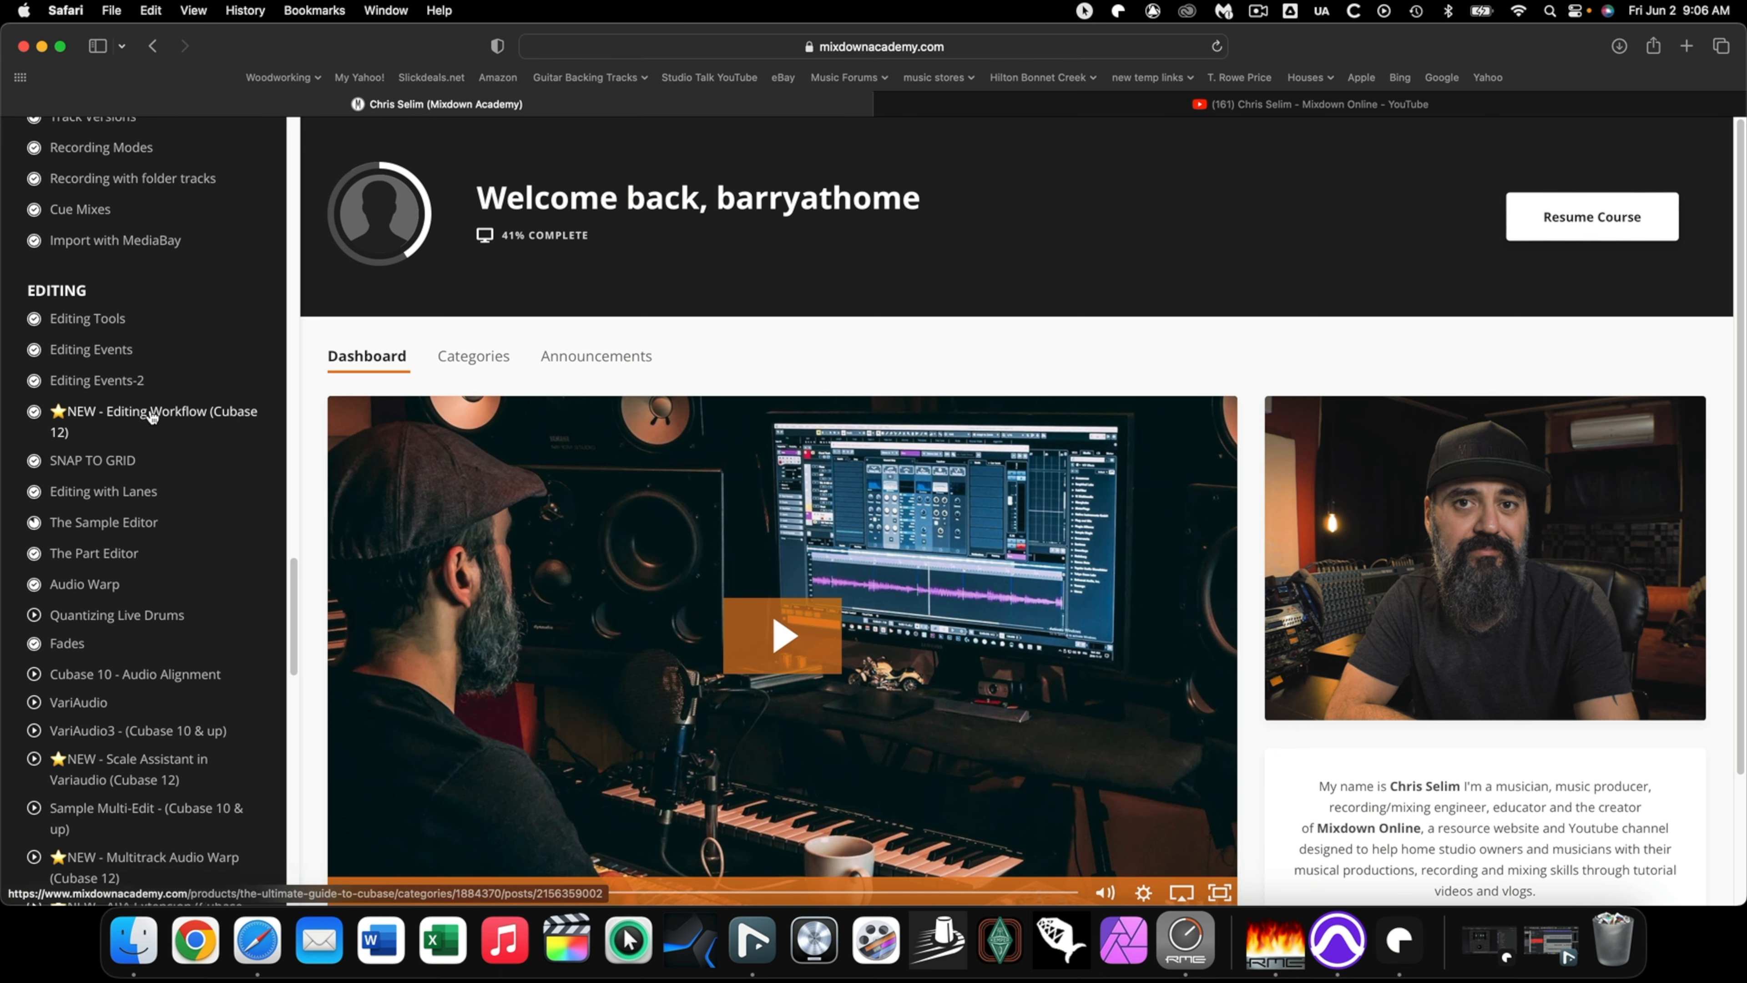
scroll("down", 3)
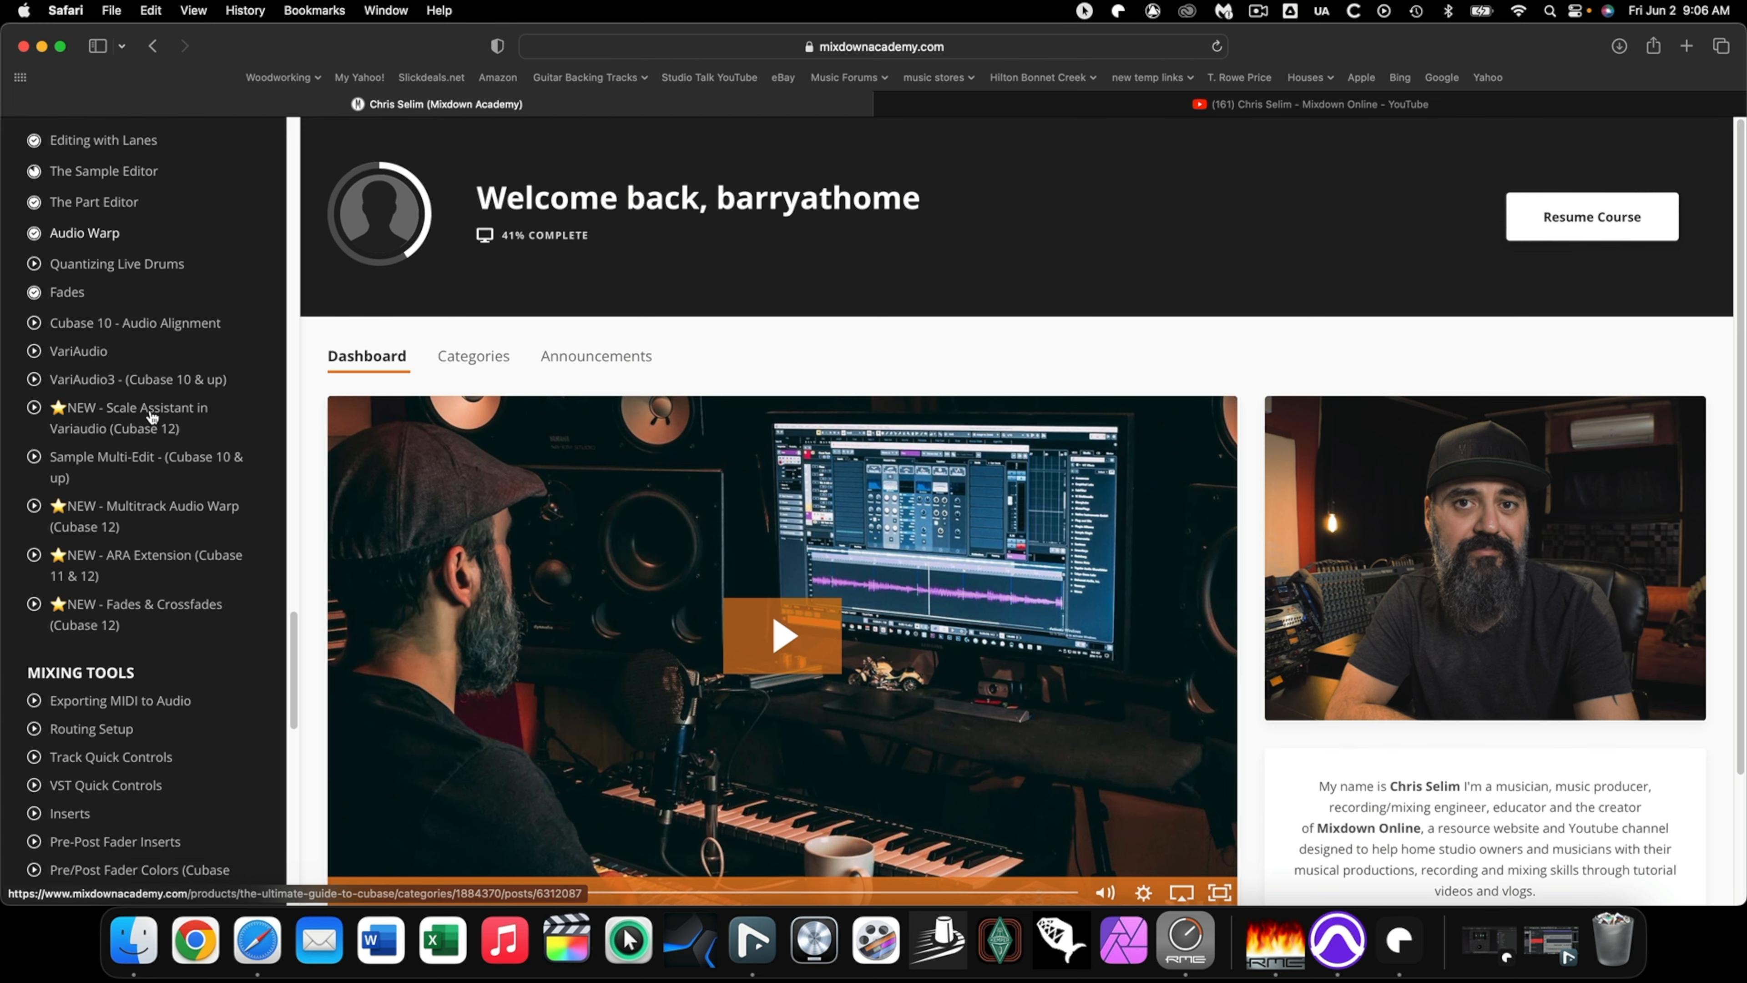
scroll("down", 3)
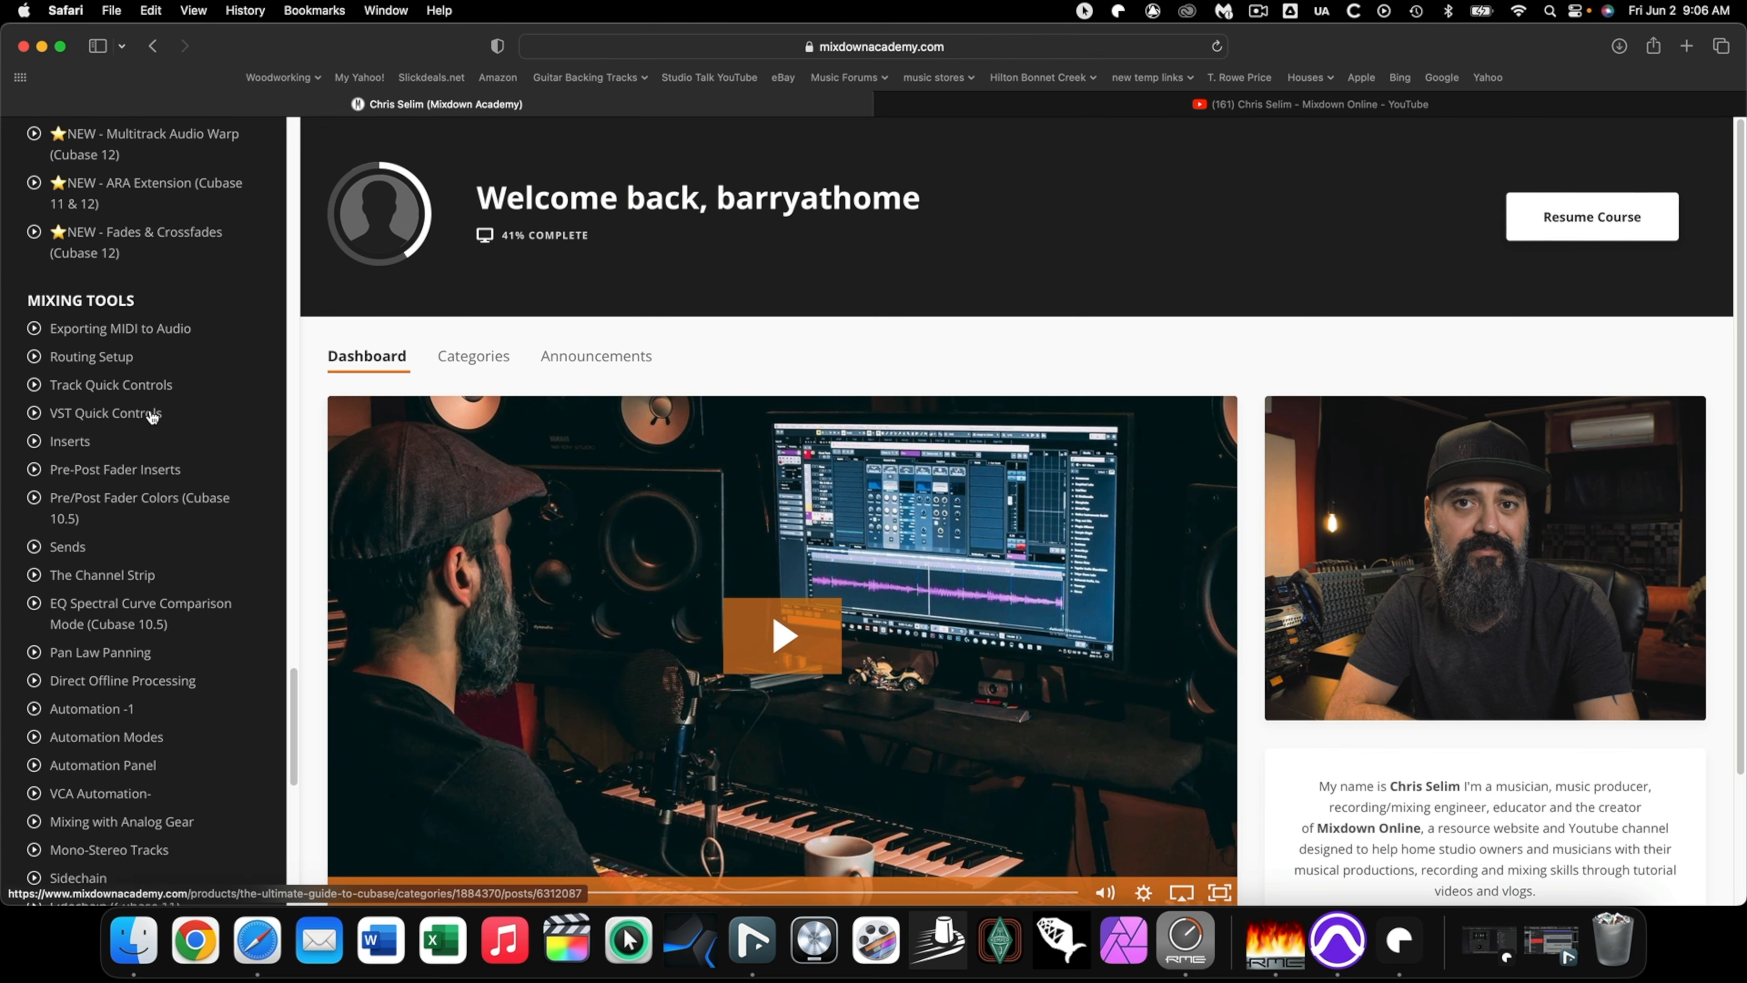
scroll("down", 3)
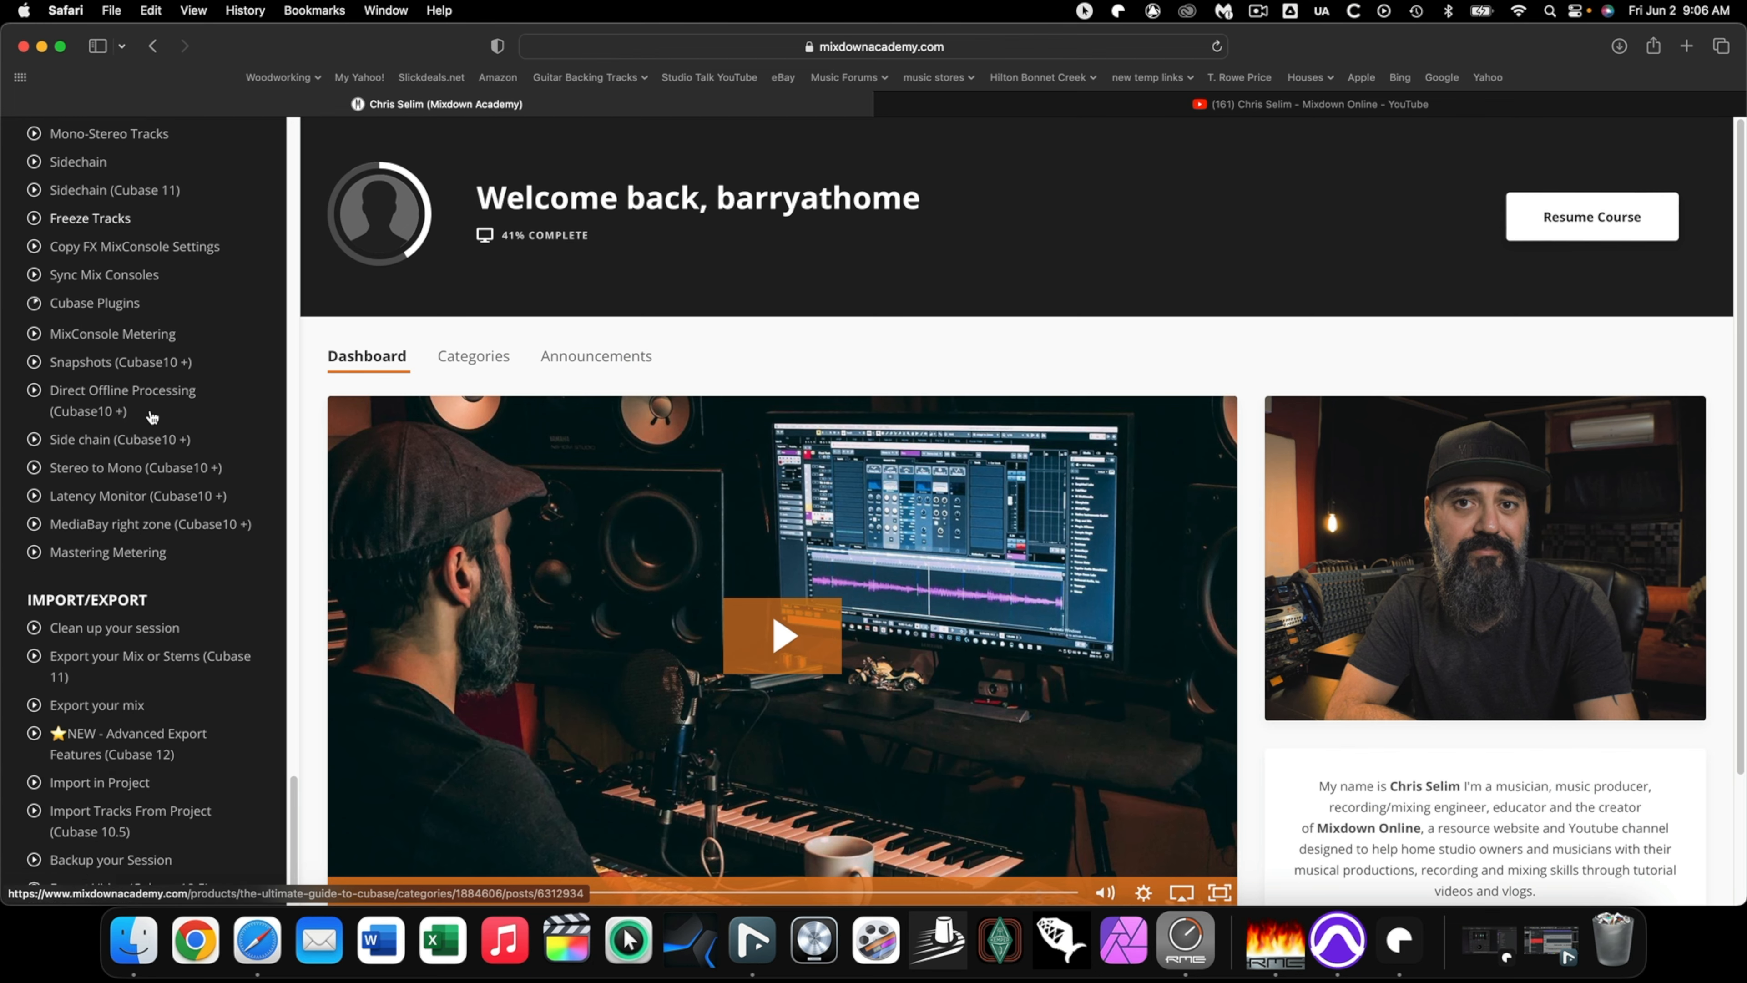
scroll("down", 3)
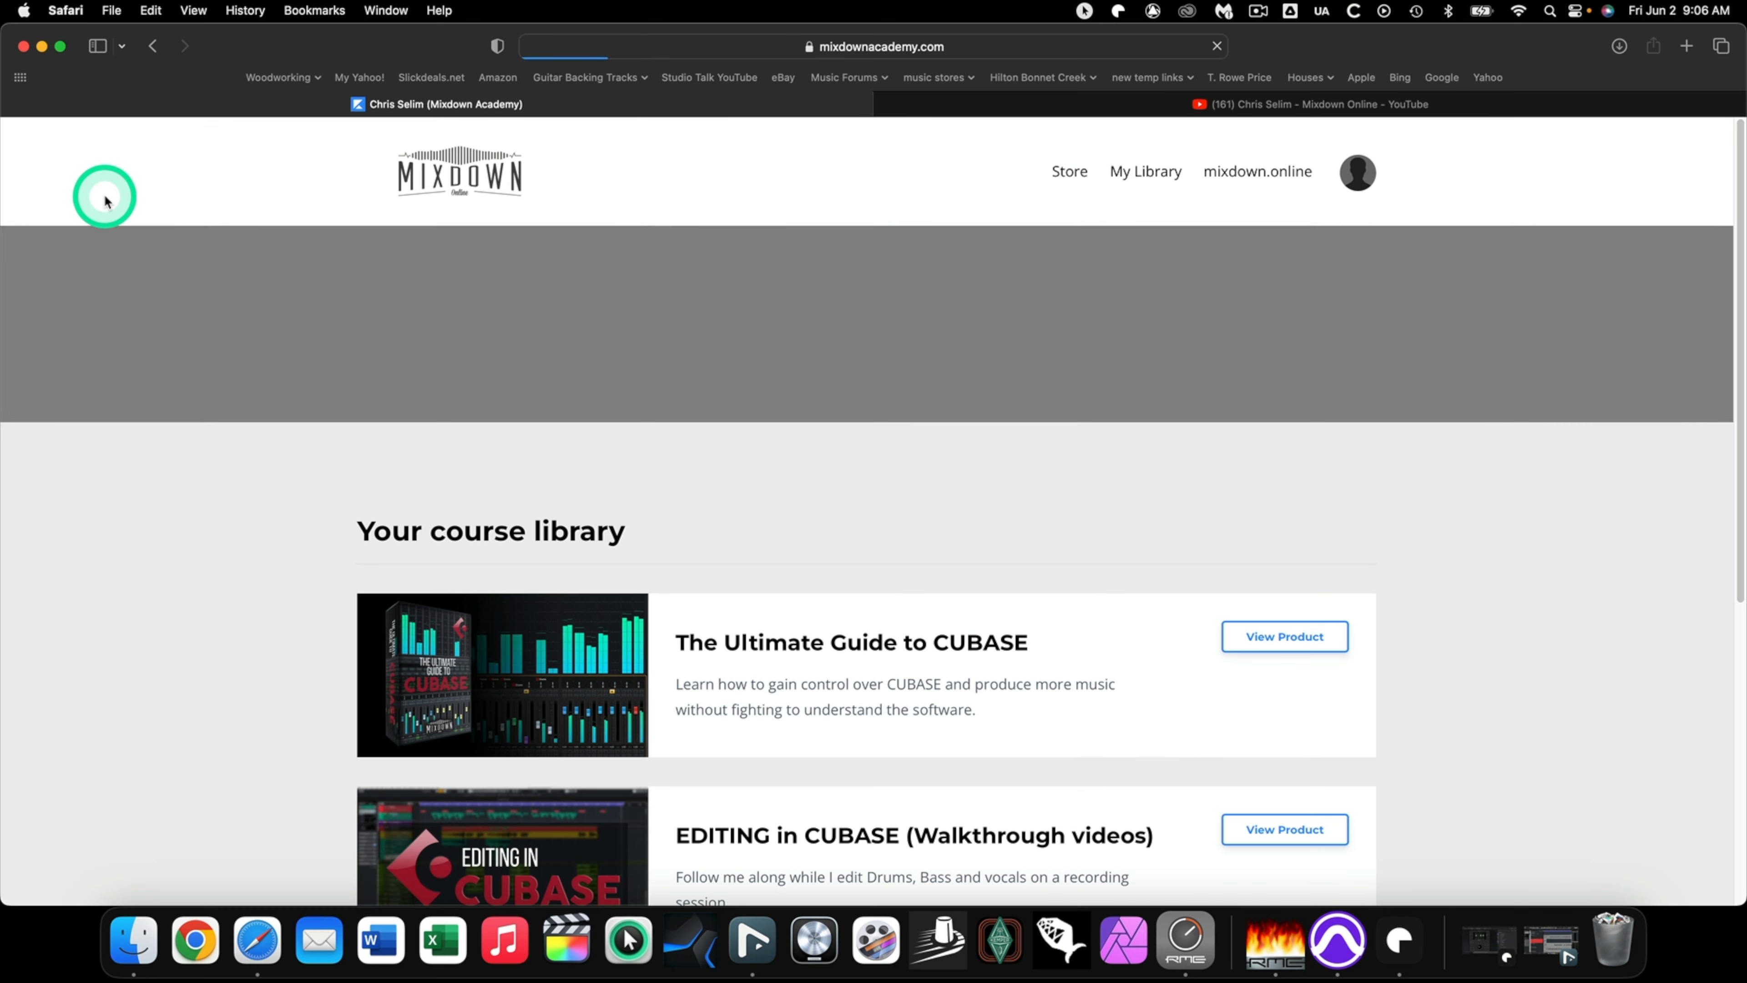
scroll("down", 3)
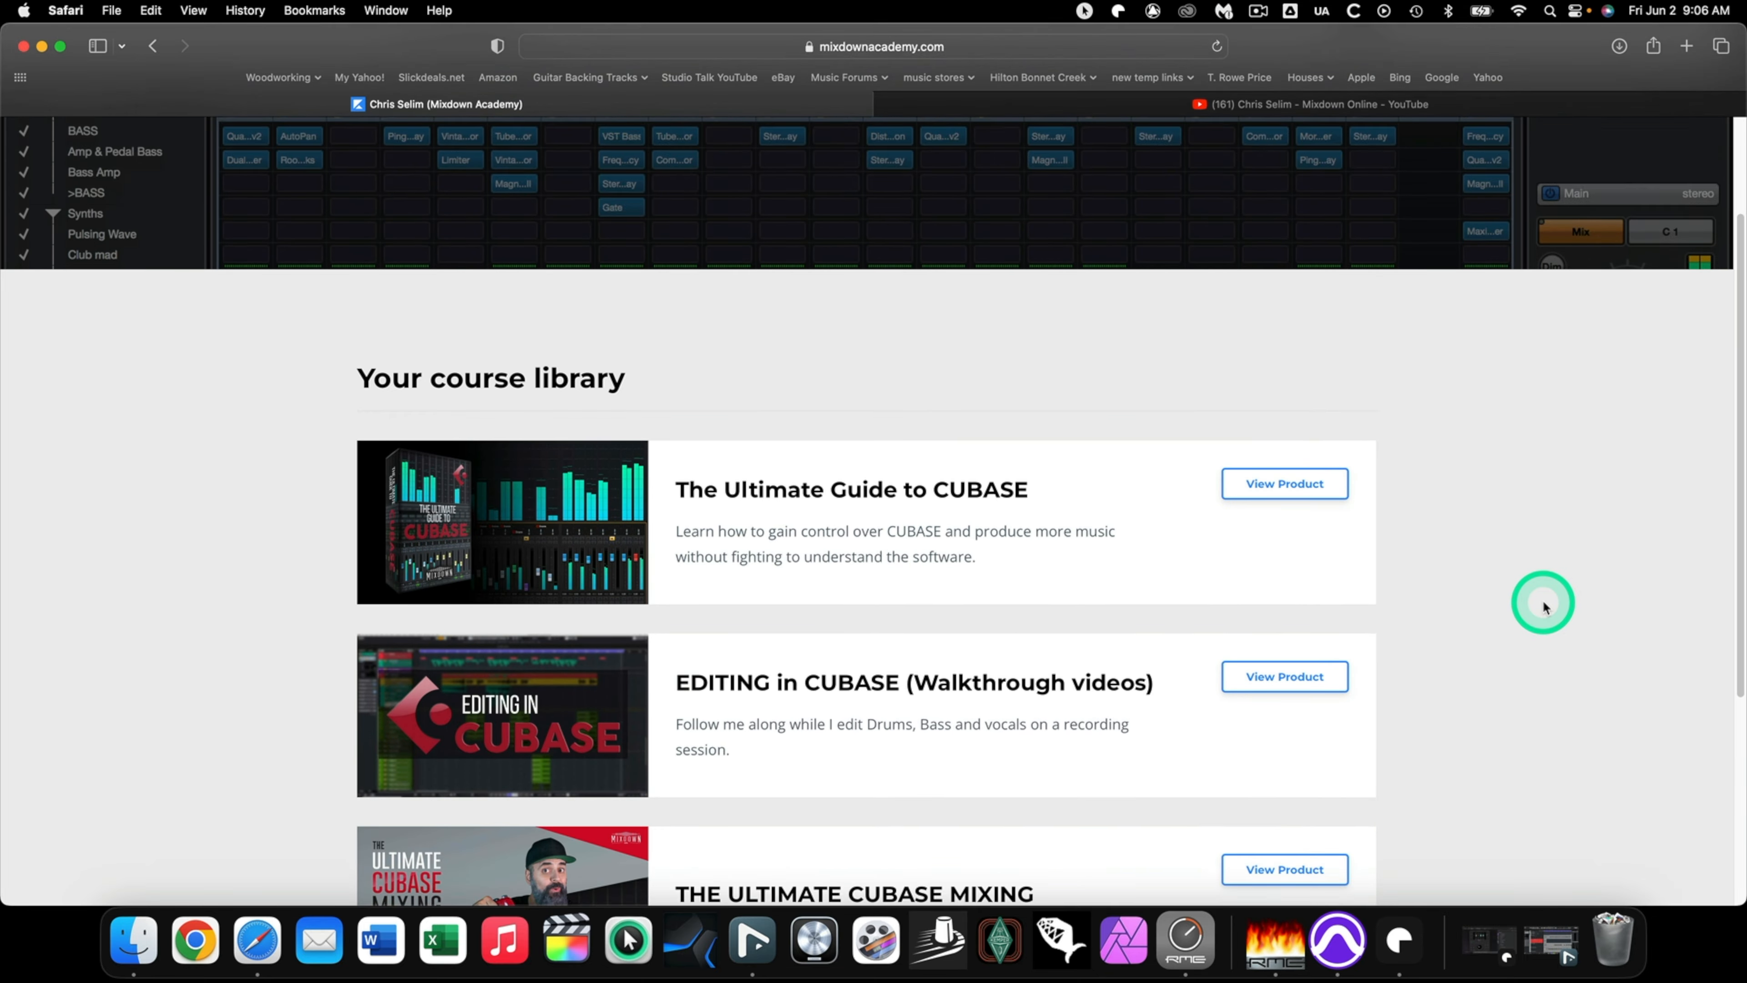
scroll("down", 3)
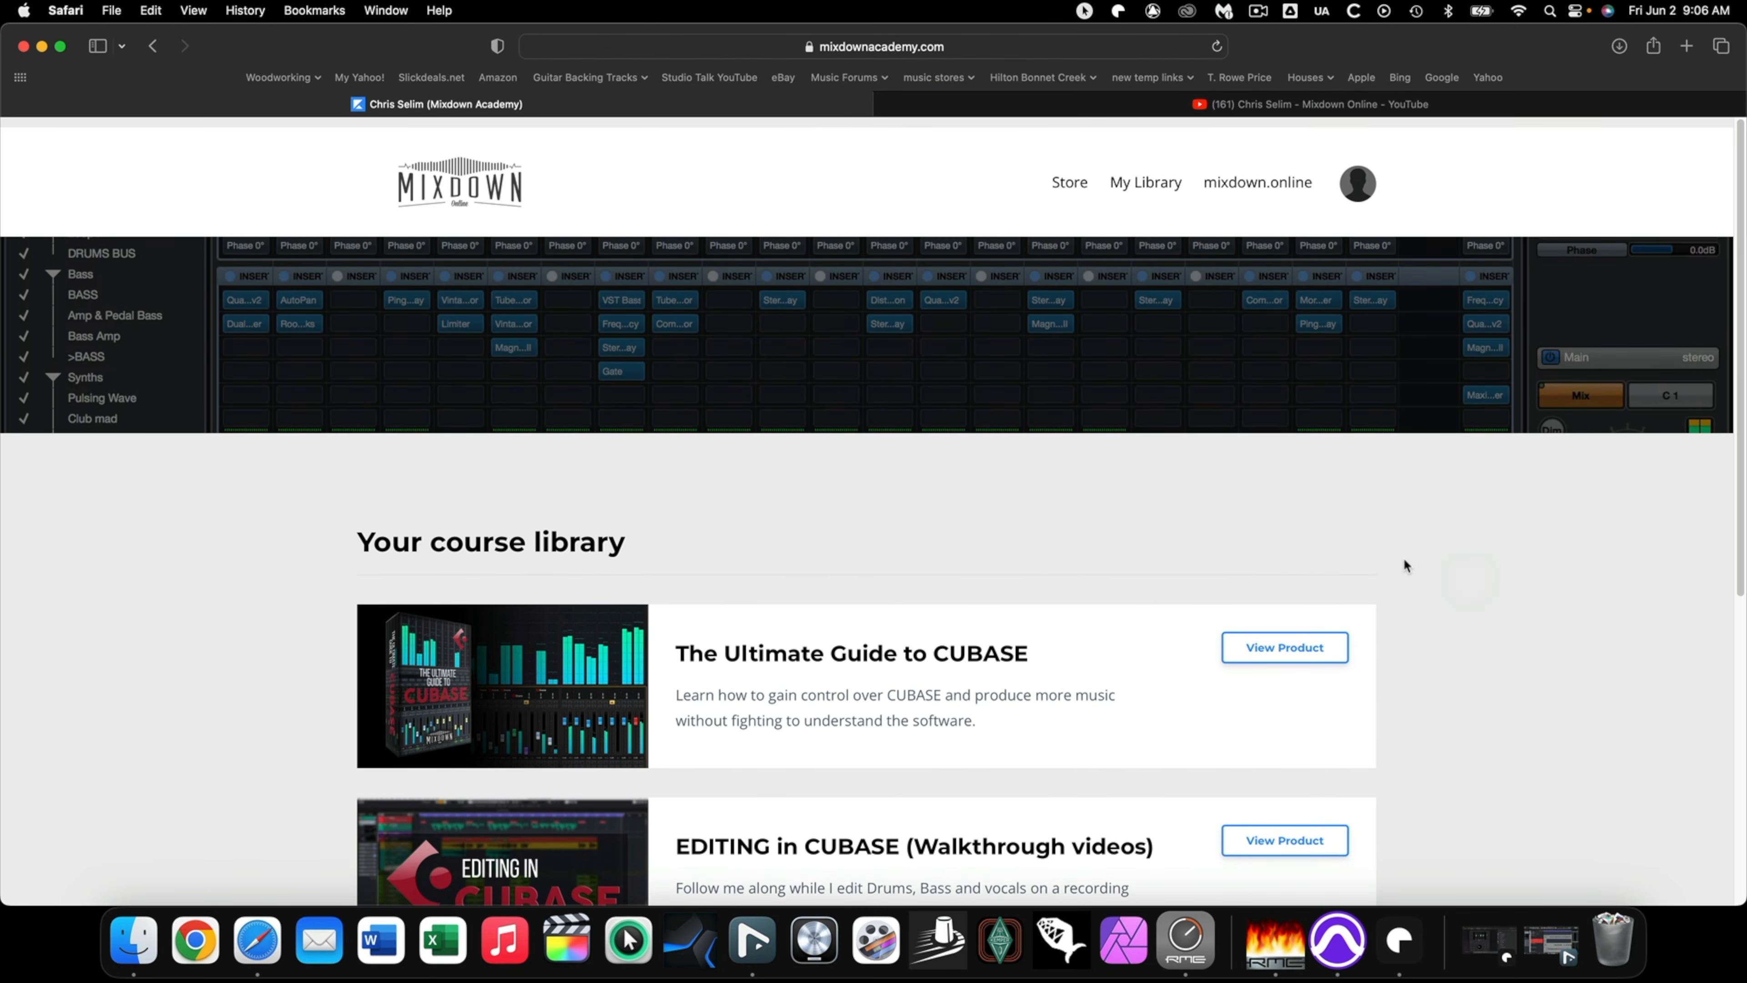
Go to the Store page and scroll past premium courses to The Ultimate Guide to CUBASE testimonials.
left_click(1153, 173)
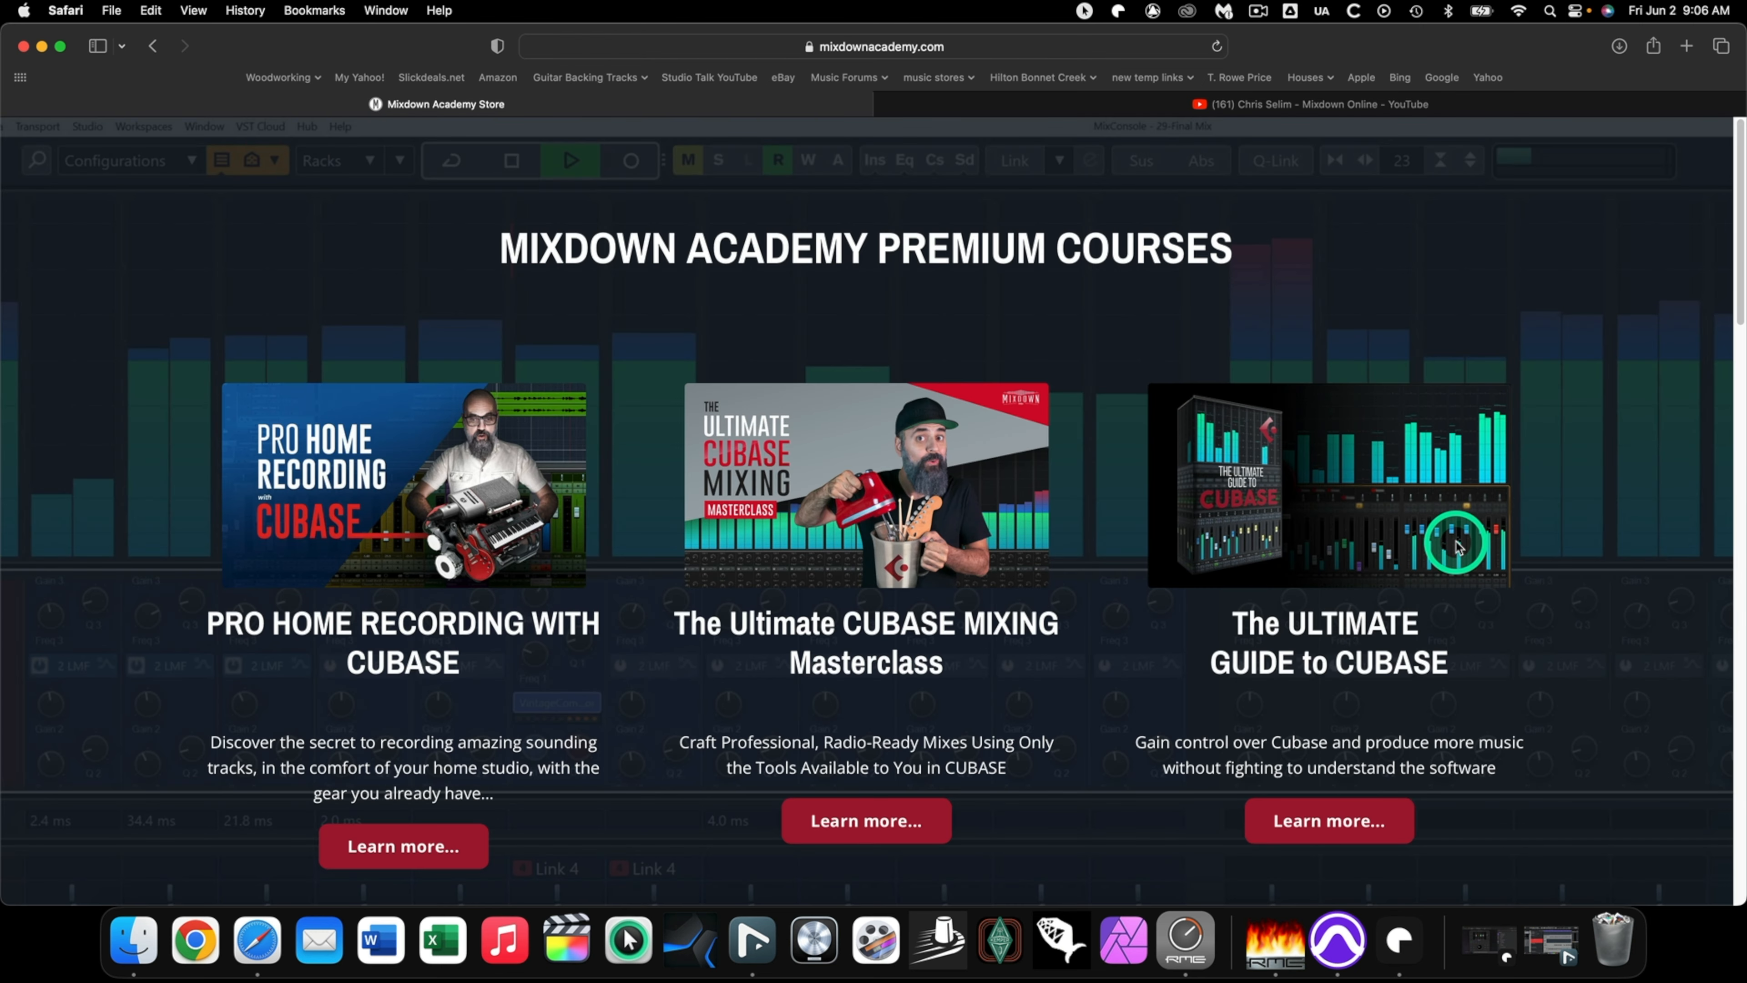
scroll("down", 3)
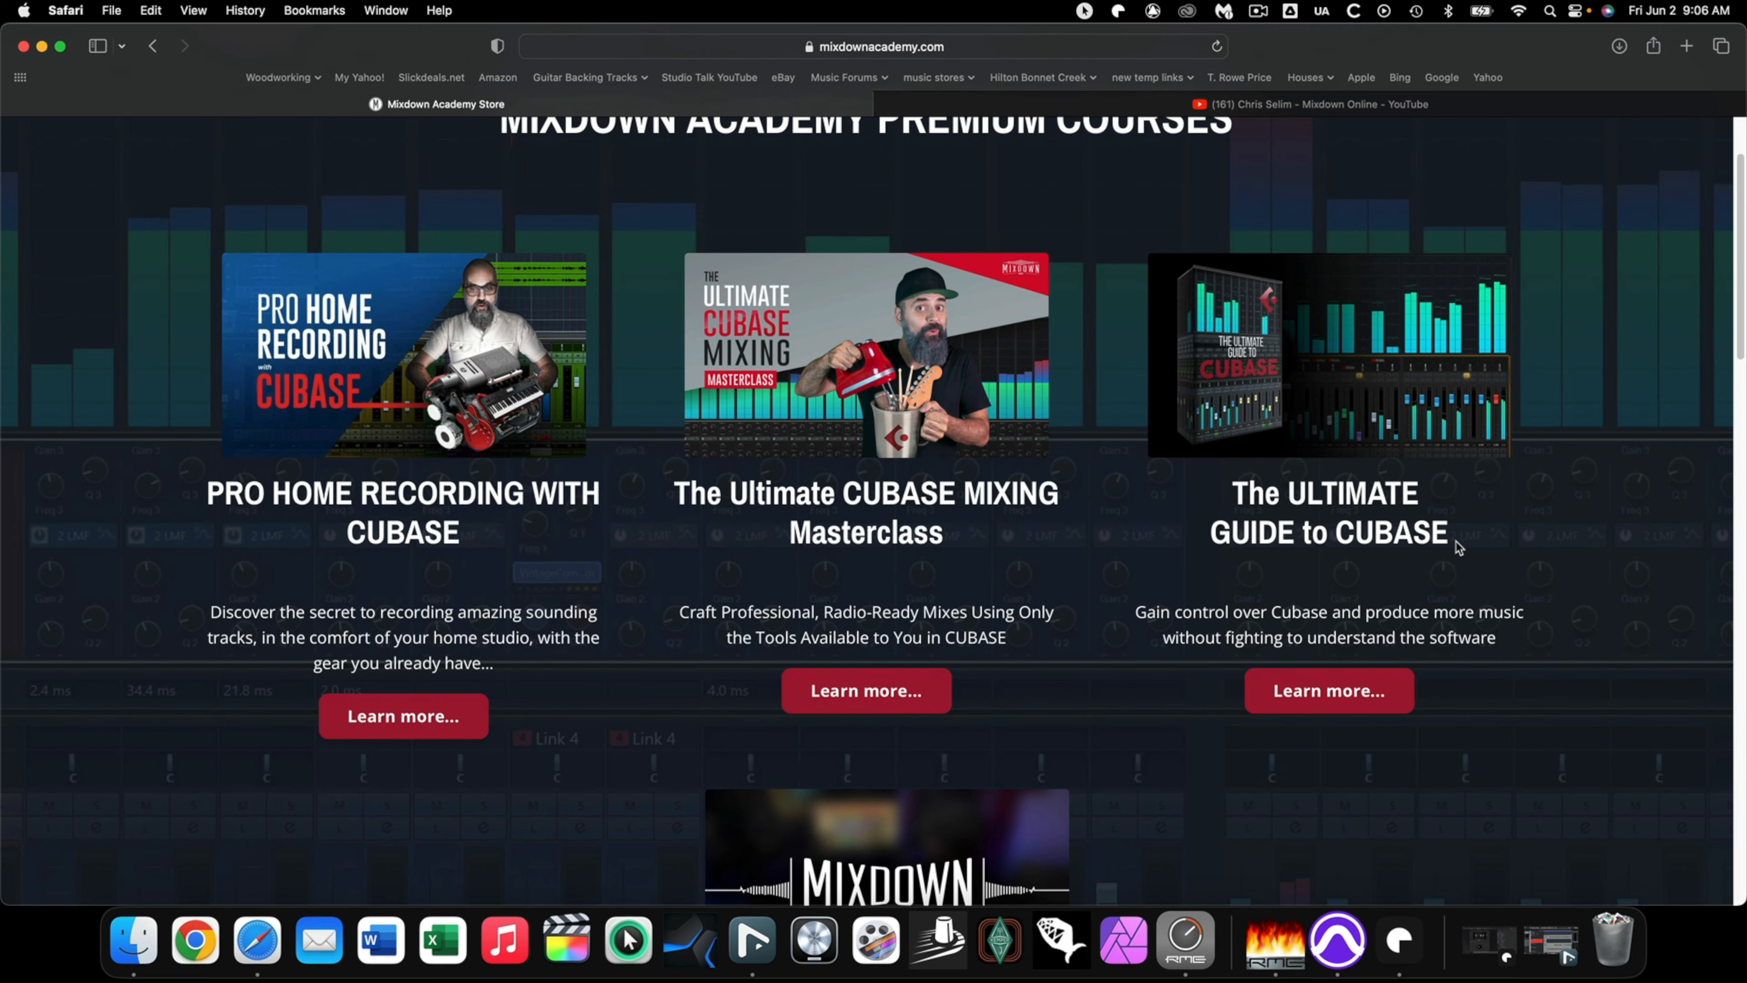
scroll("down", 3)
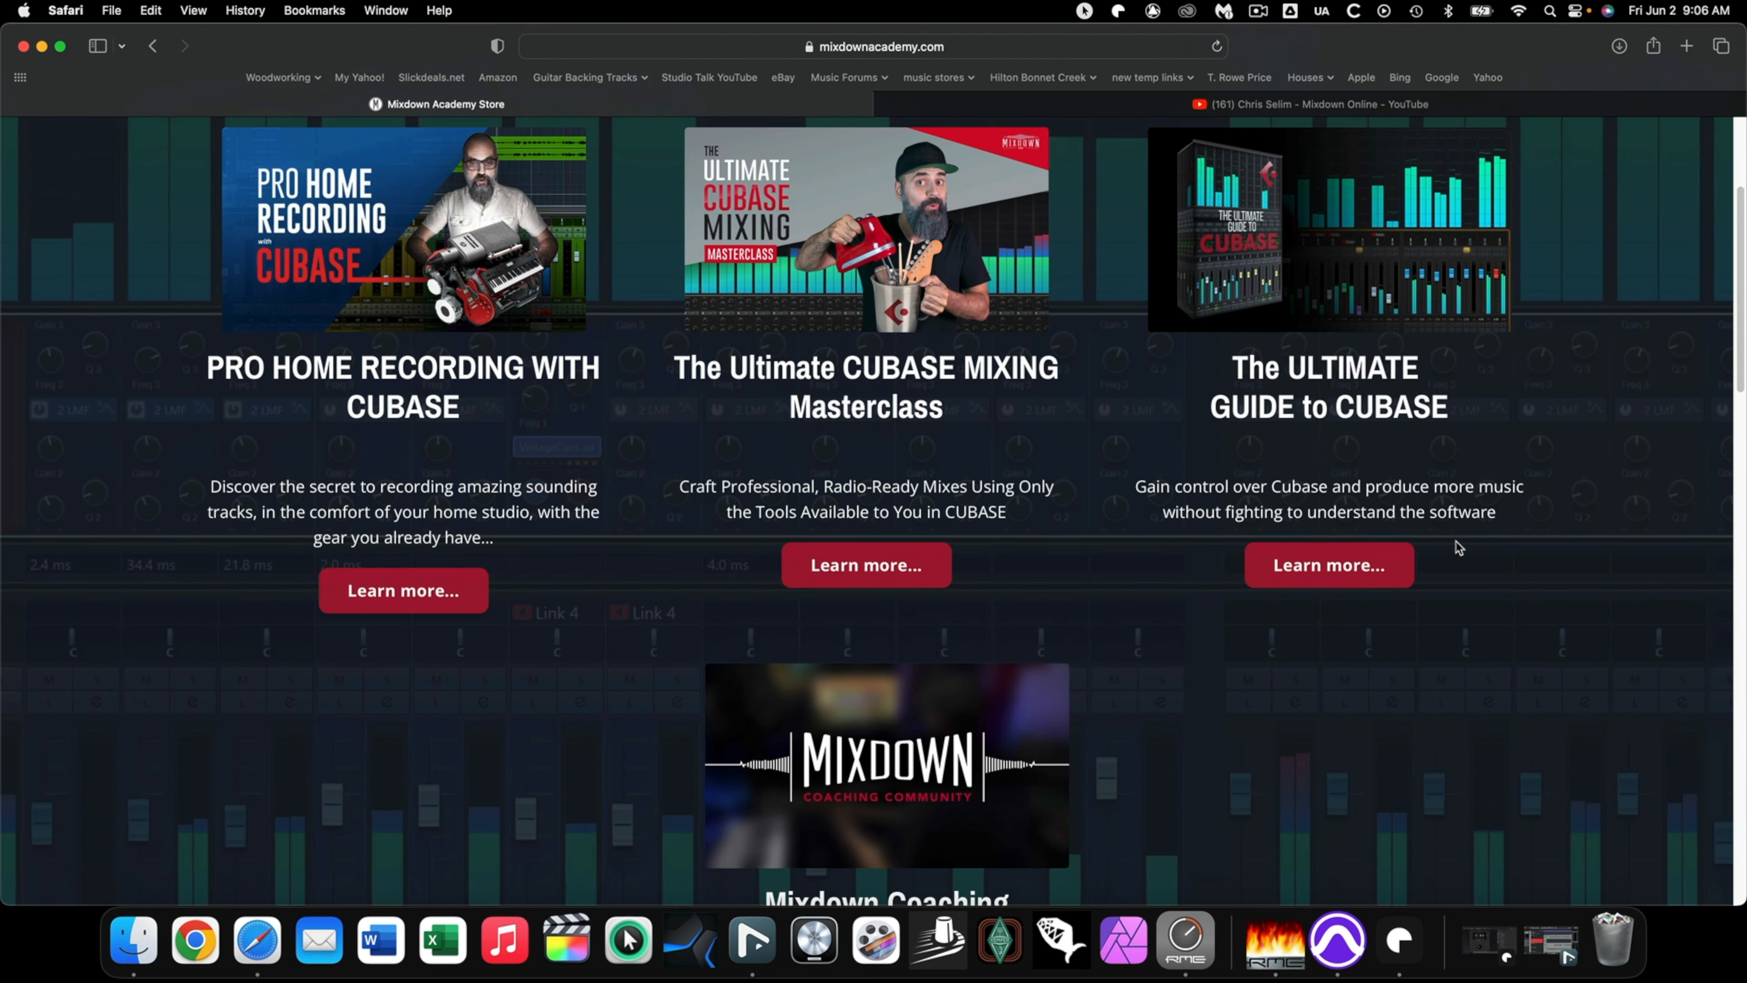
scroll("down", 3)
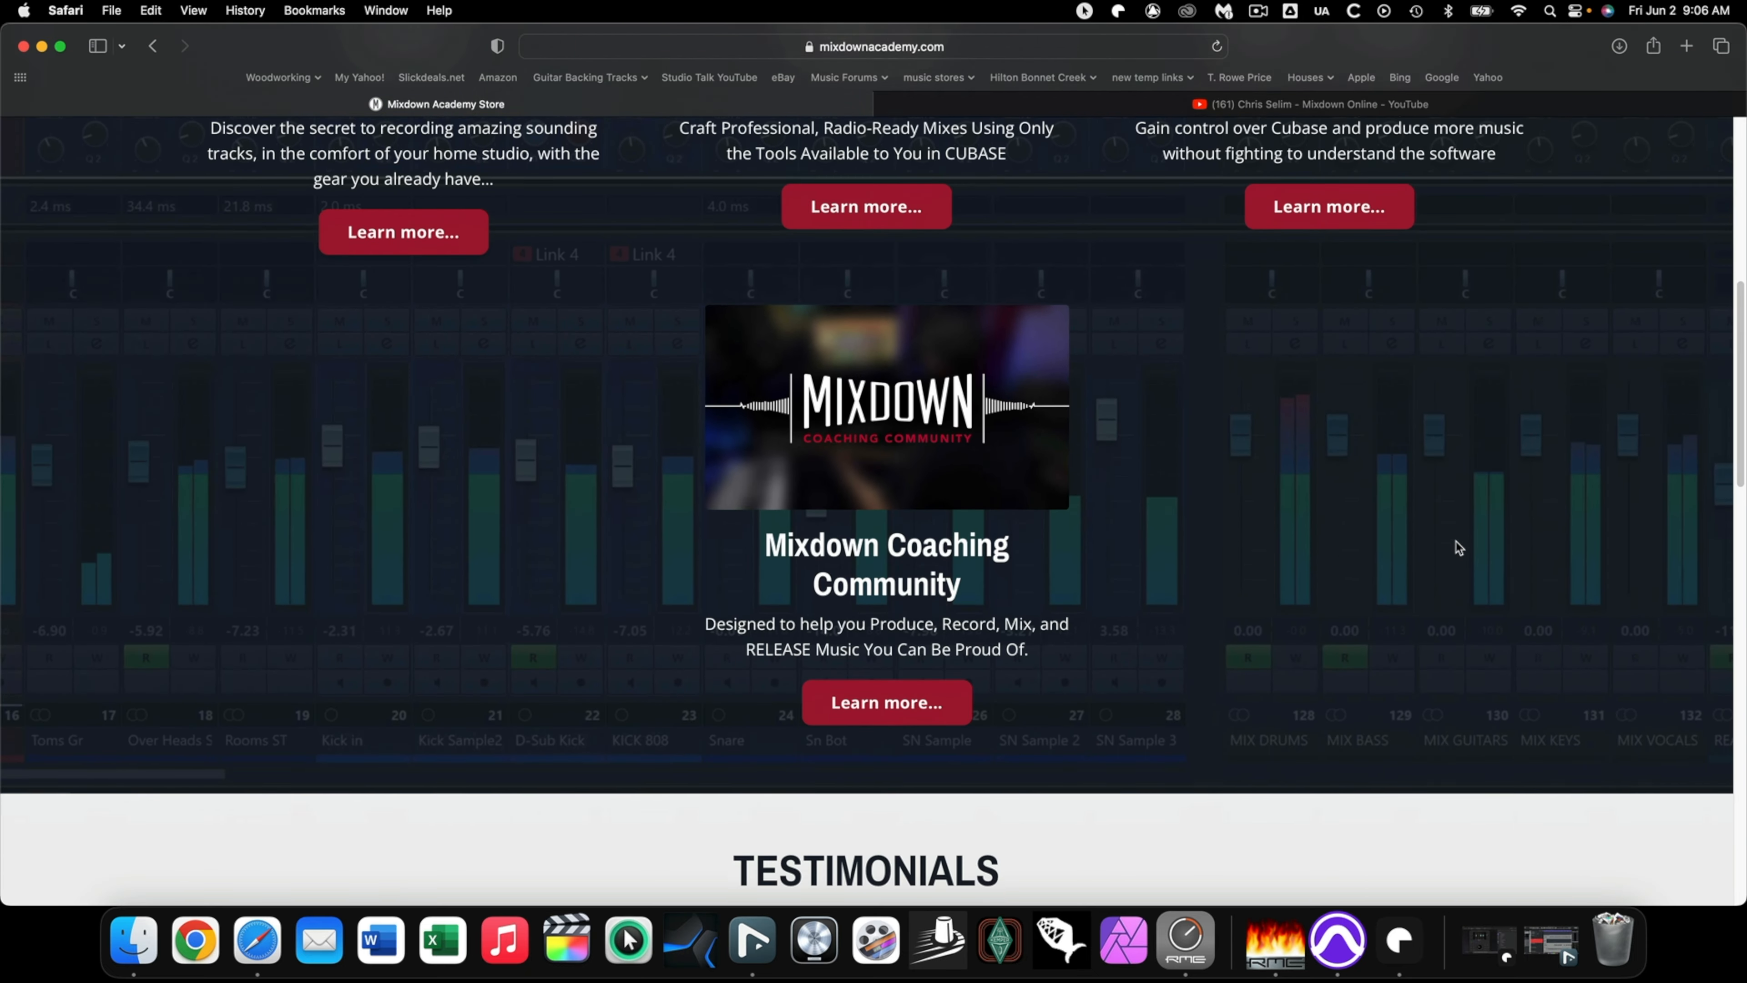
scroll("down", 3)
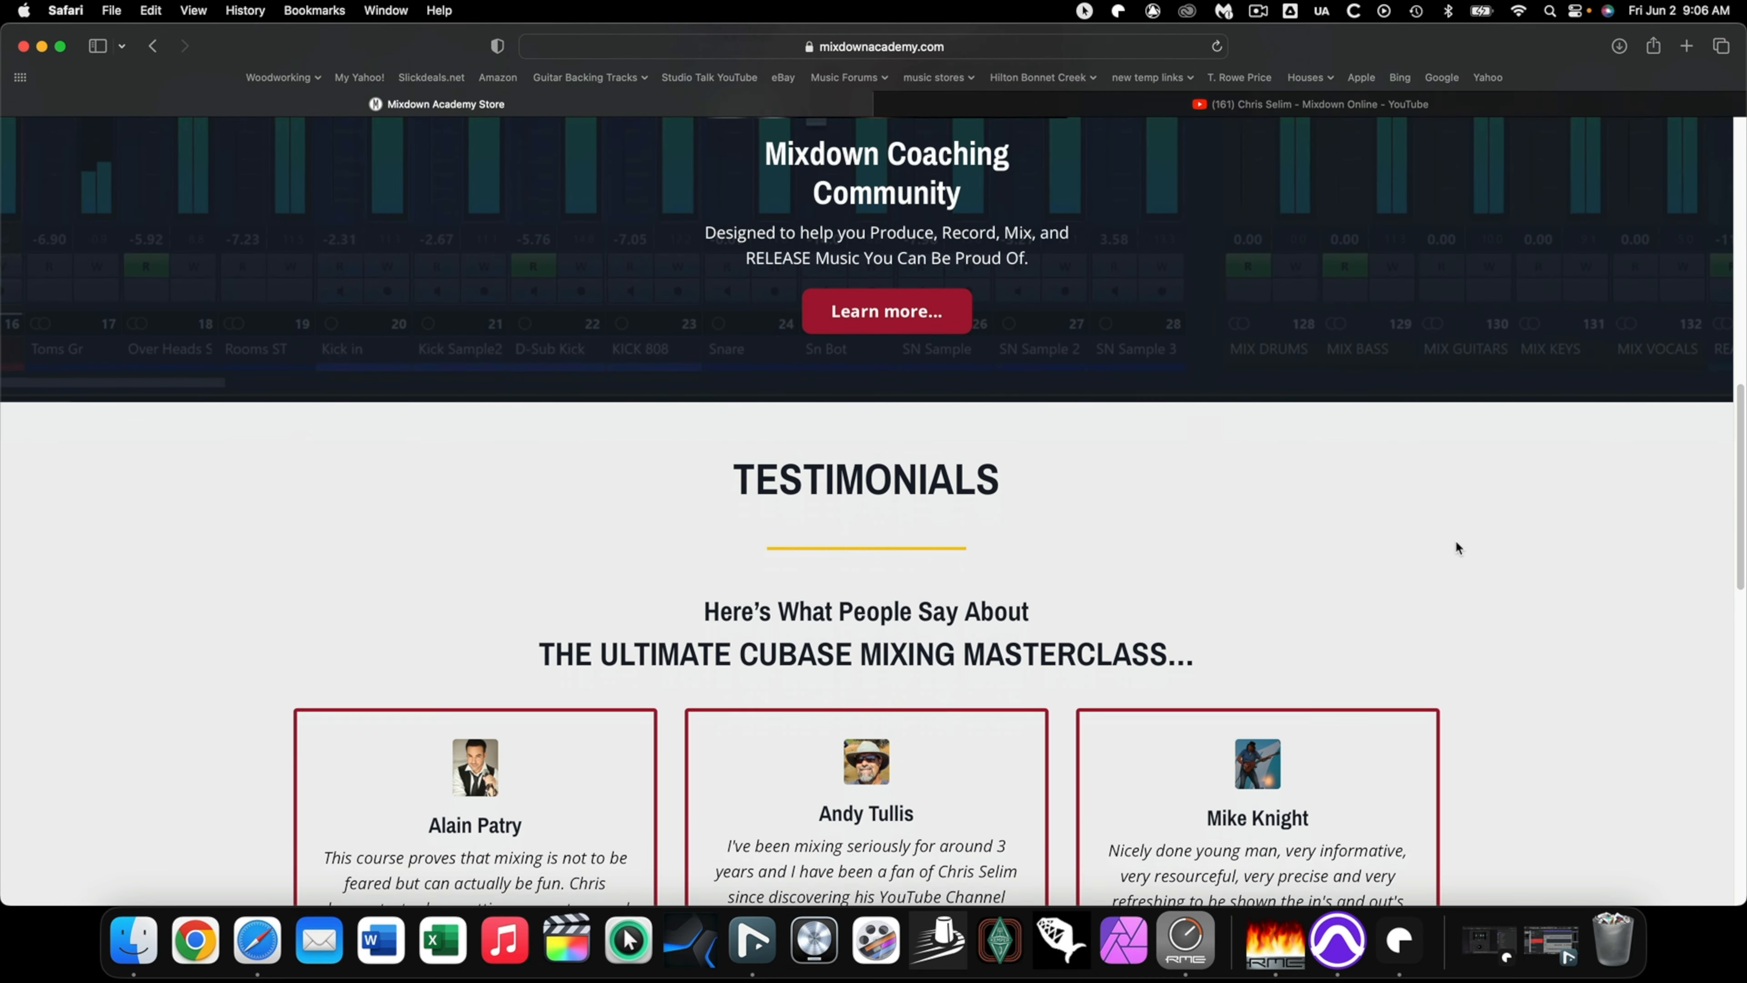
scroll("down", 3)
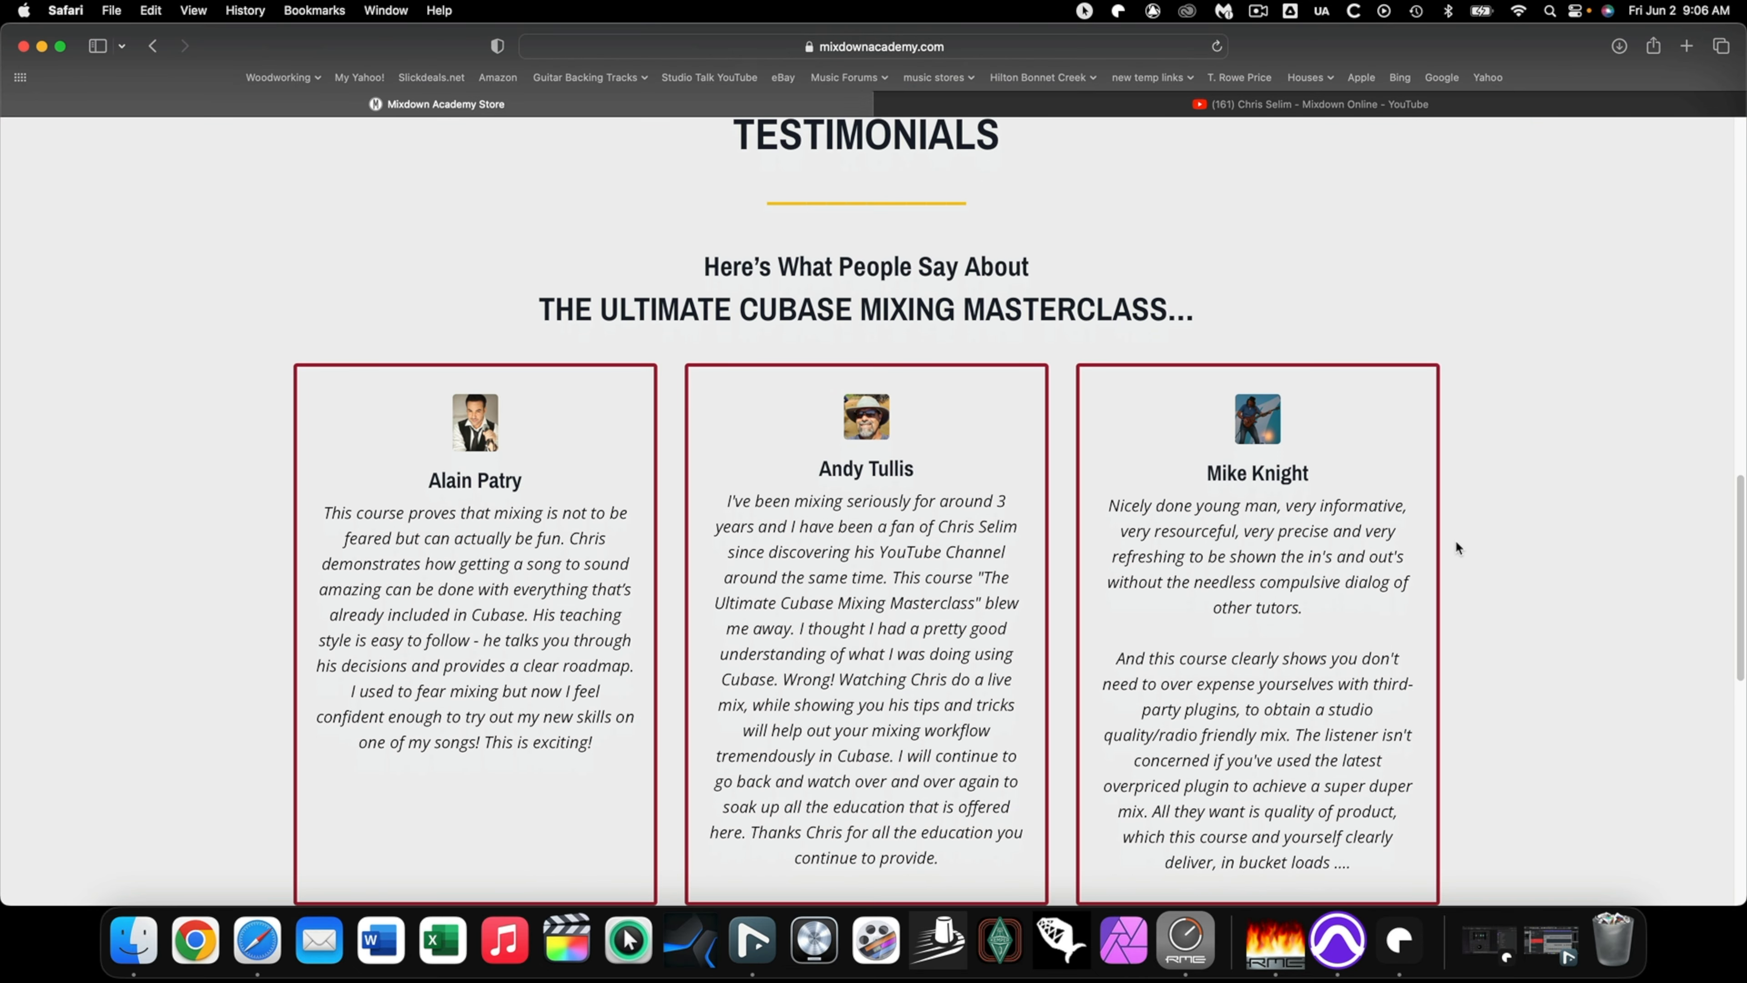
scroll("down", 3)
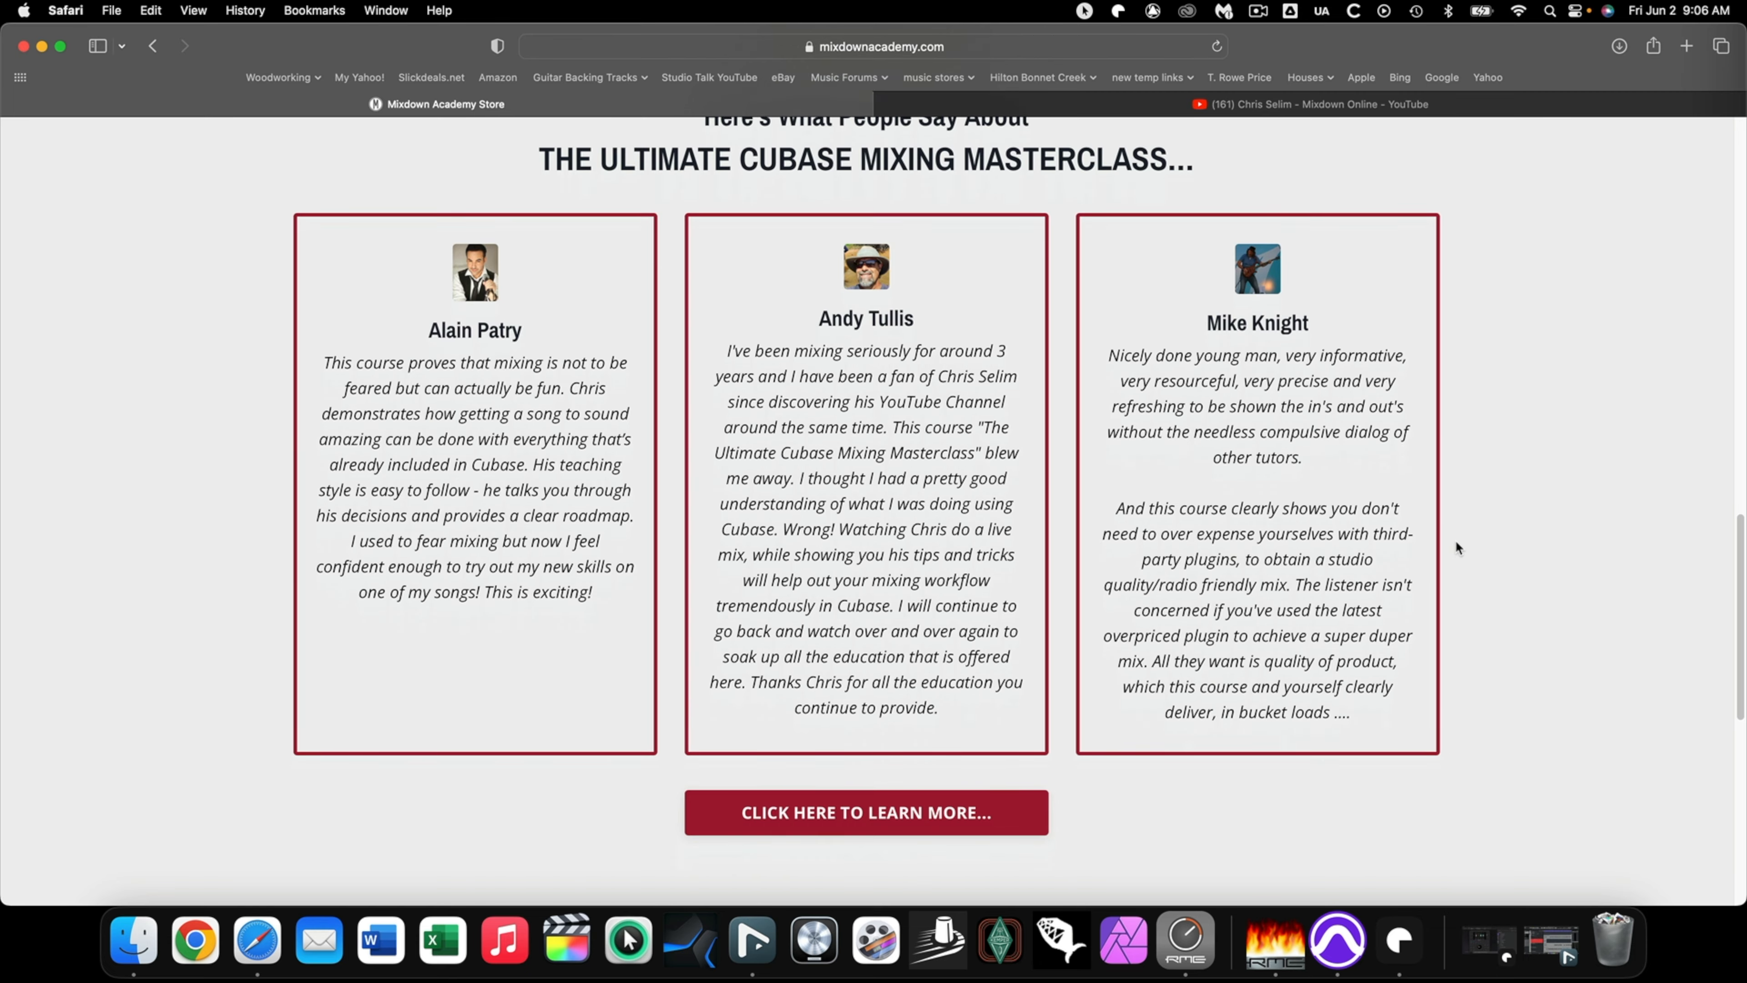
scroll("down", 3)
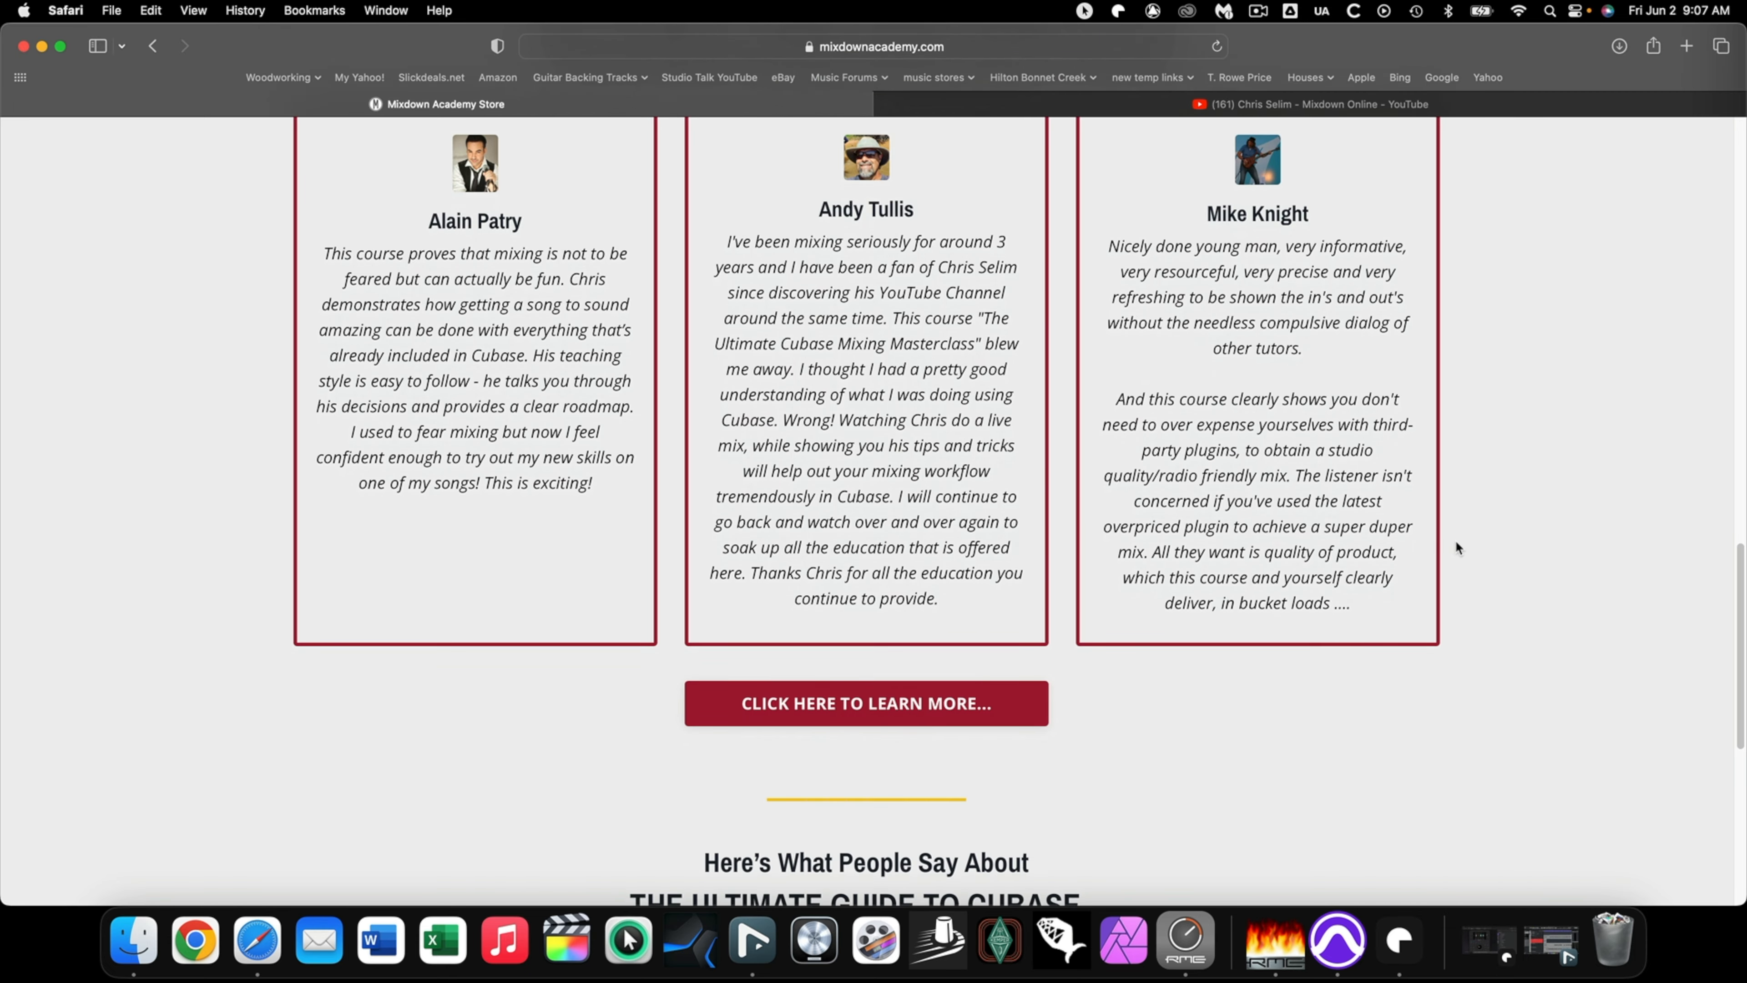
scroll("down", 3)
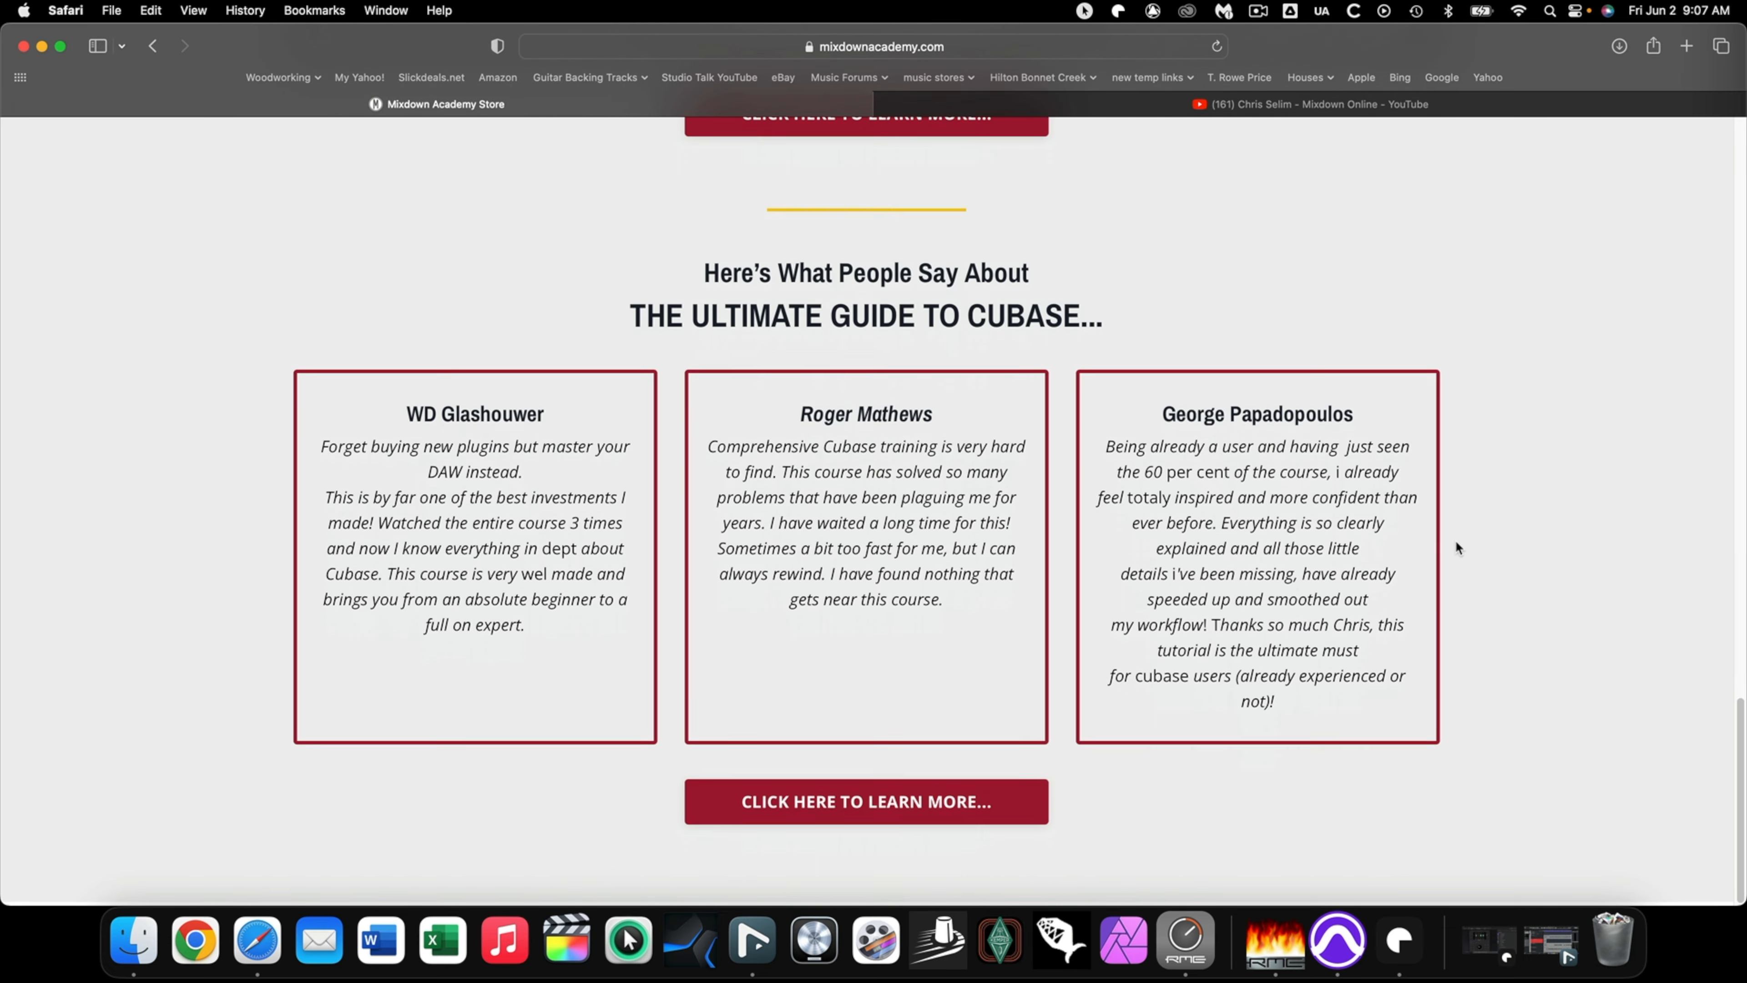